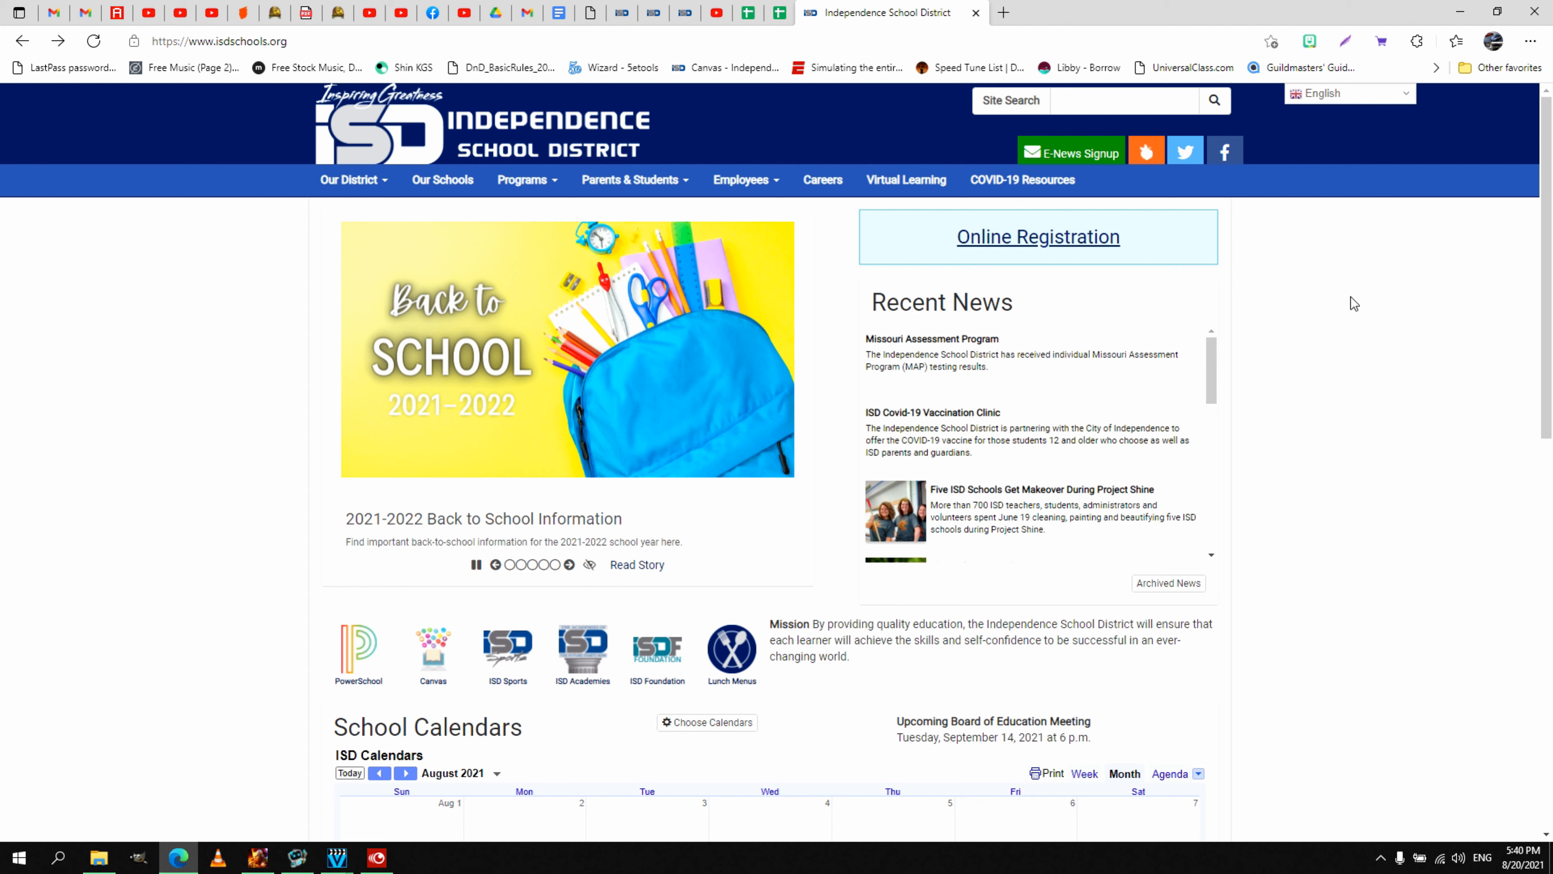
mouse_move(1325, 244)
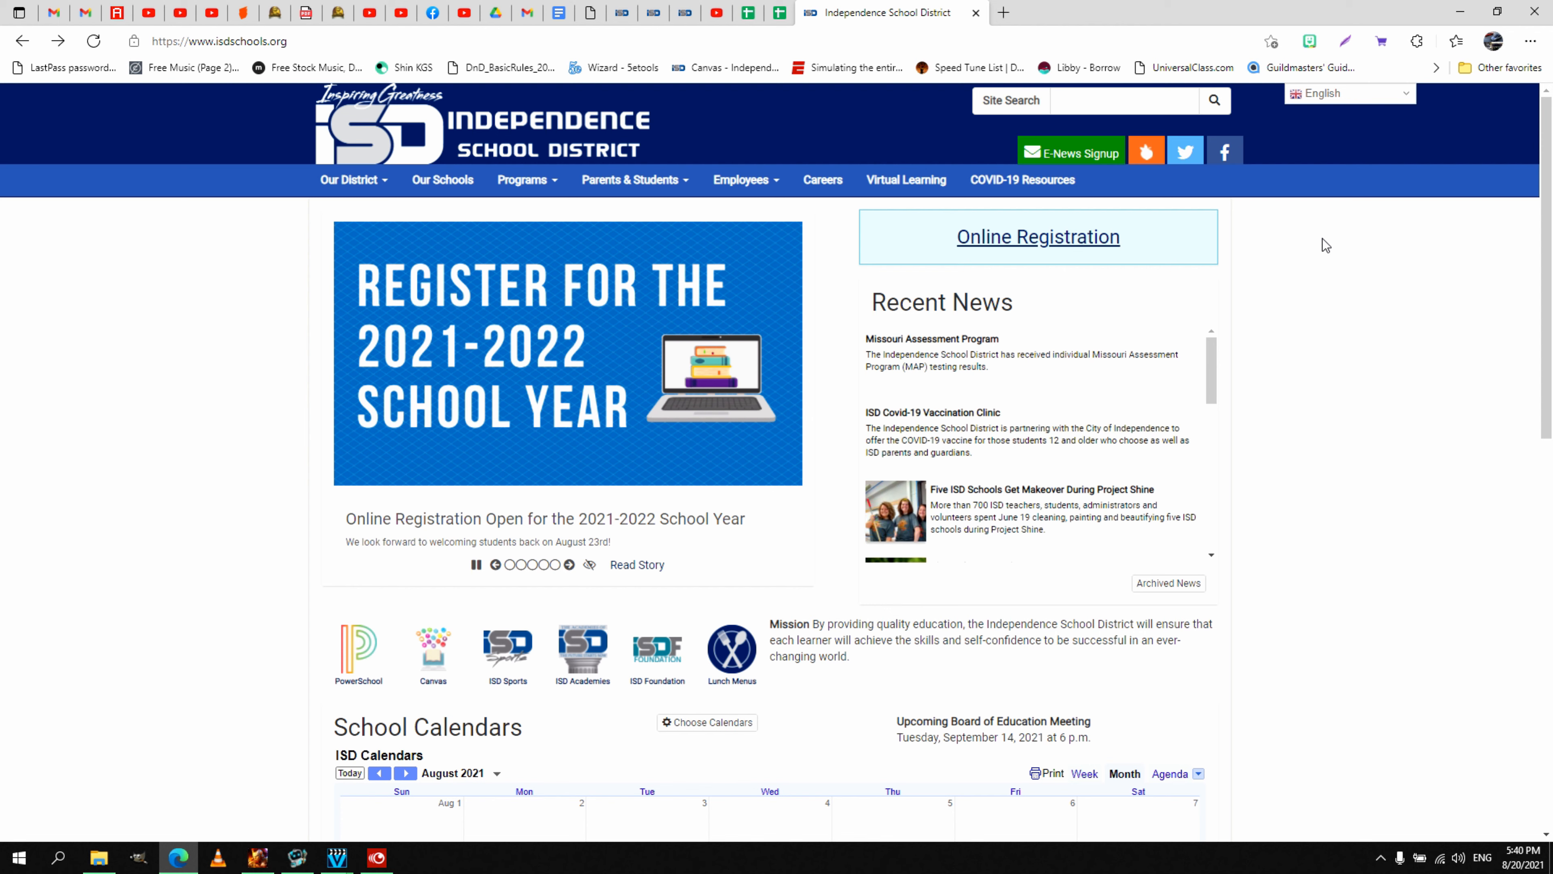
mouse_move(174, 548)
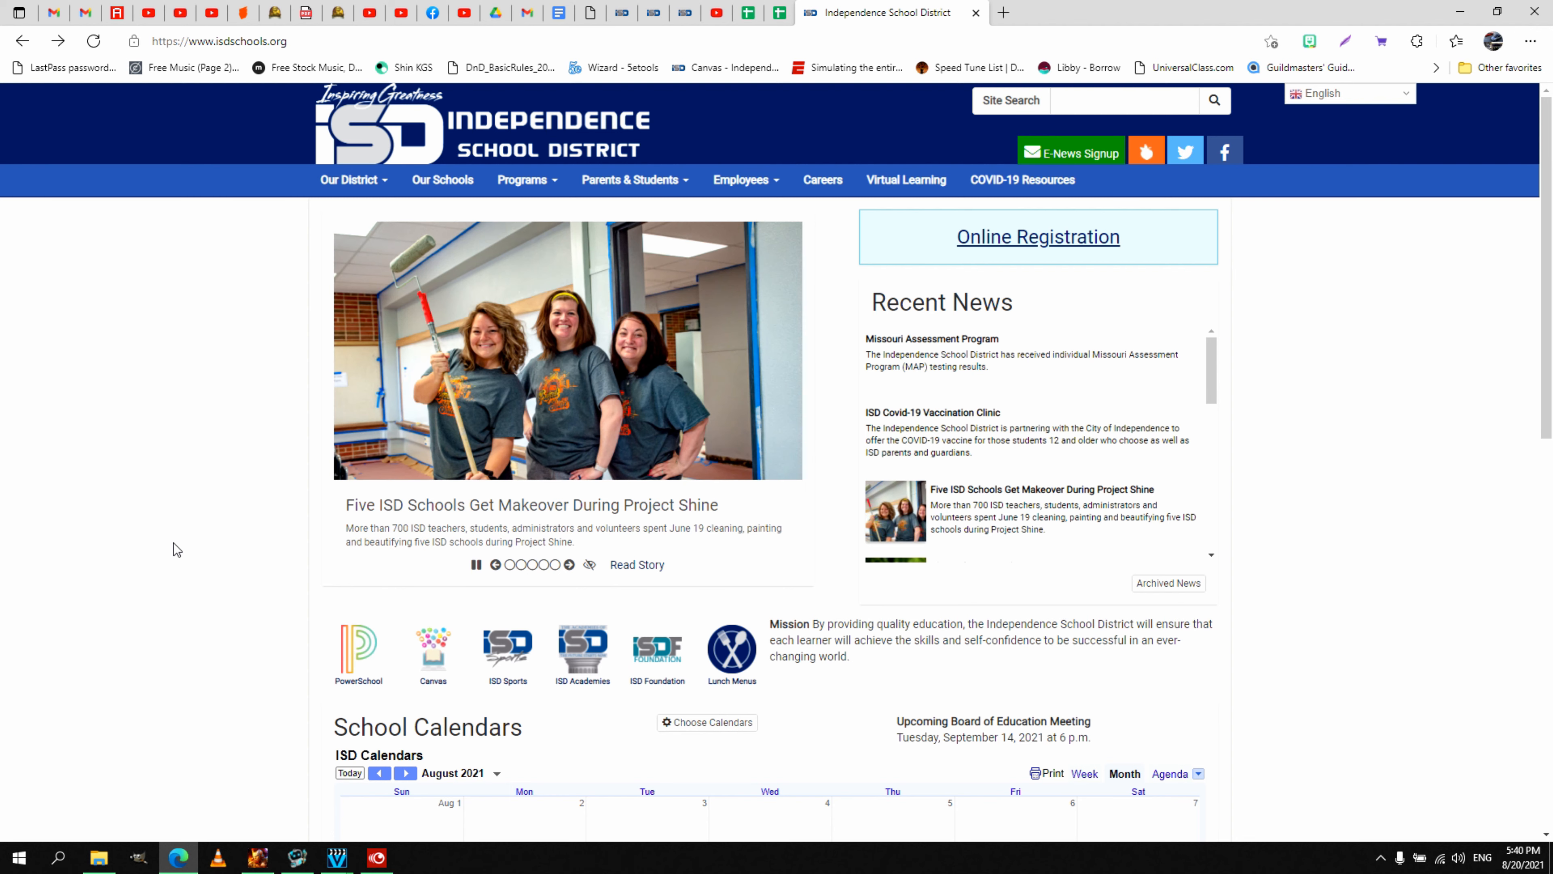
mouse_move(430, 714)
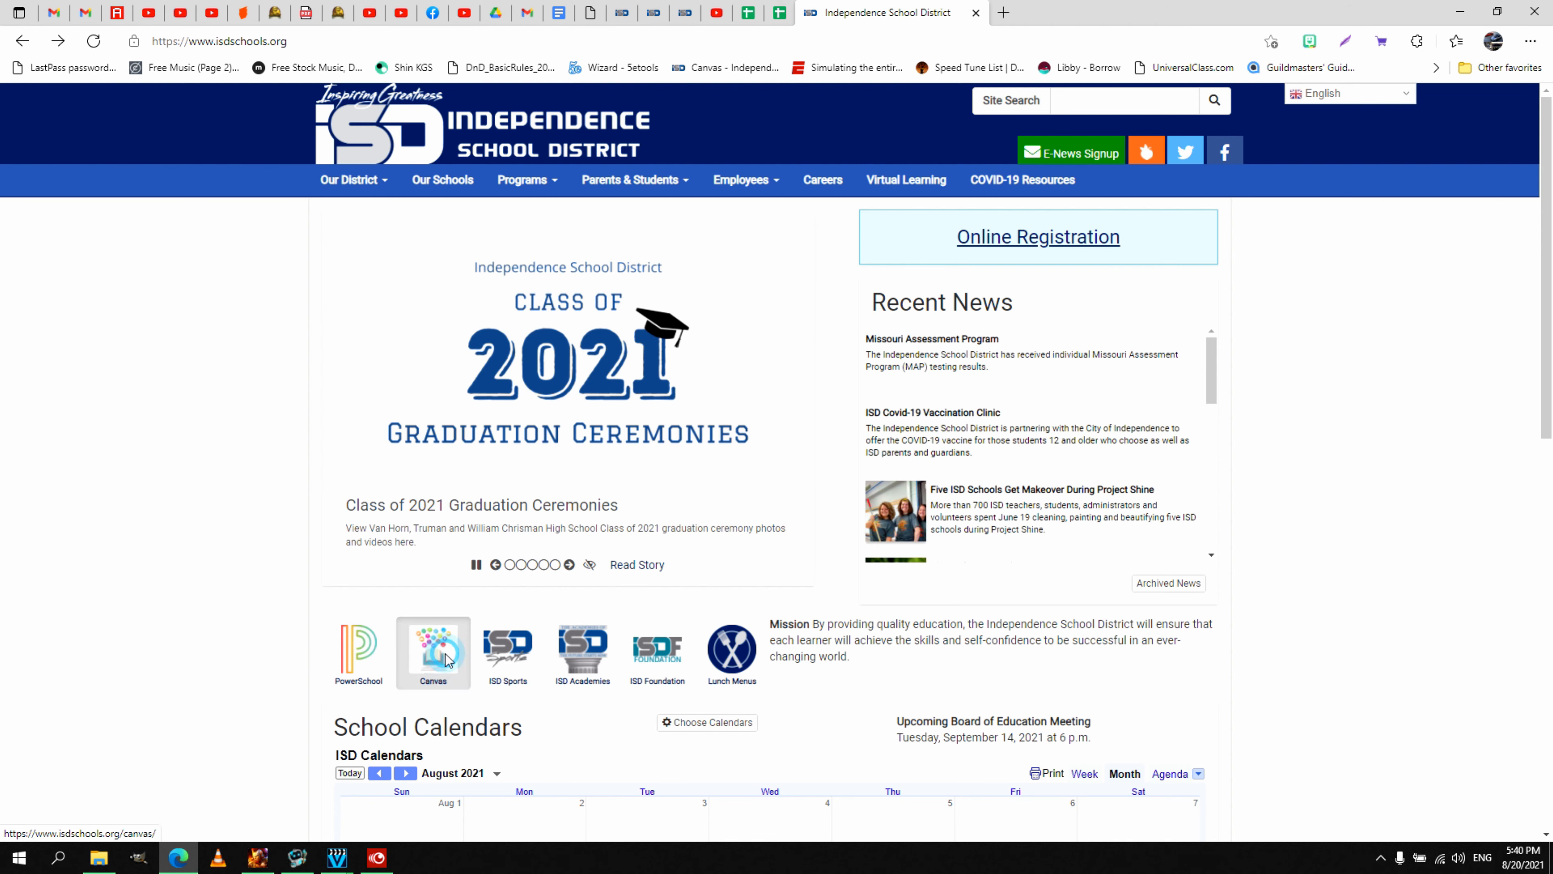
Reach the Canvas Homeroom dashboard from the district site and view the course cards
left_click(433, 652)
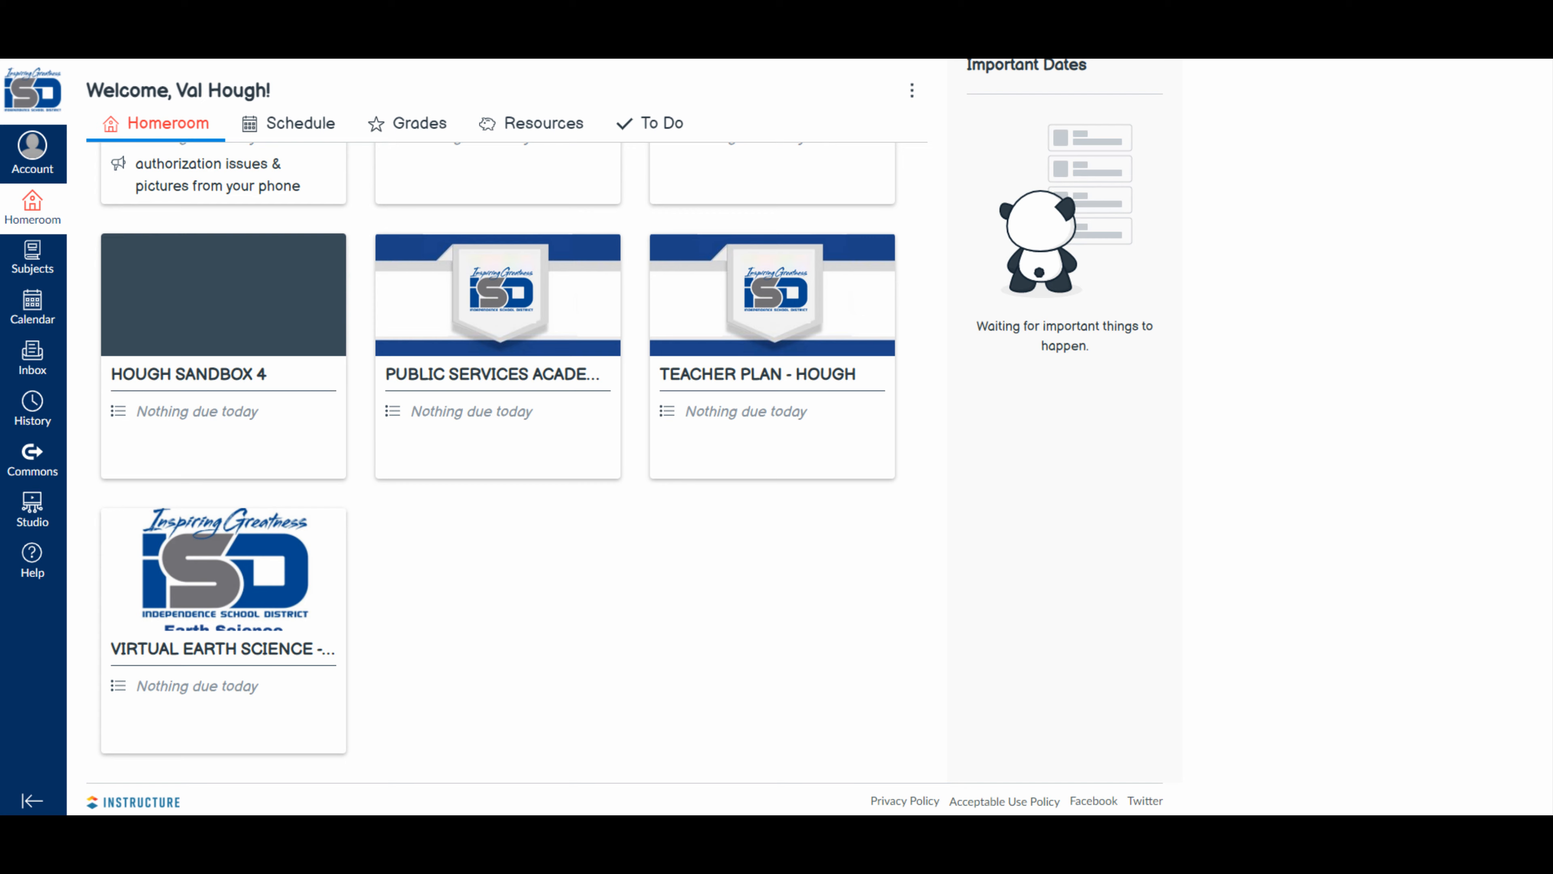
Enter the Virtual Earth Science course and switch it into Student View
left_click(223, 584)
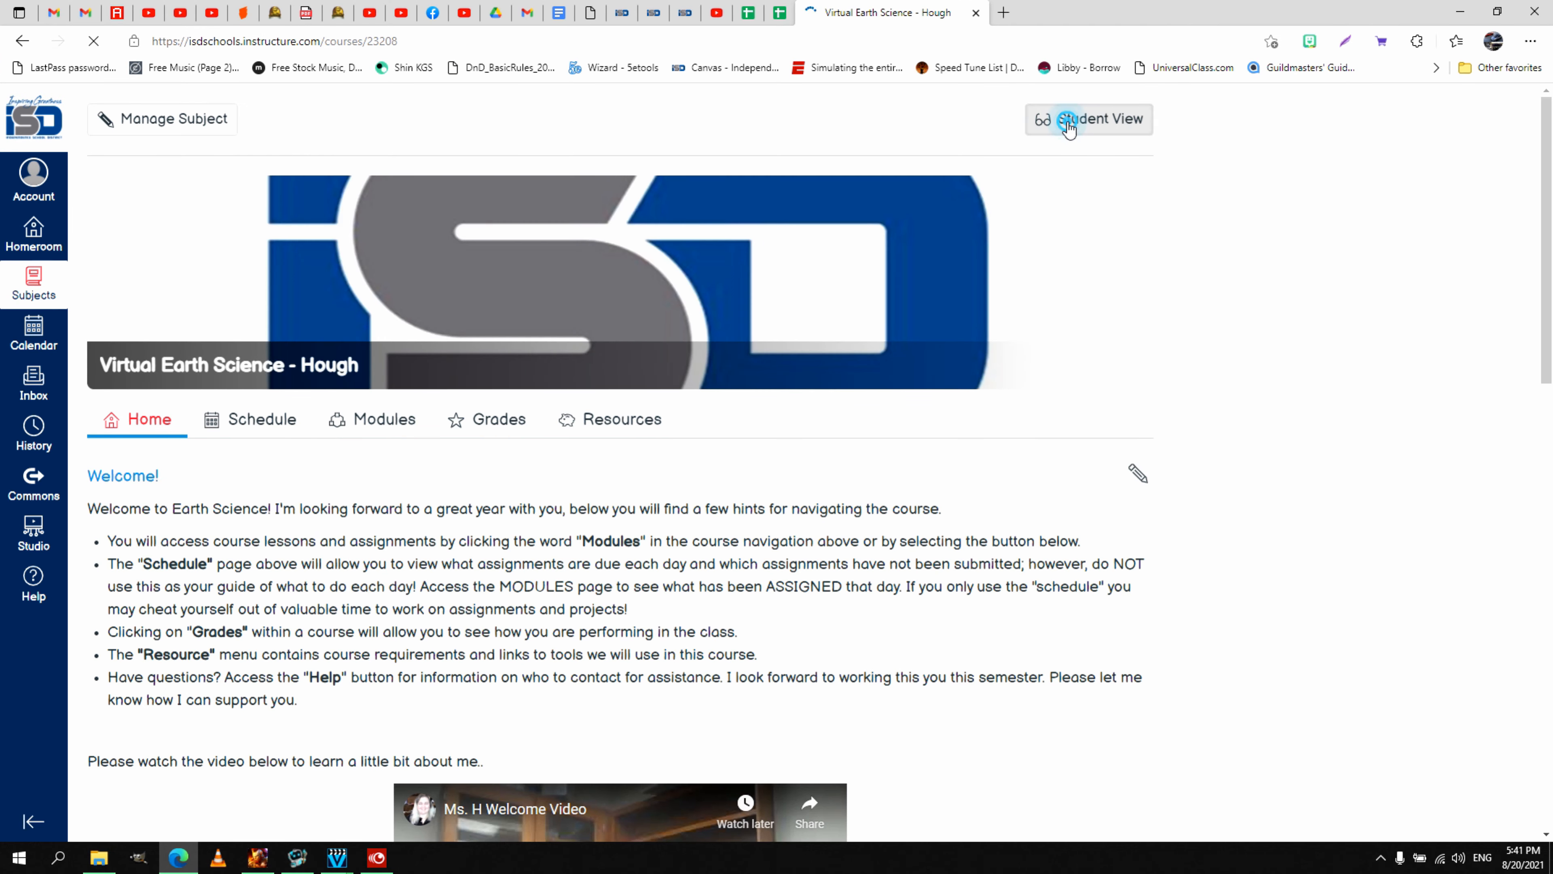
left_click(1089, 119)
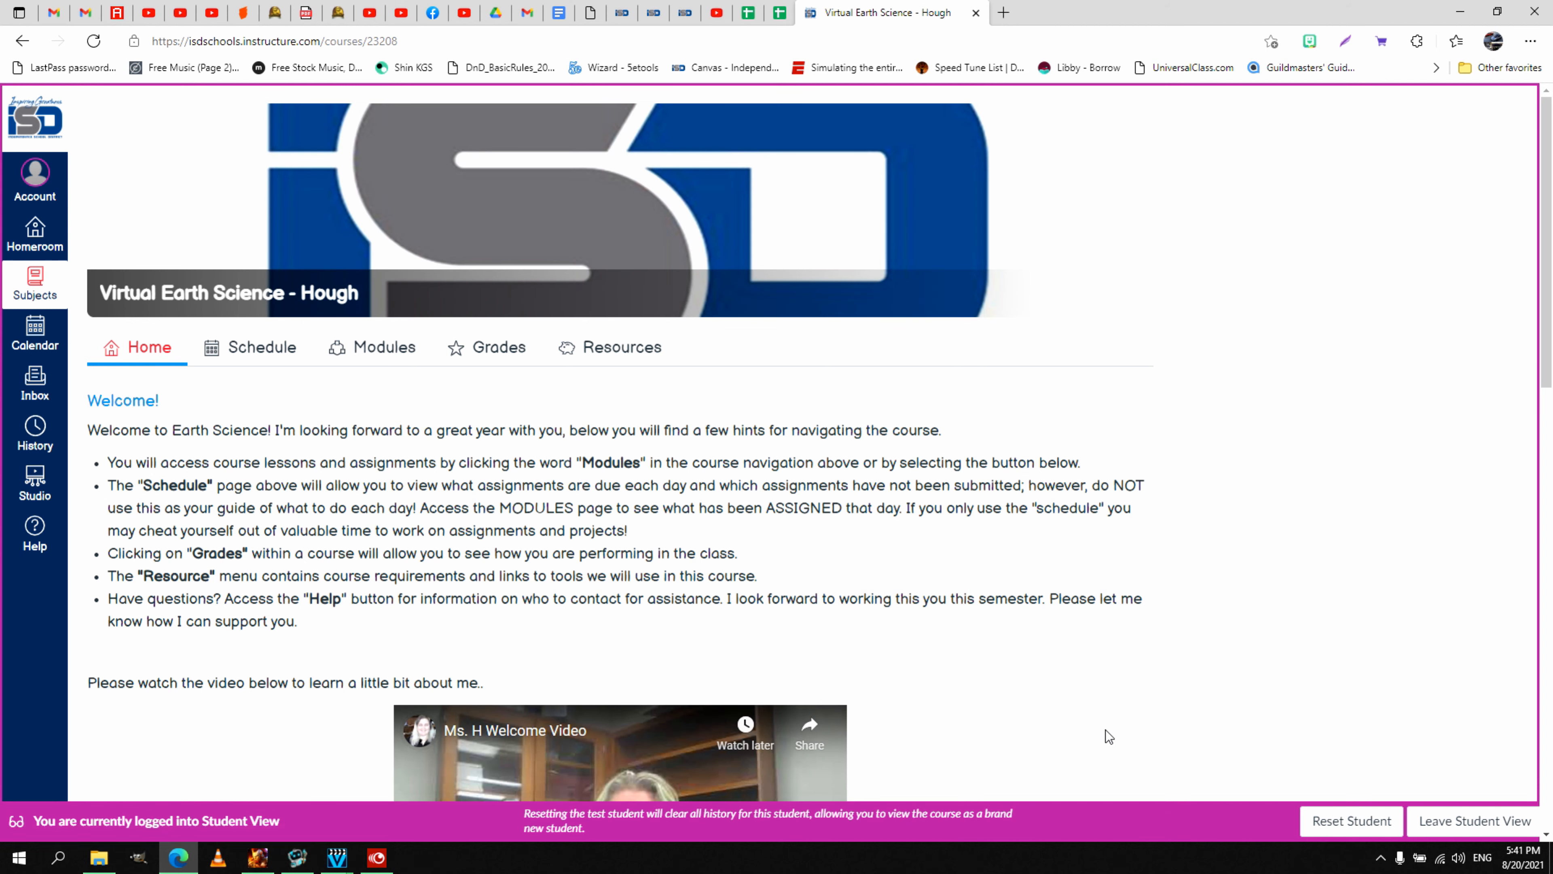
mouse_move(442, 680)
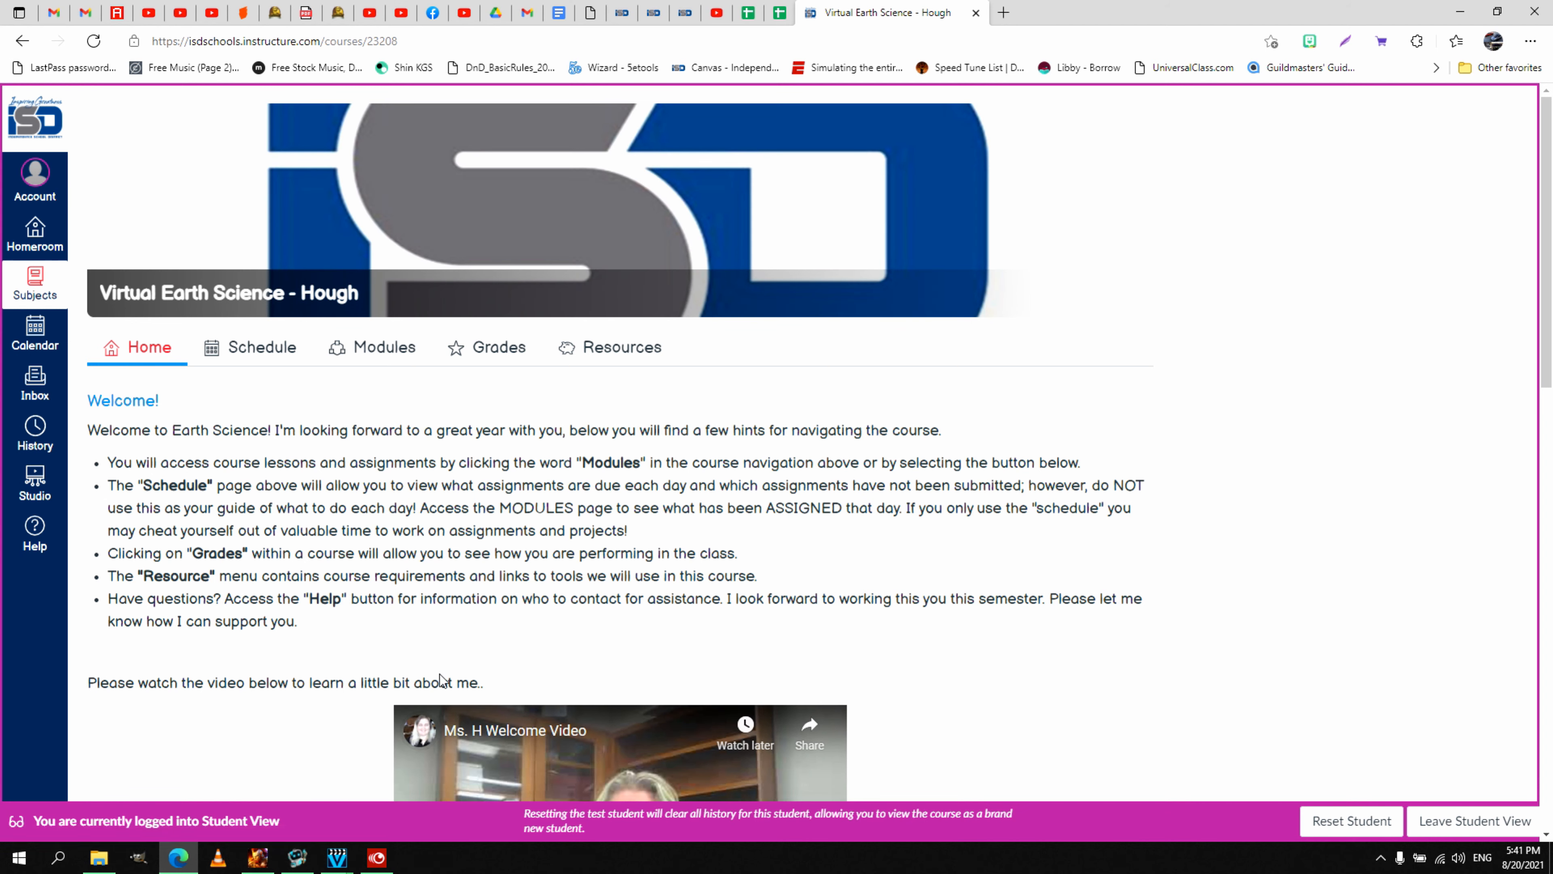
mouse_move(677, 595)
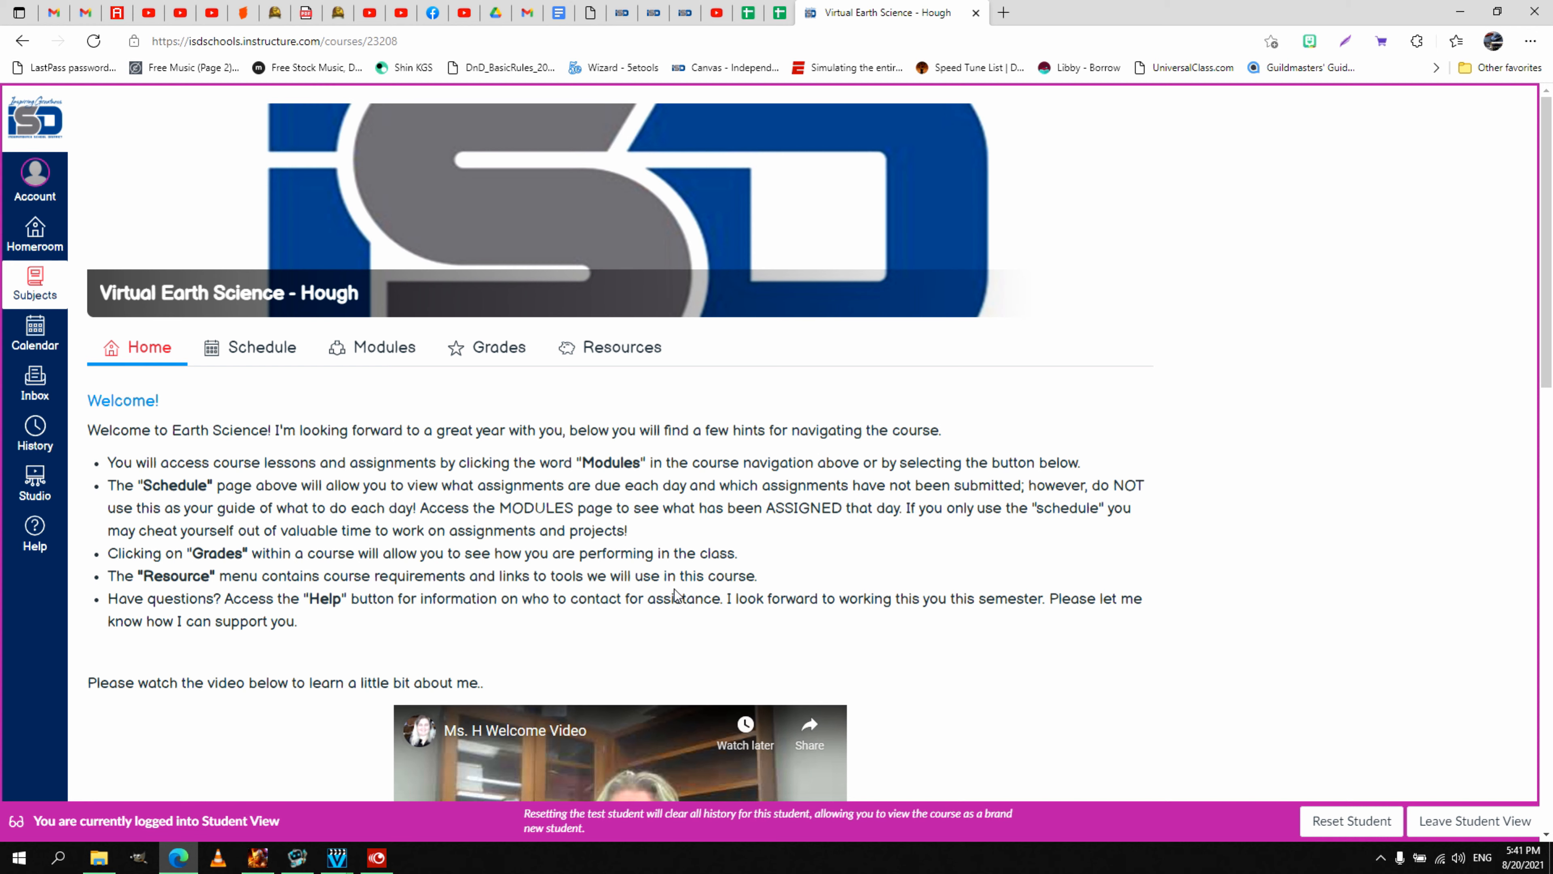
scroll("down", 3)
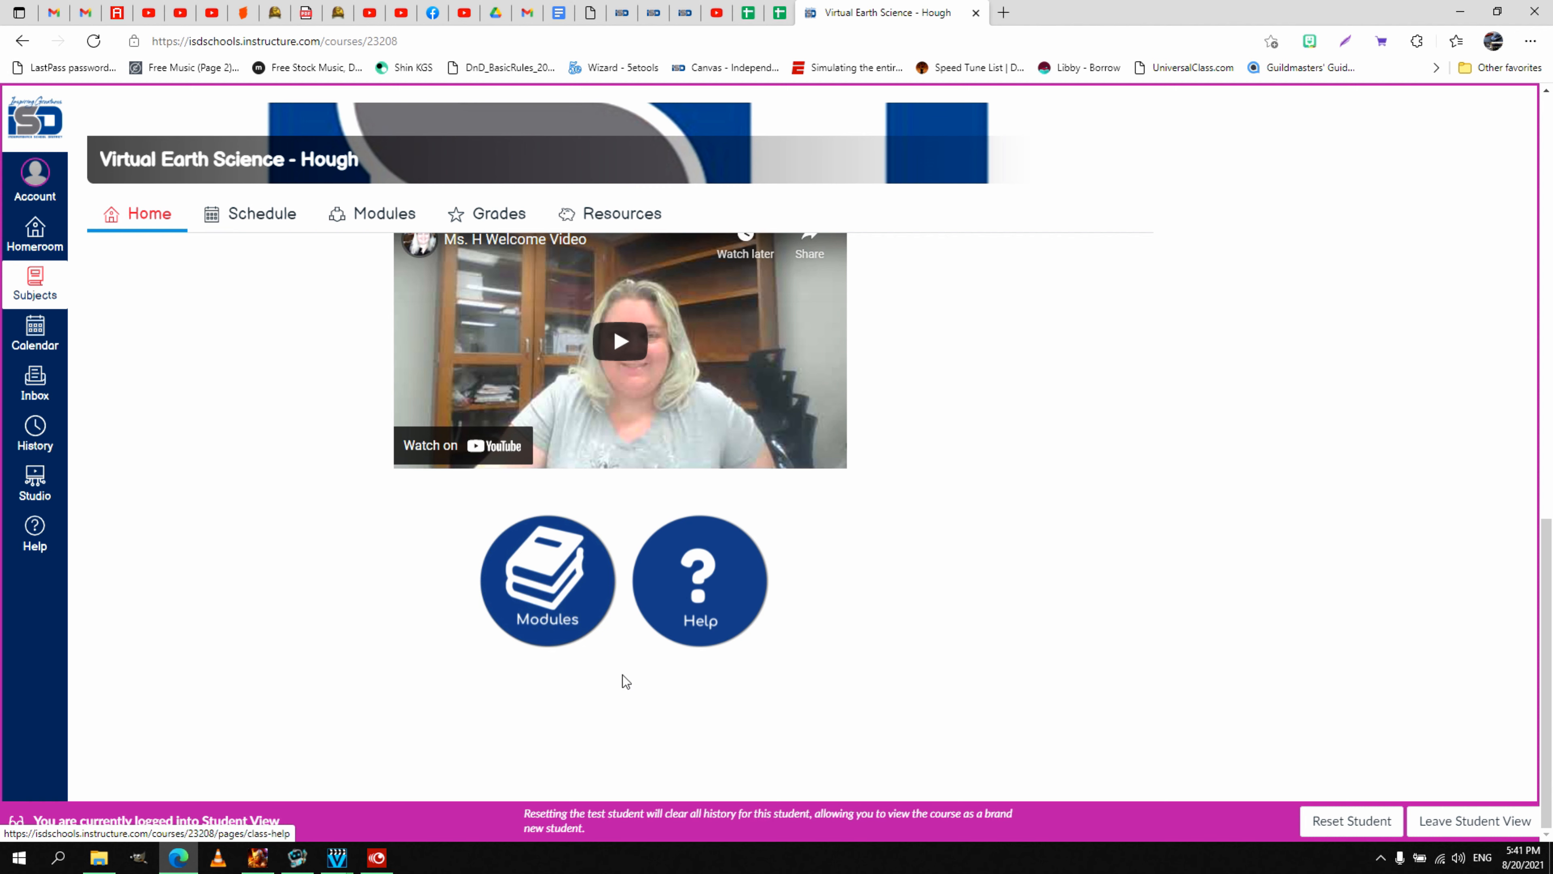
mouse_move(733, 737)
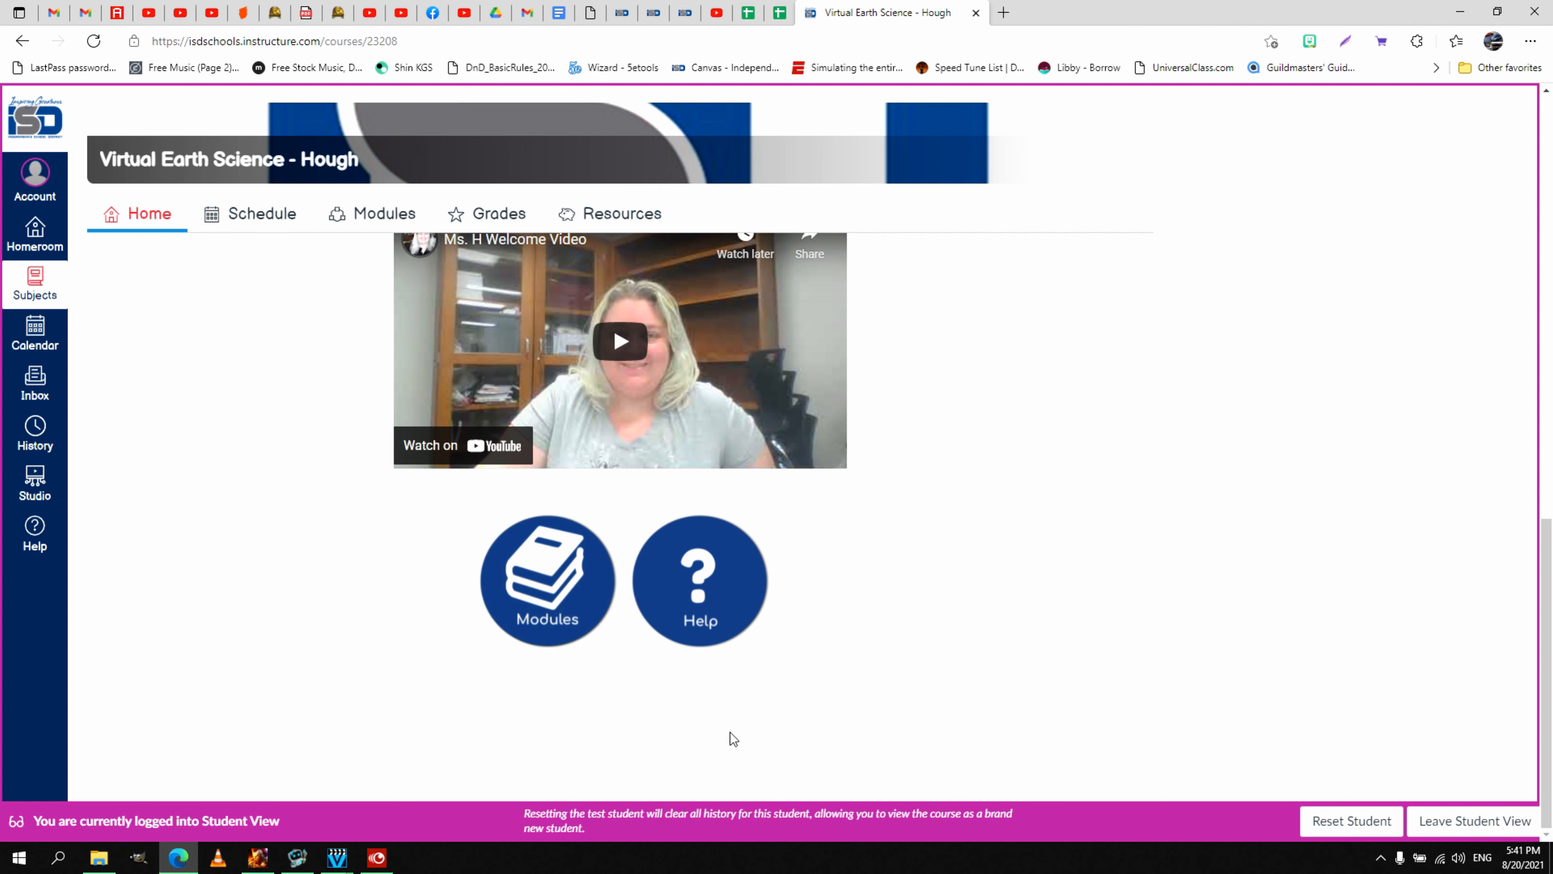
mouse_move(698, 578)
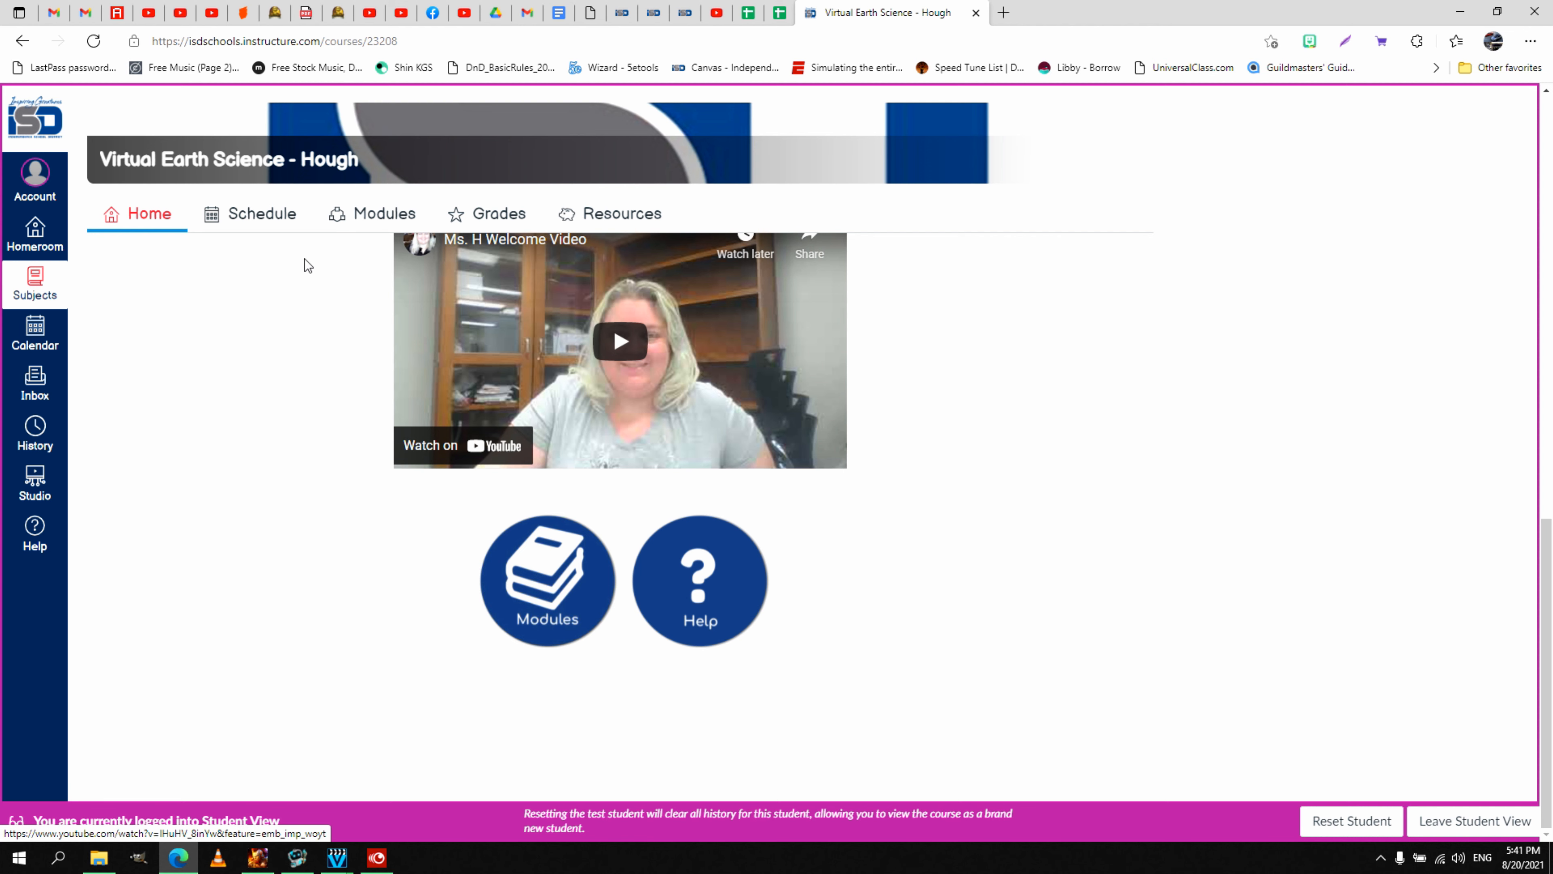
mouse_move(625, 673)
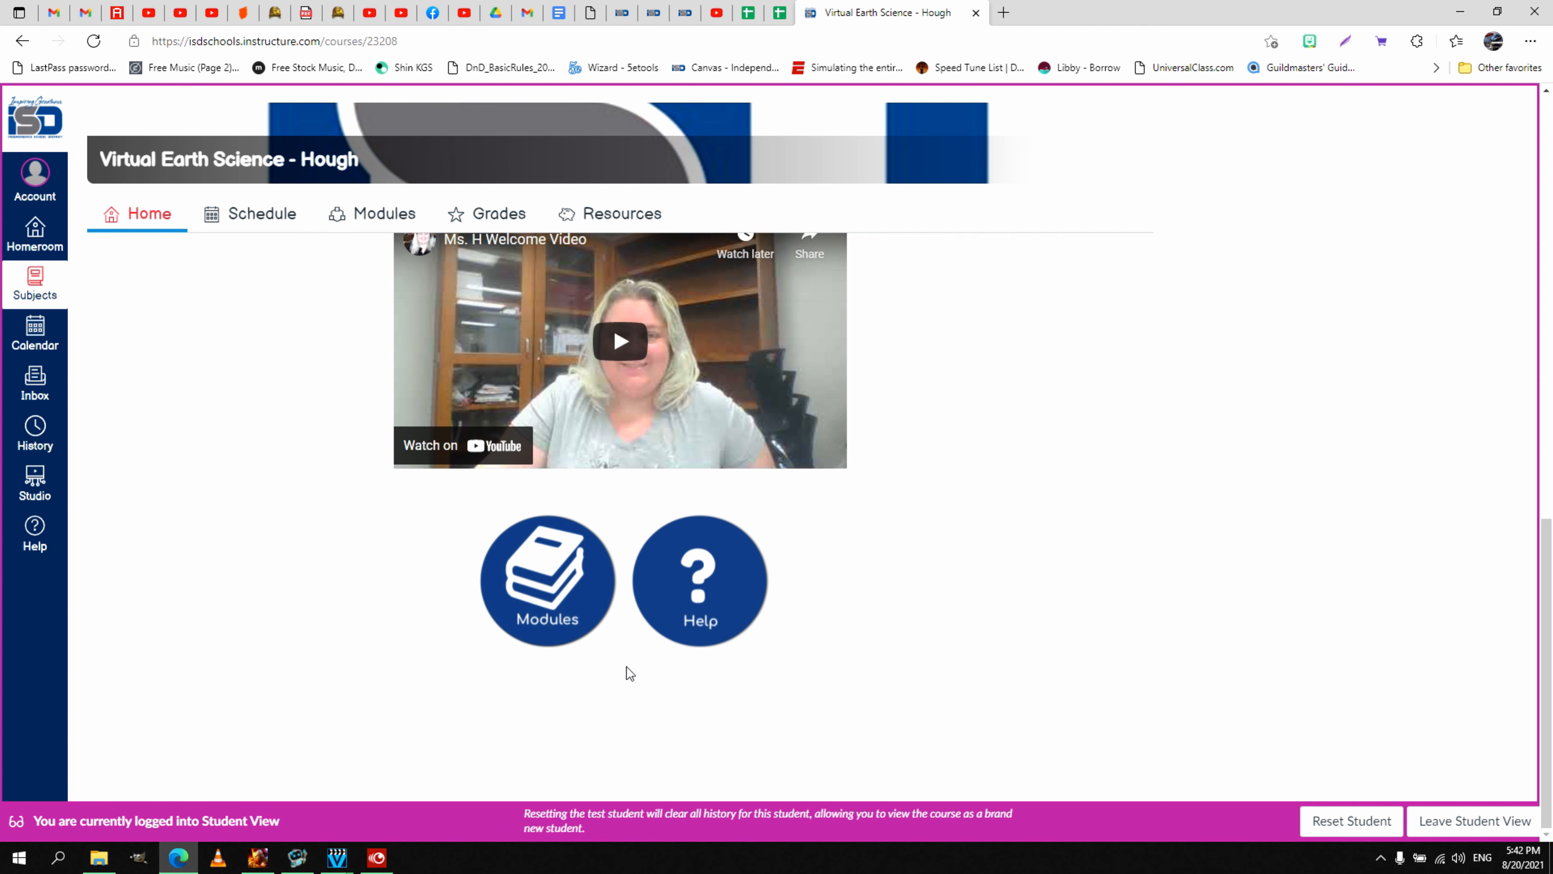
mouse_move(699, 571)
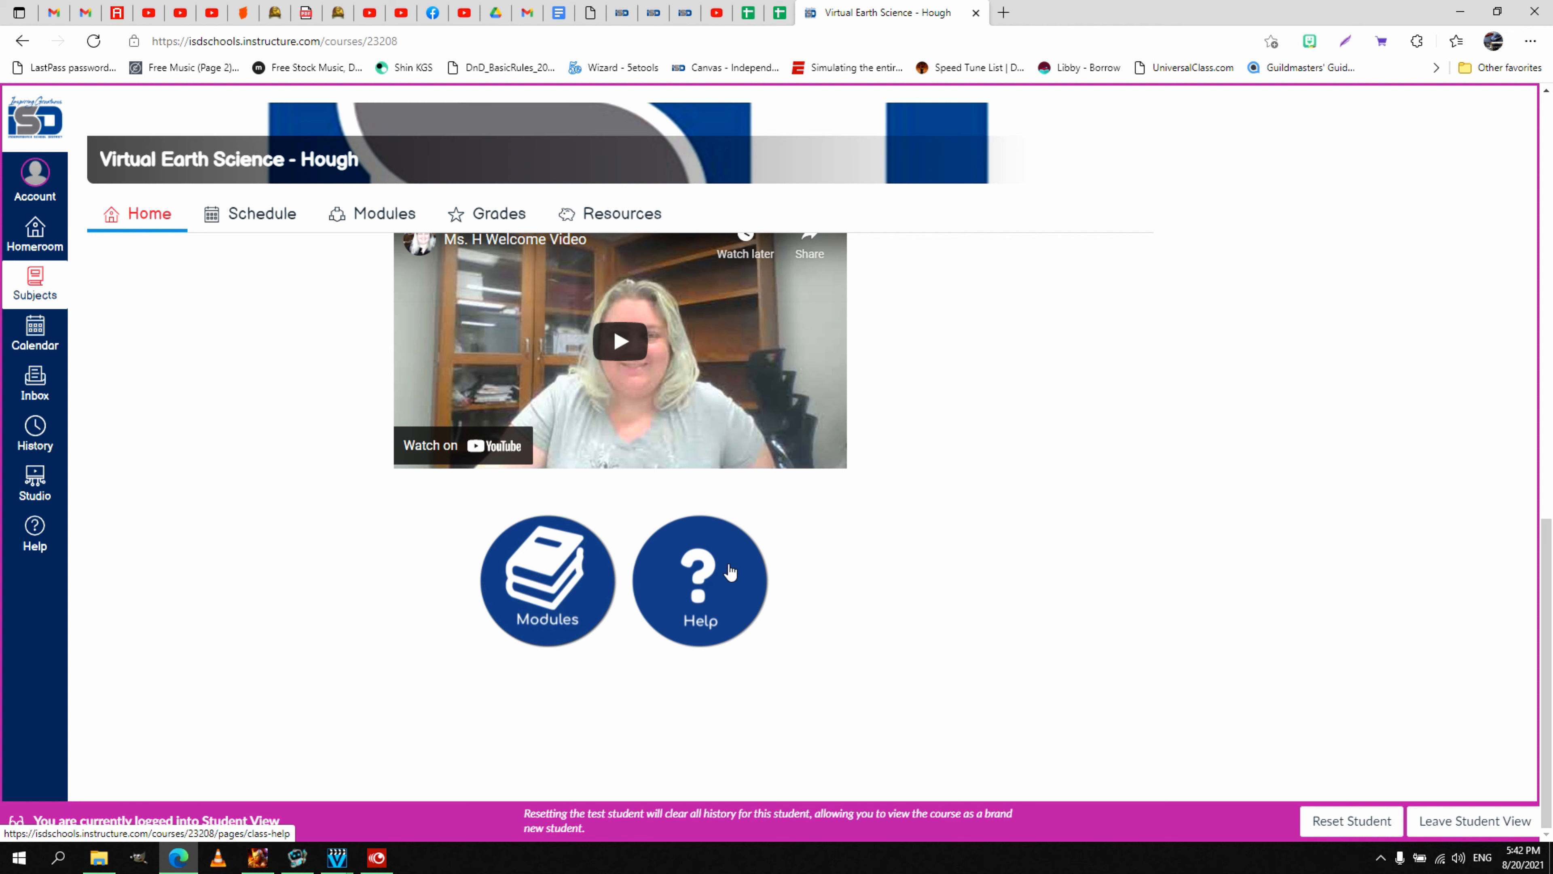
mouse_move(799, 634)
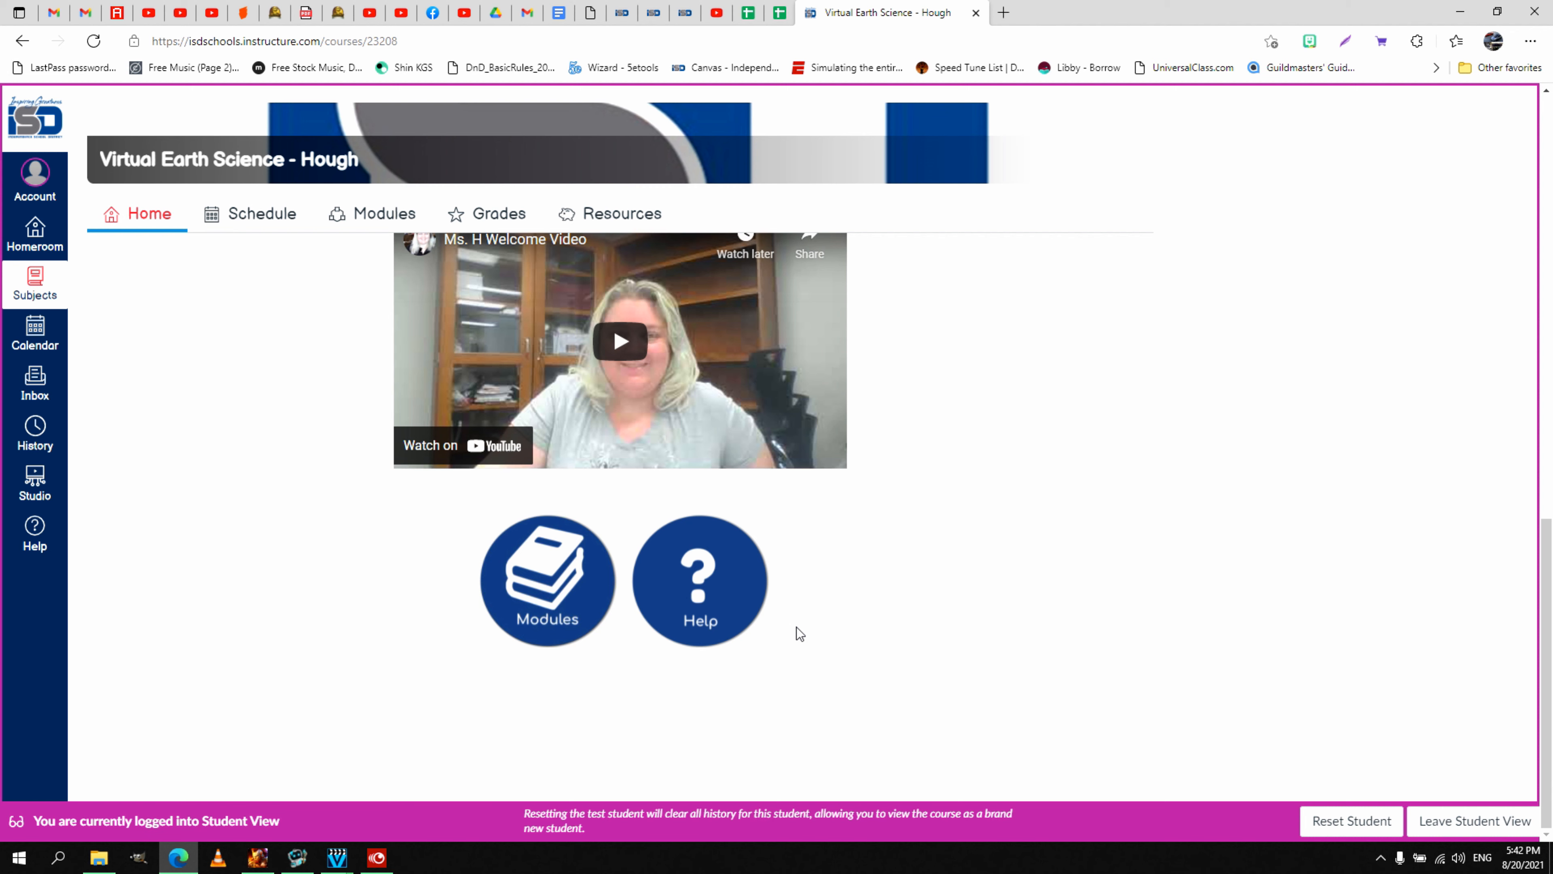
mouse_move(678, 616)
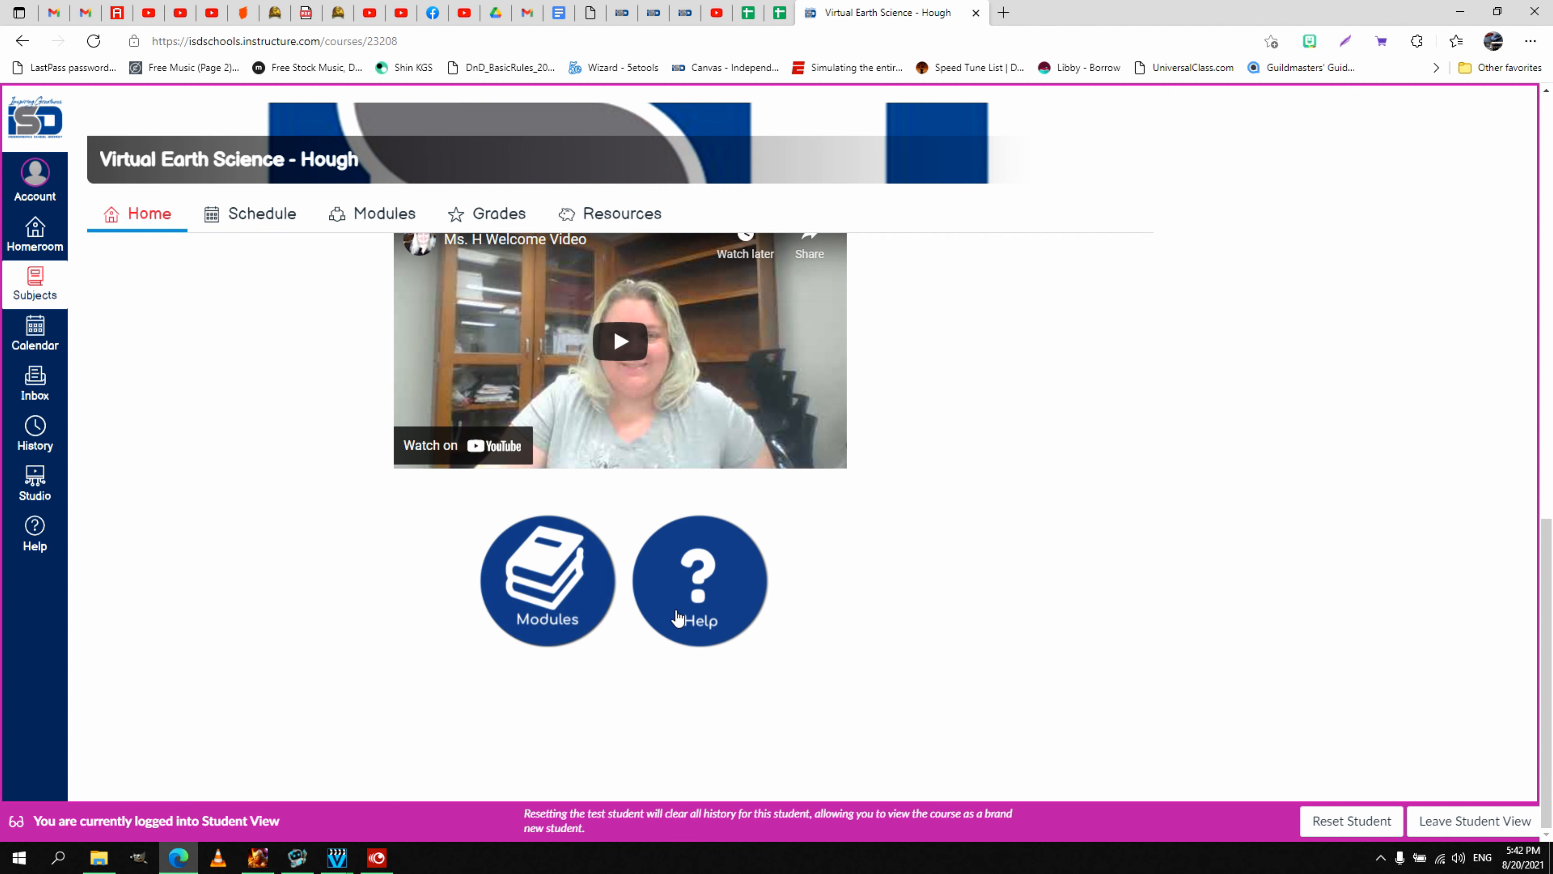
mouse_move(826, 657)
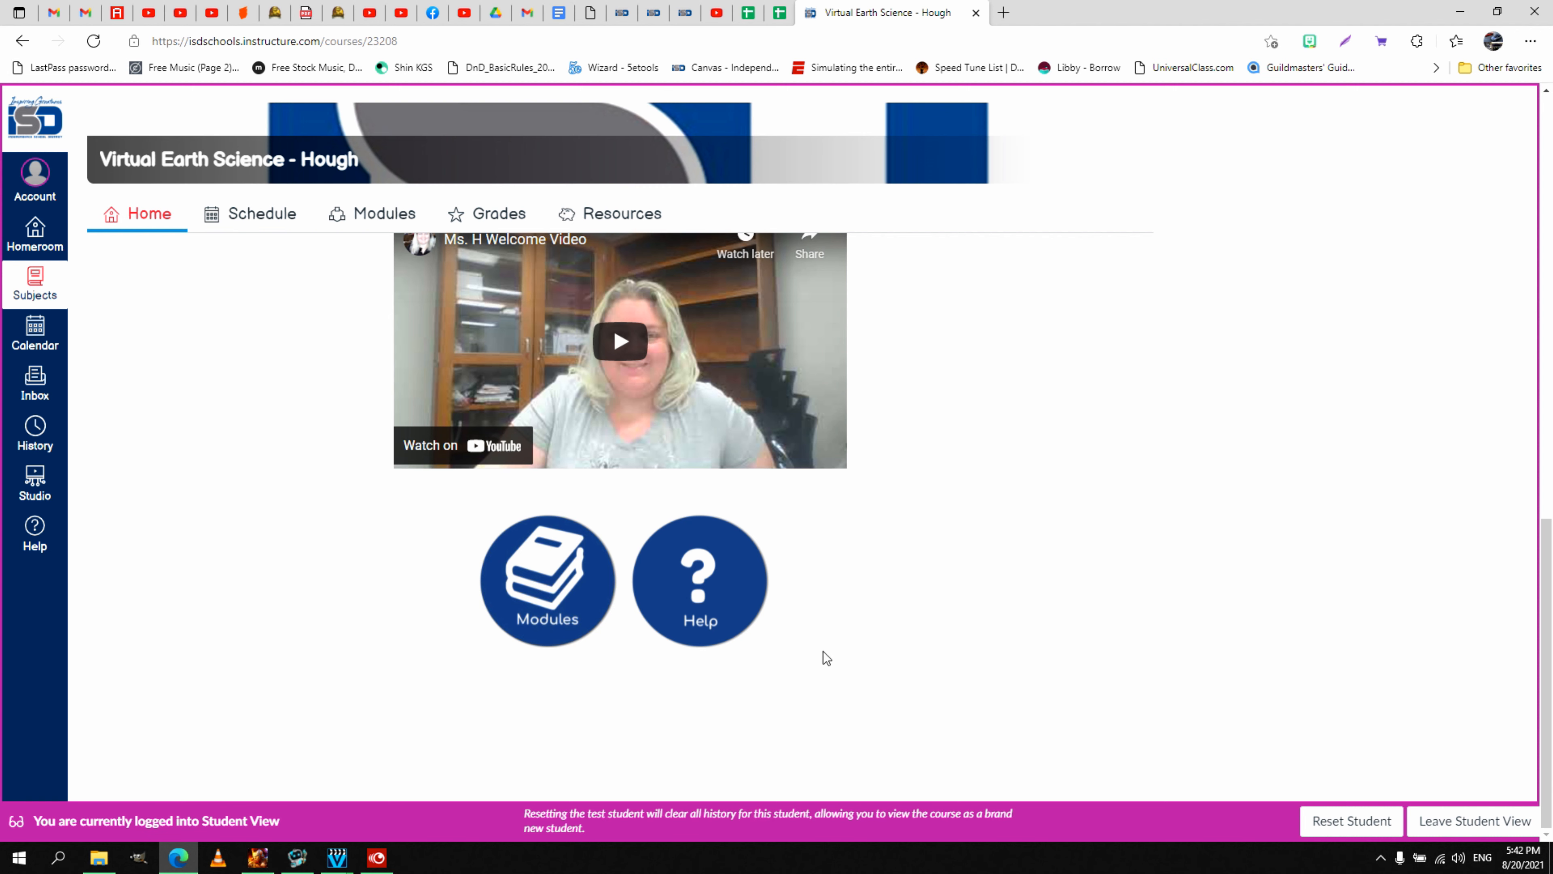
mouse_move(680, 544)
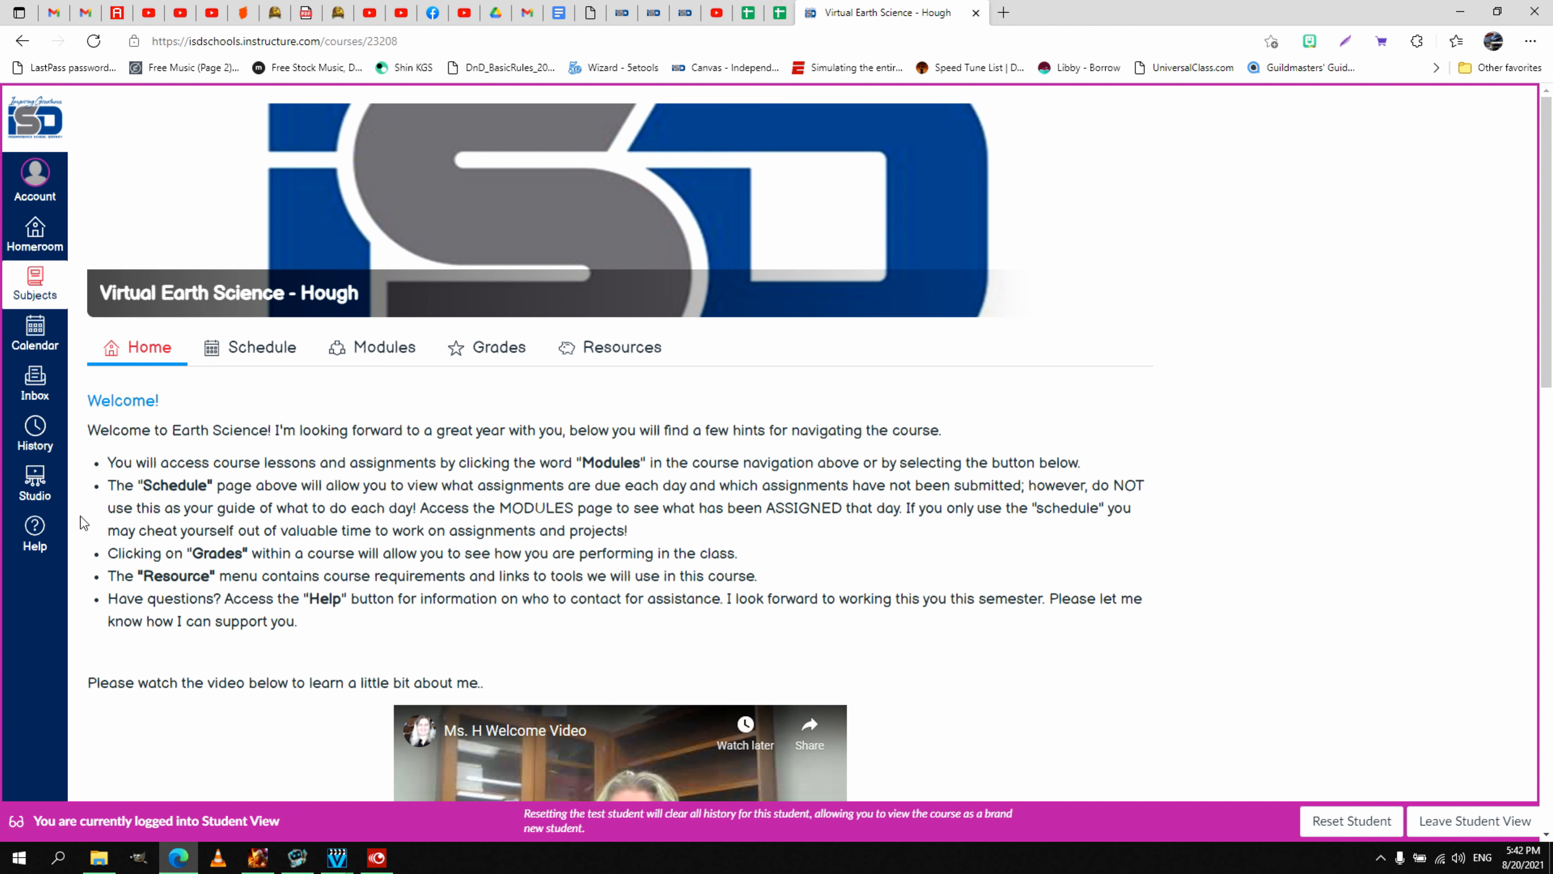
mouse_move(106, 308)
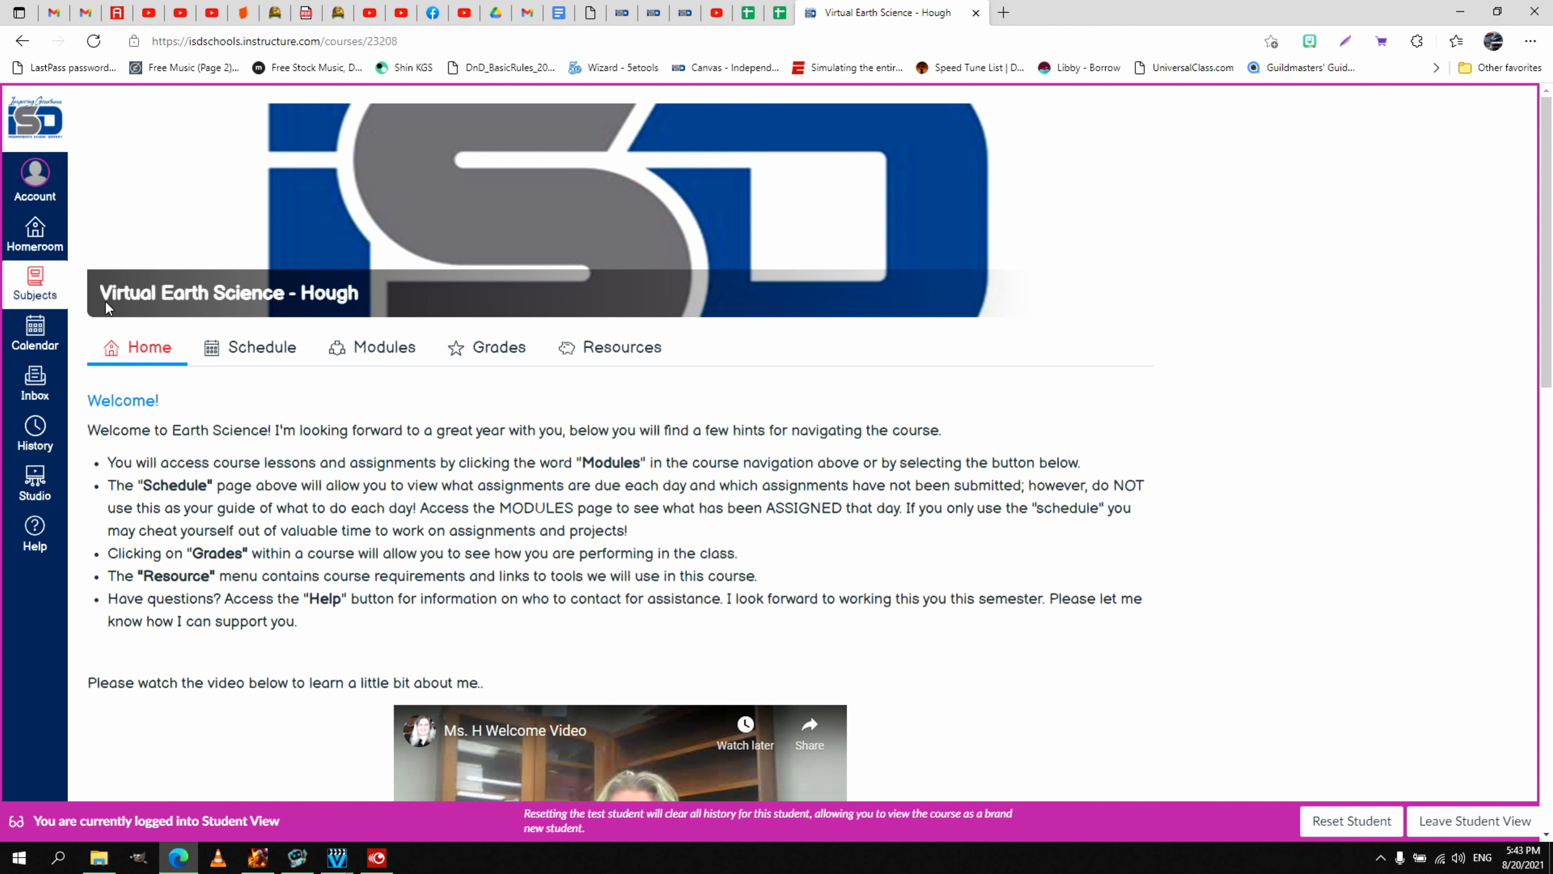
mouse_move(35, 336)
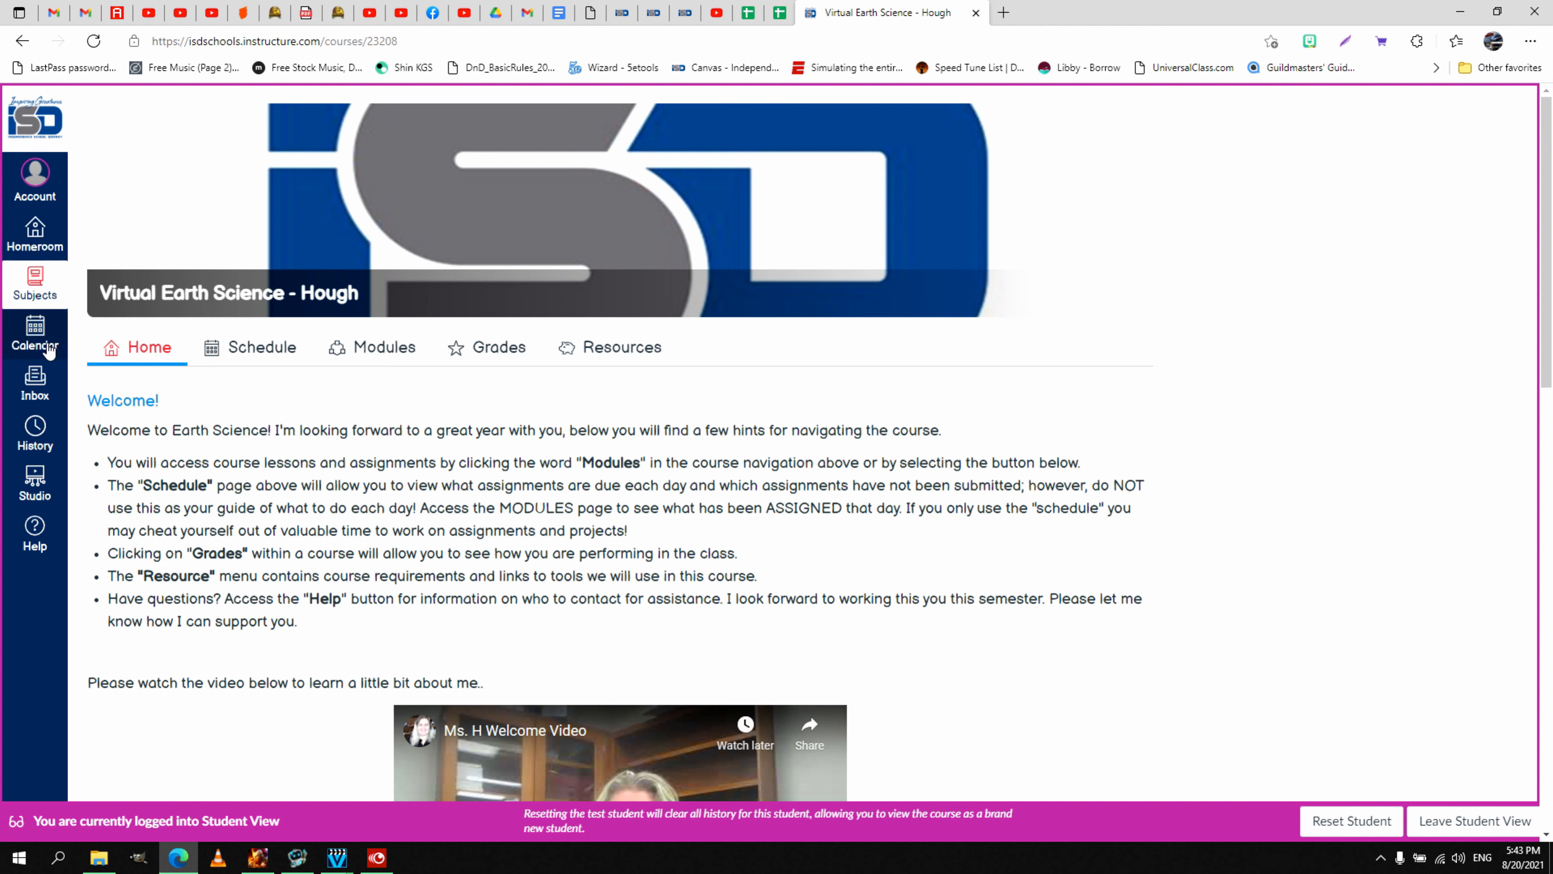
mouse_move(34, 376)
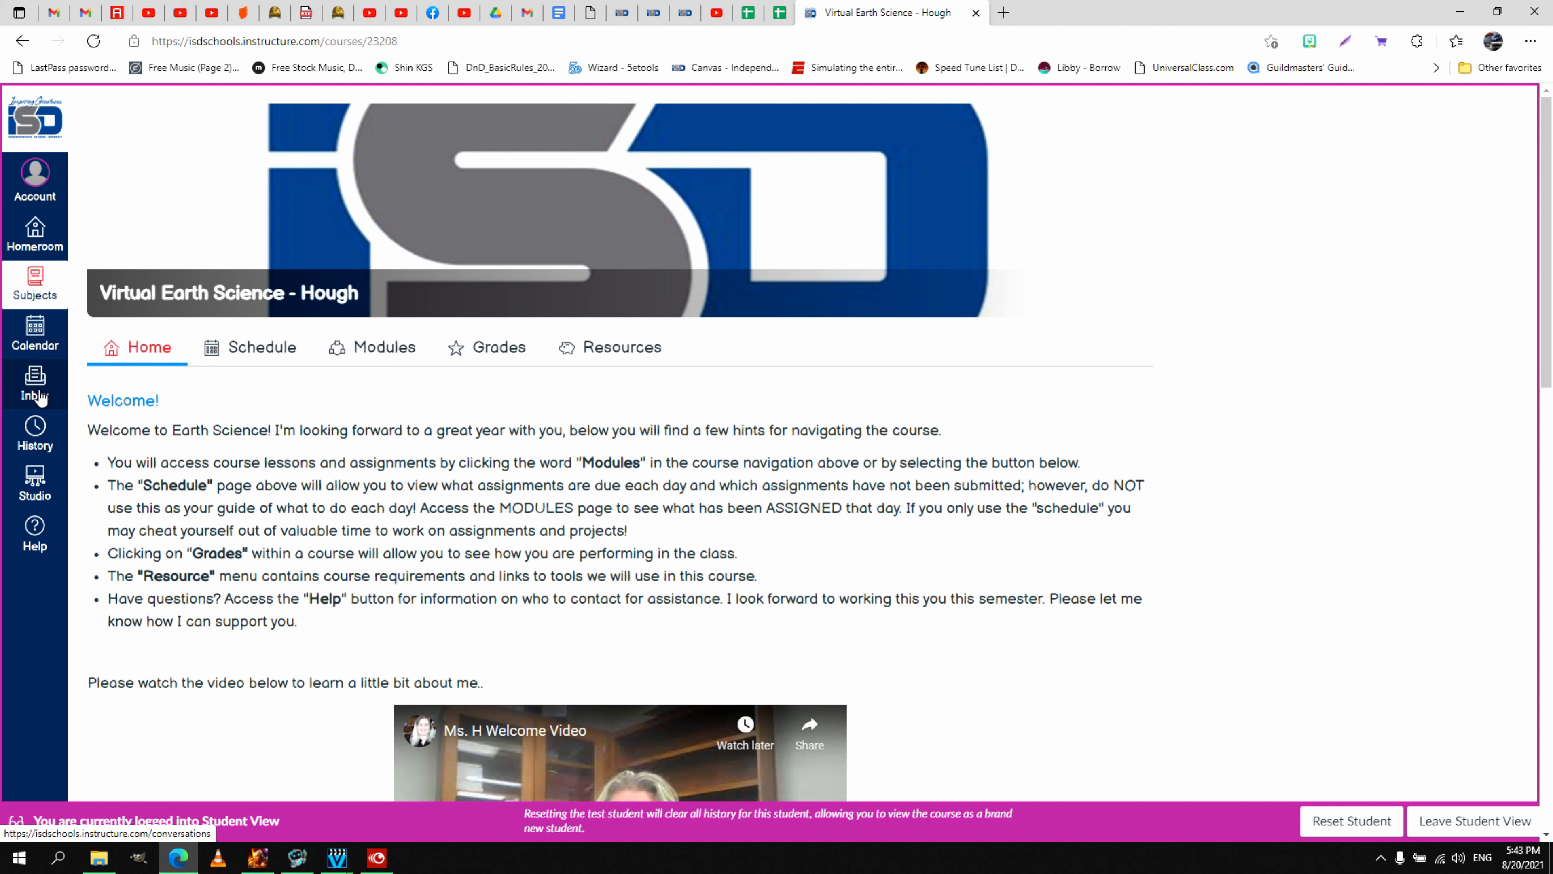
mouse_move(49, 379)
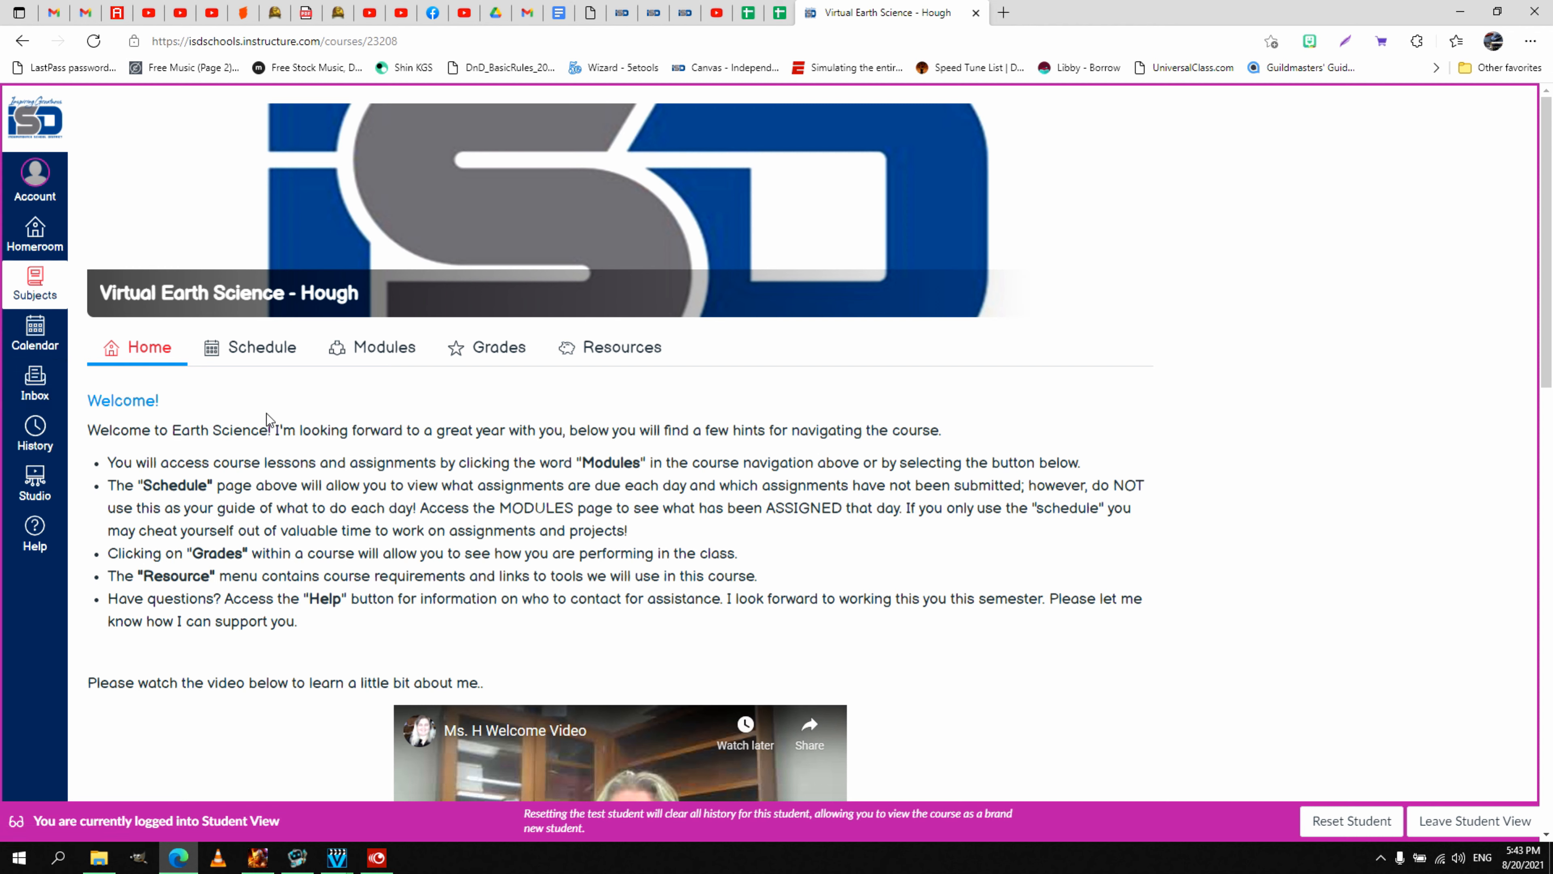
mouse_move(35, 381)
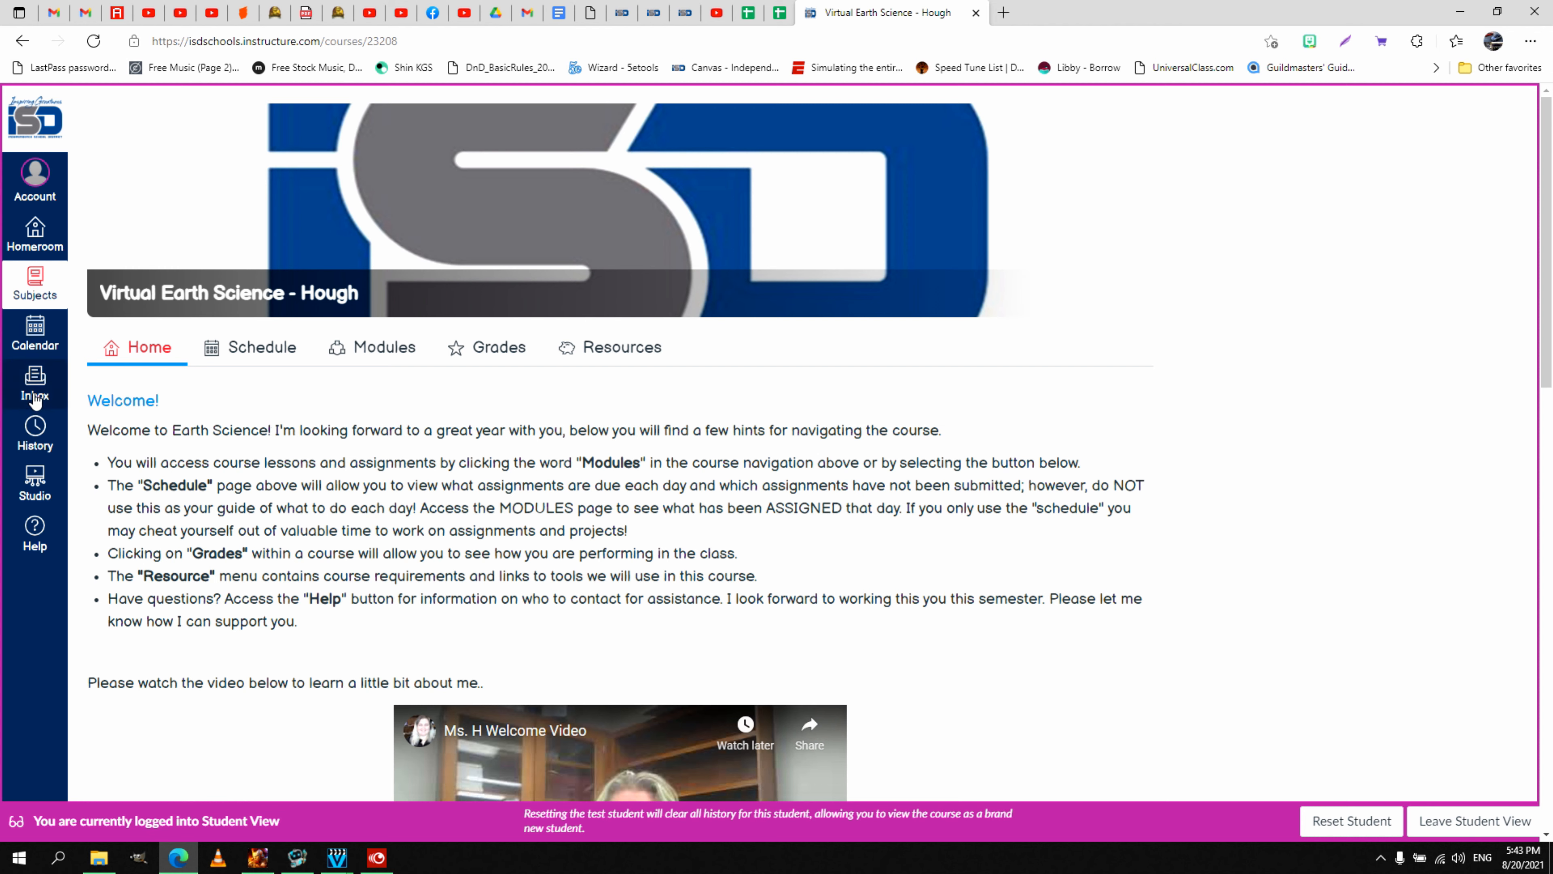
mouse_move(66, 397)
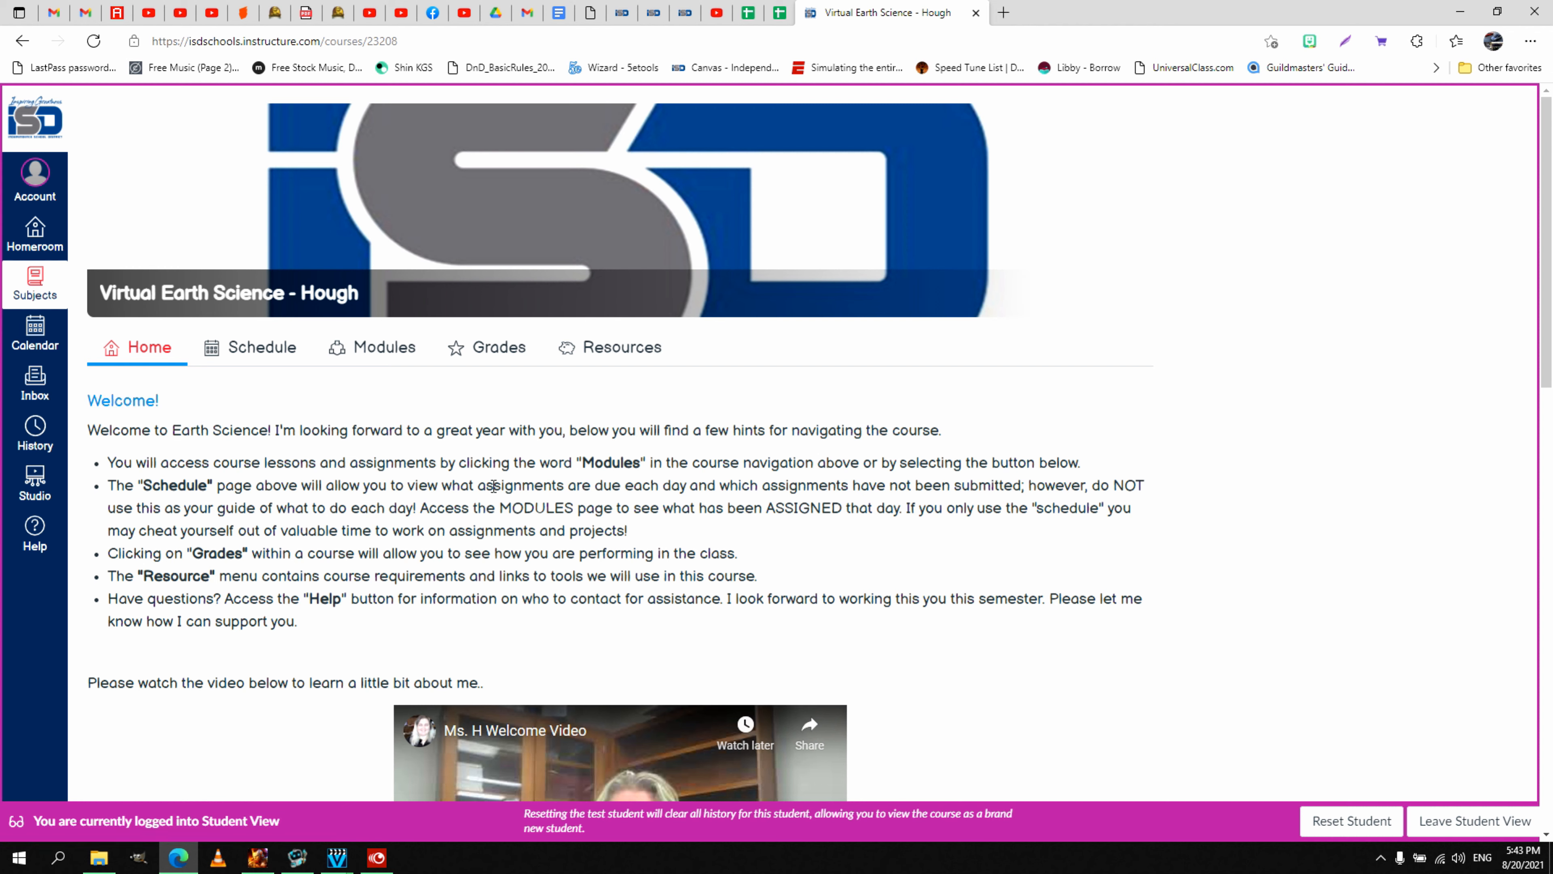
mouse_move(367, 361)
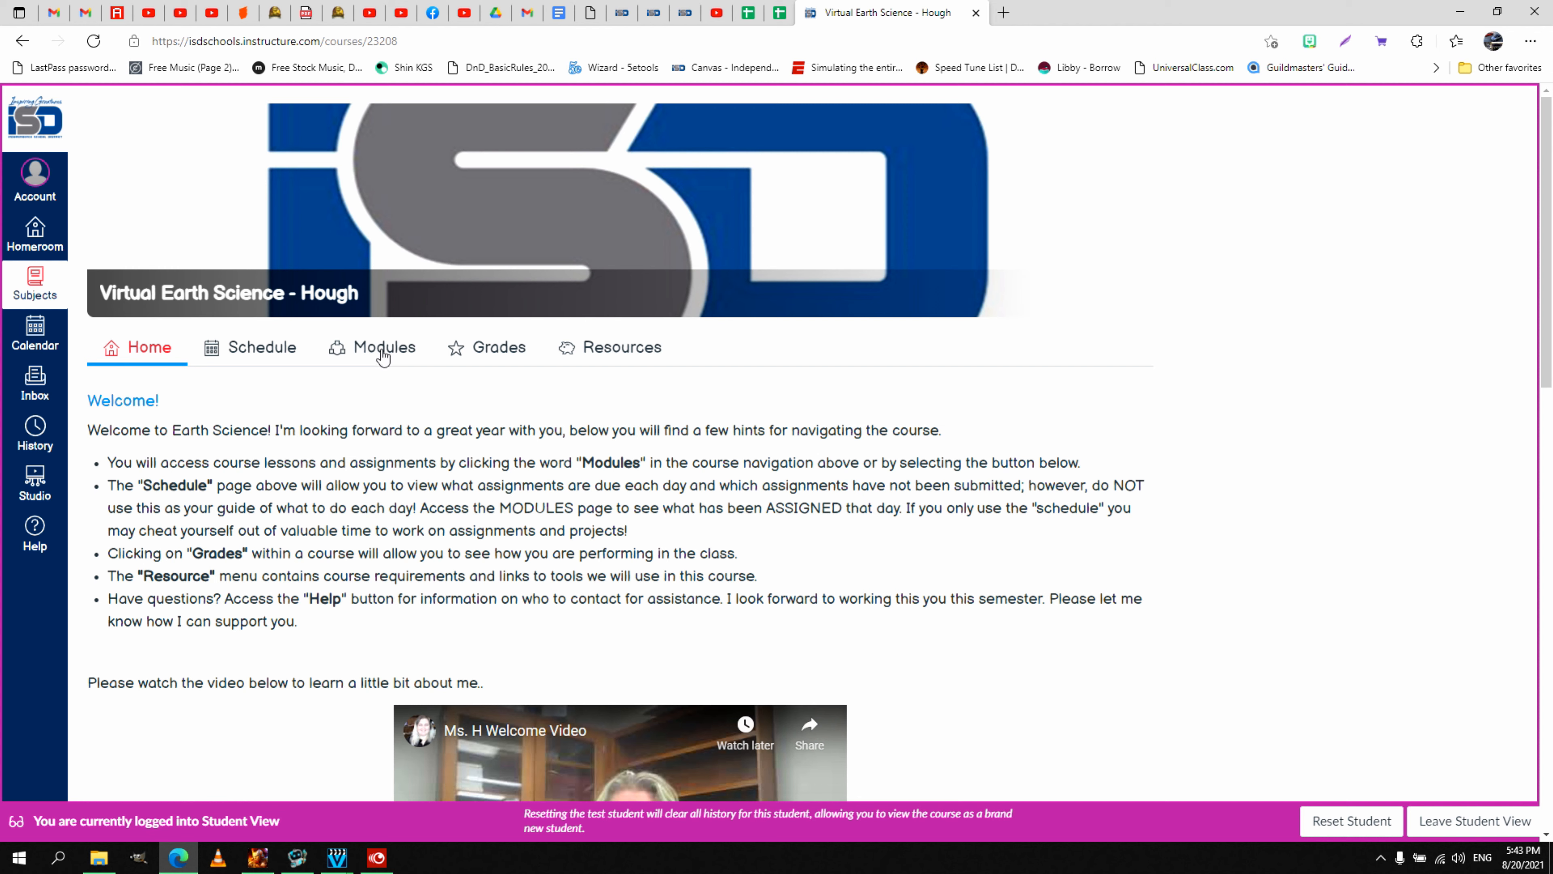
mouse_move(385, 348)
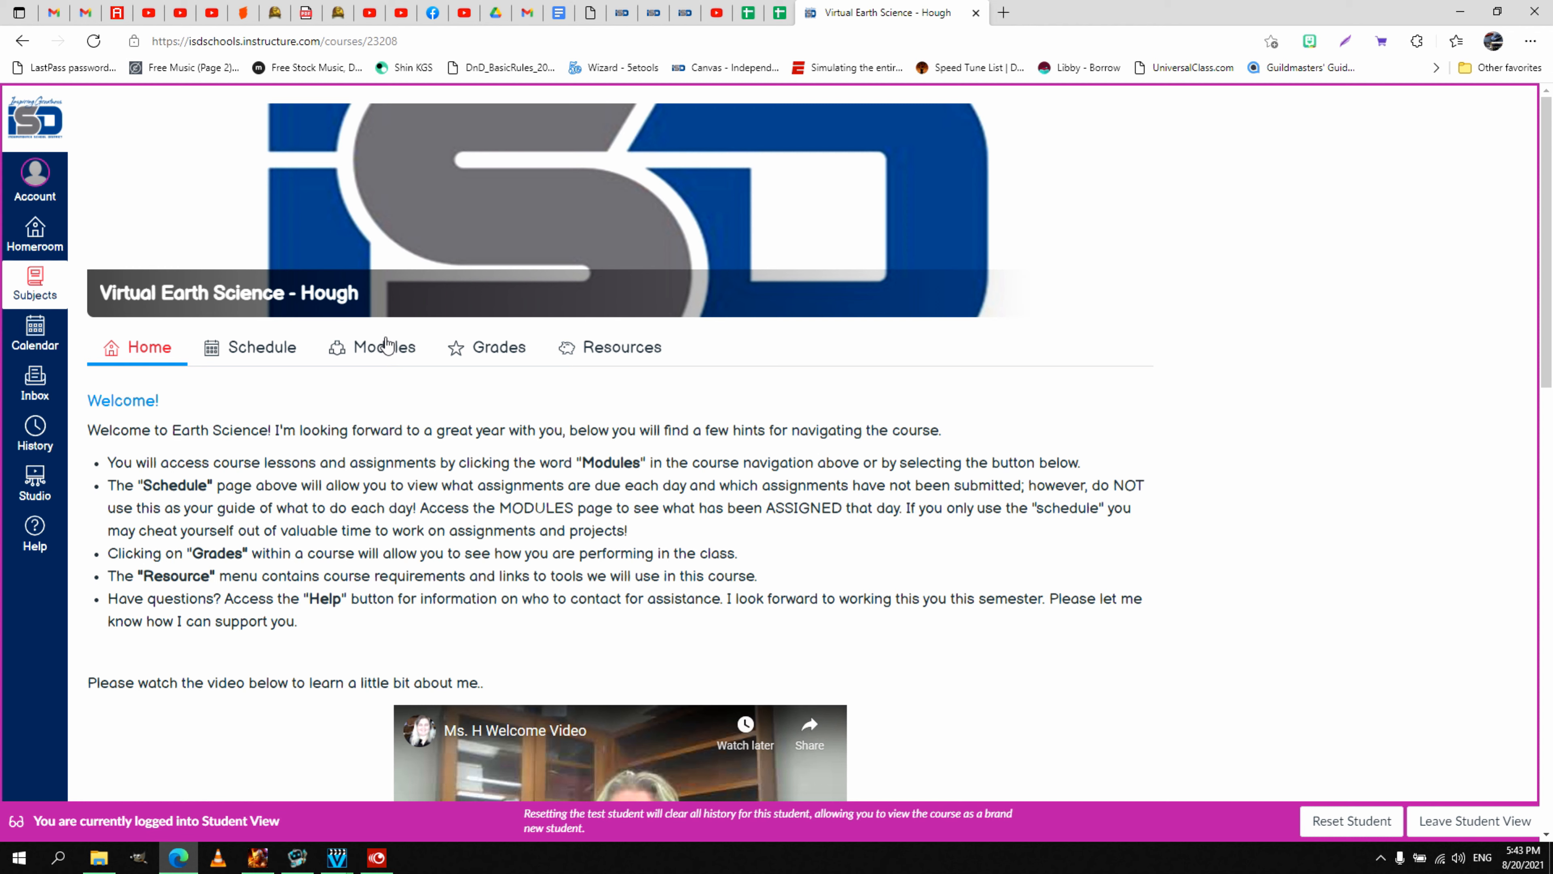
mouse_move(264, 357)
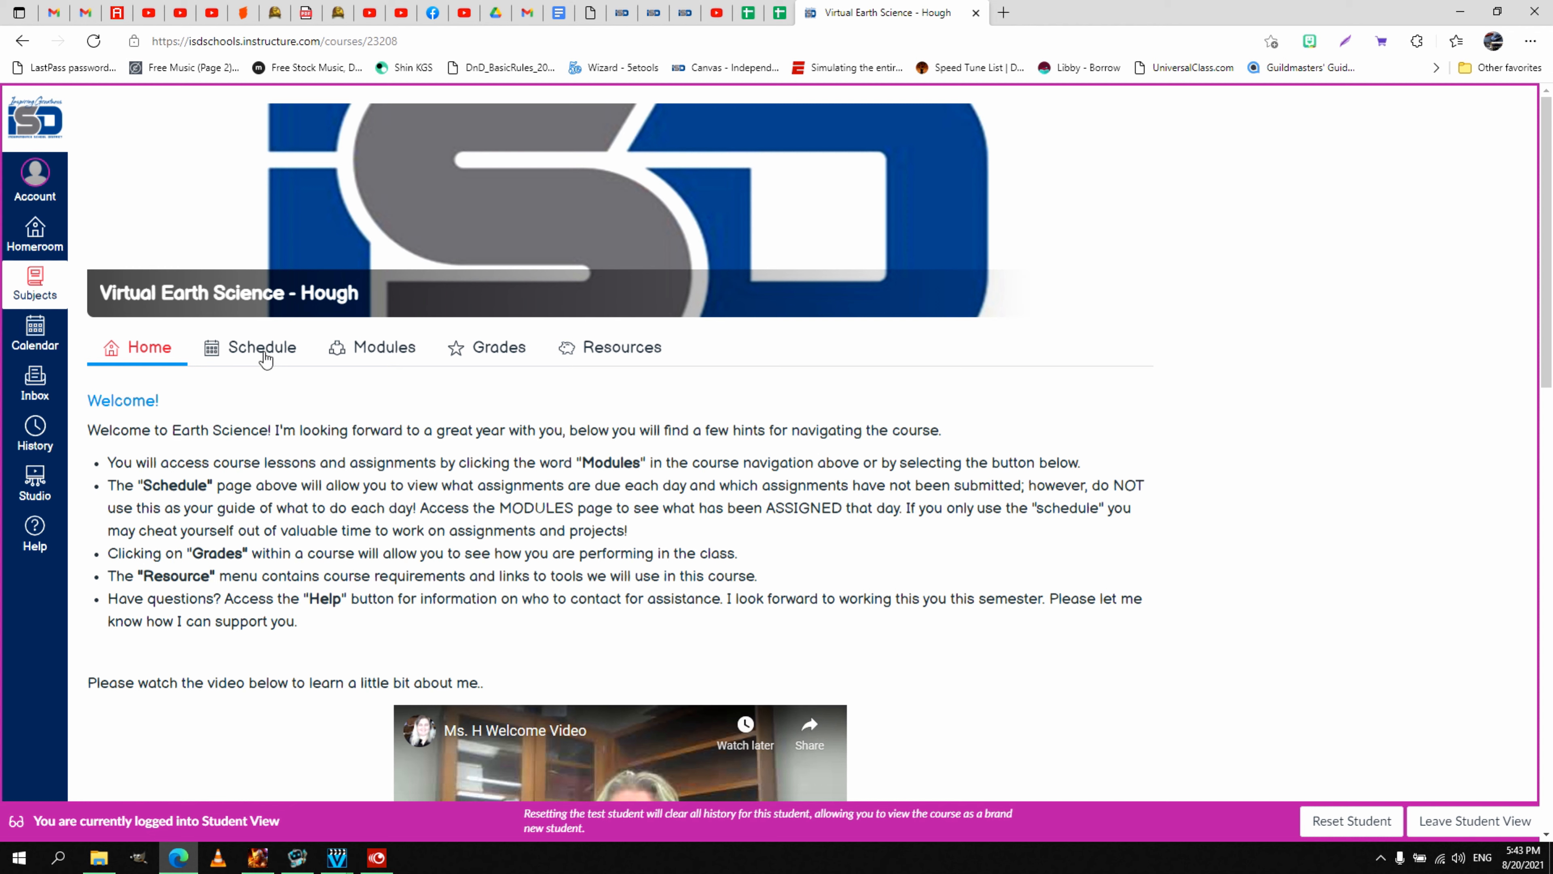
mouse_move(250, 348)
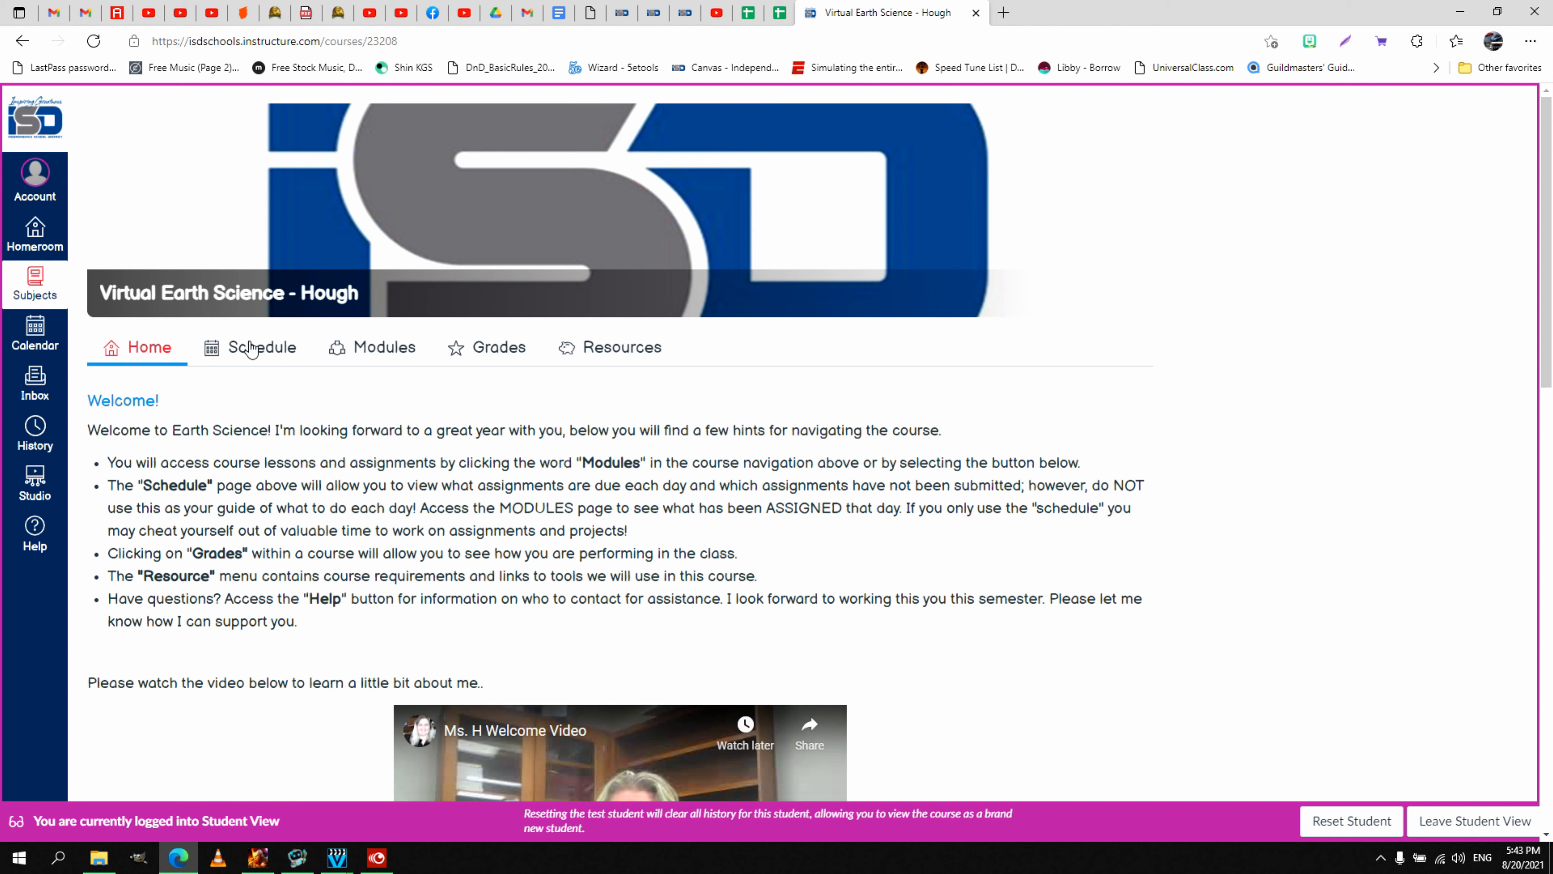
mouse_move(284, 416)
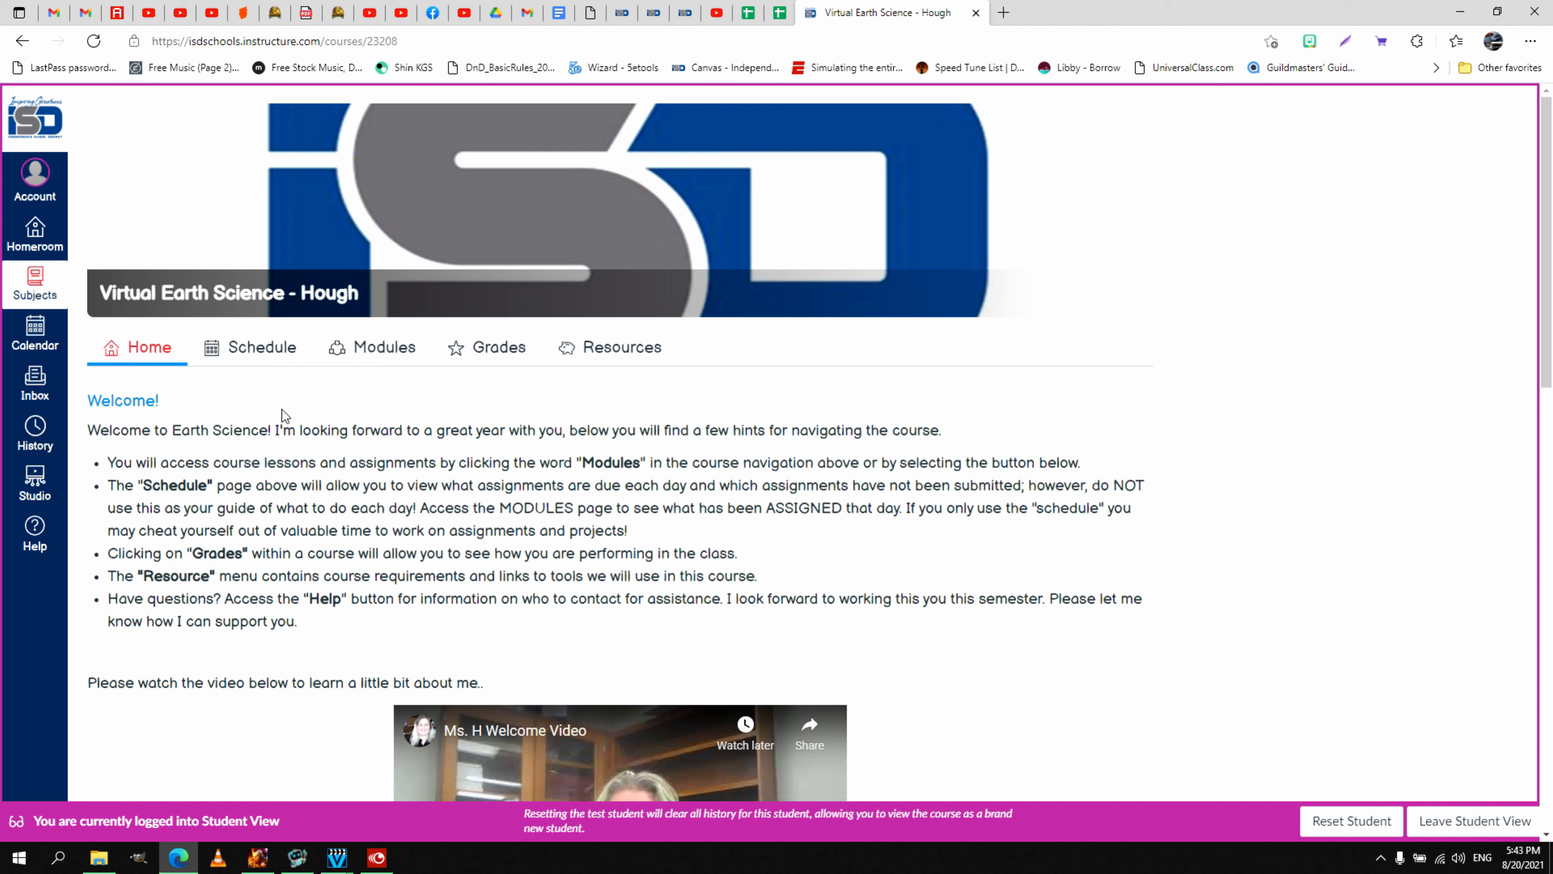
mouse_move(526, 660)
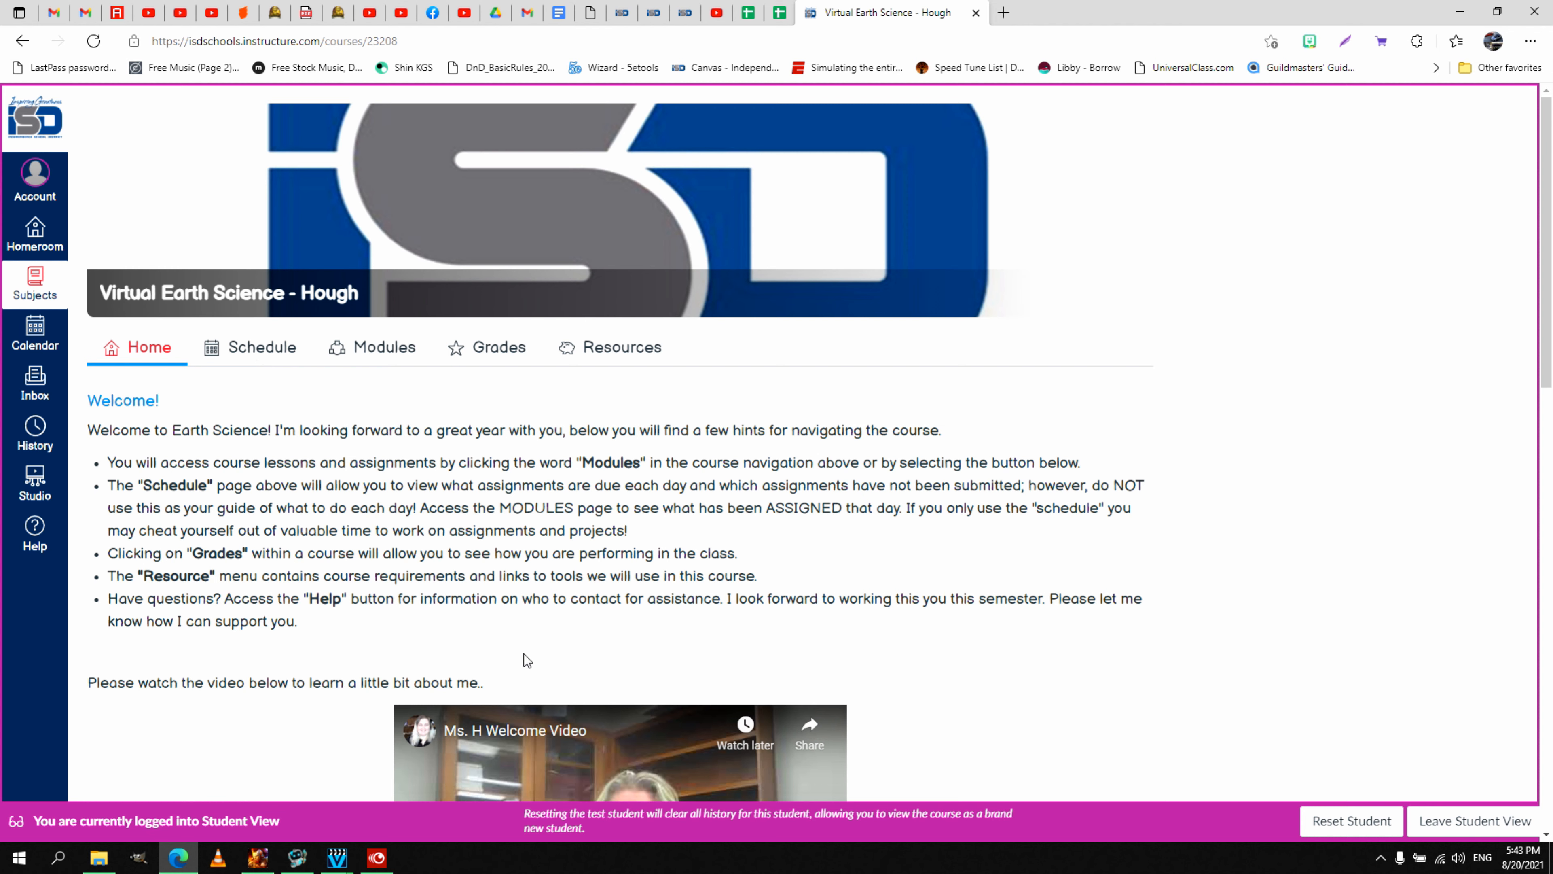
mouse_move(250, 367)
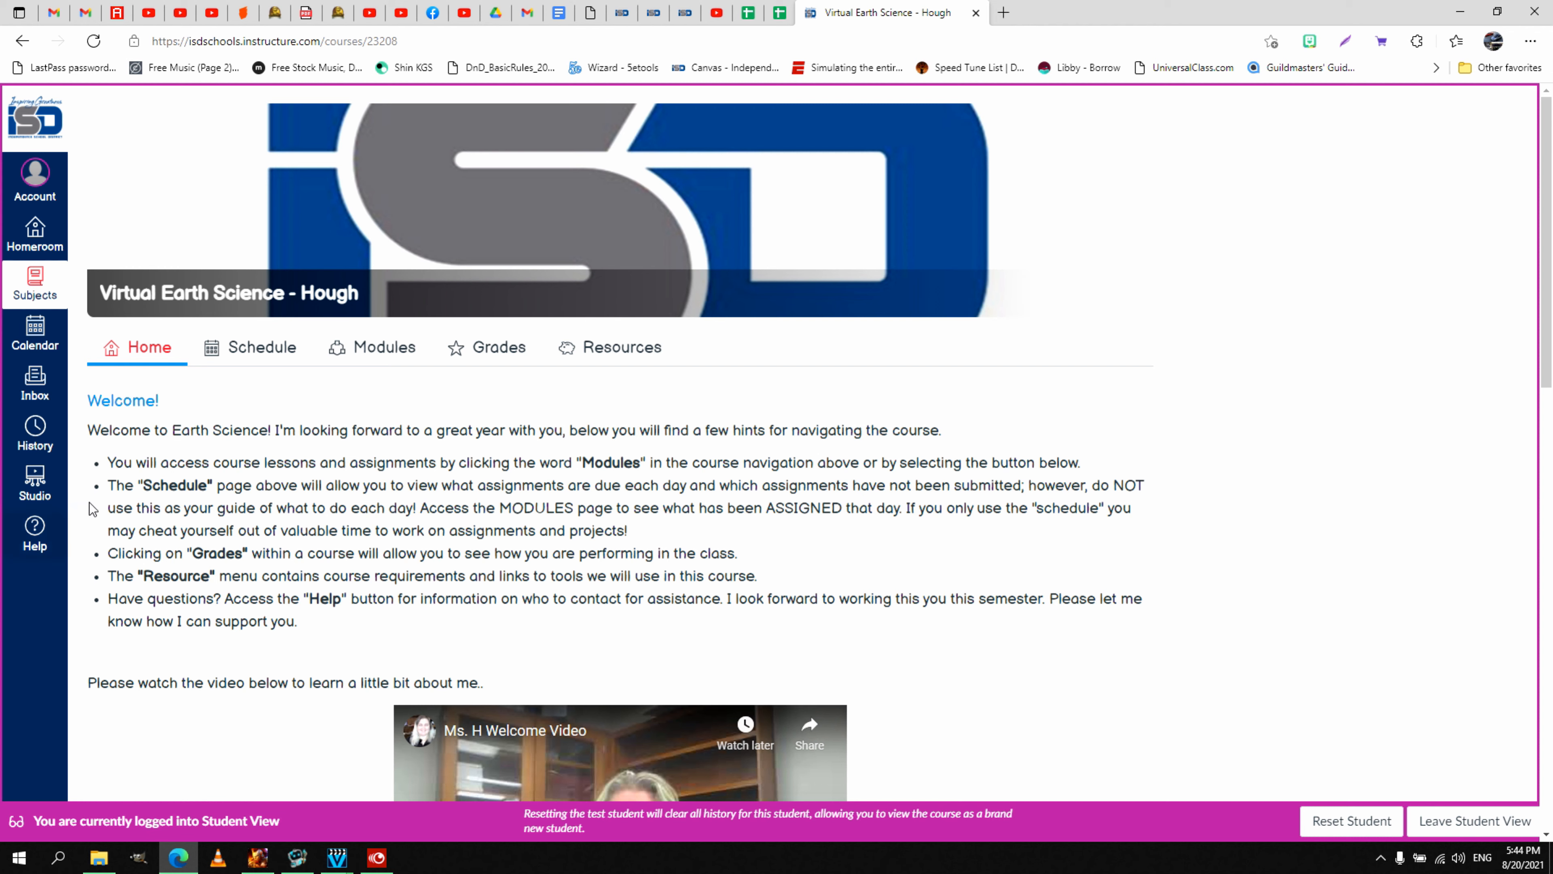
mouse_move(376, 364)
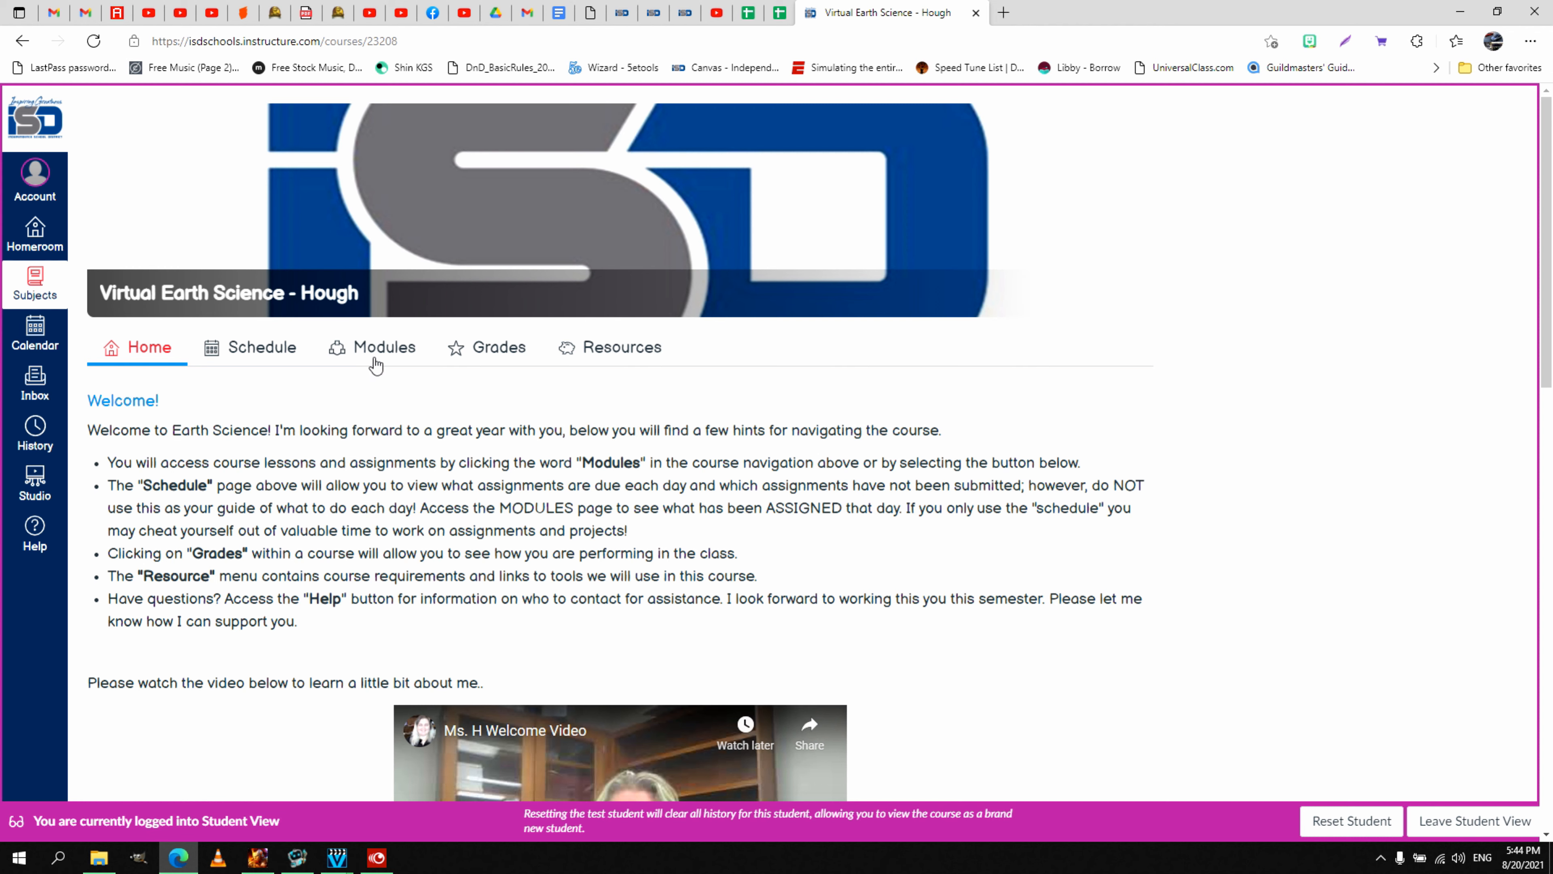
mouse_move(382, 420)
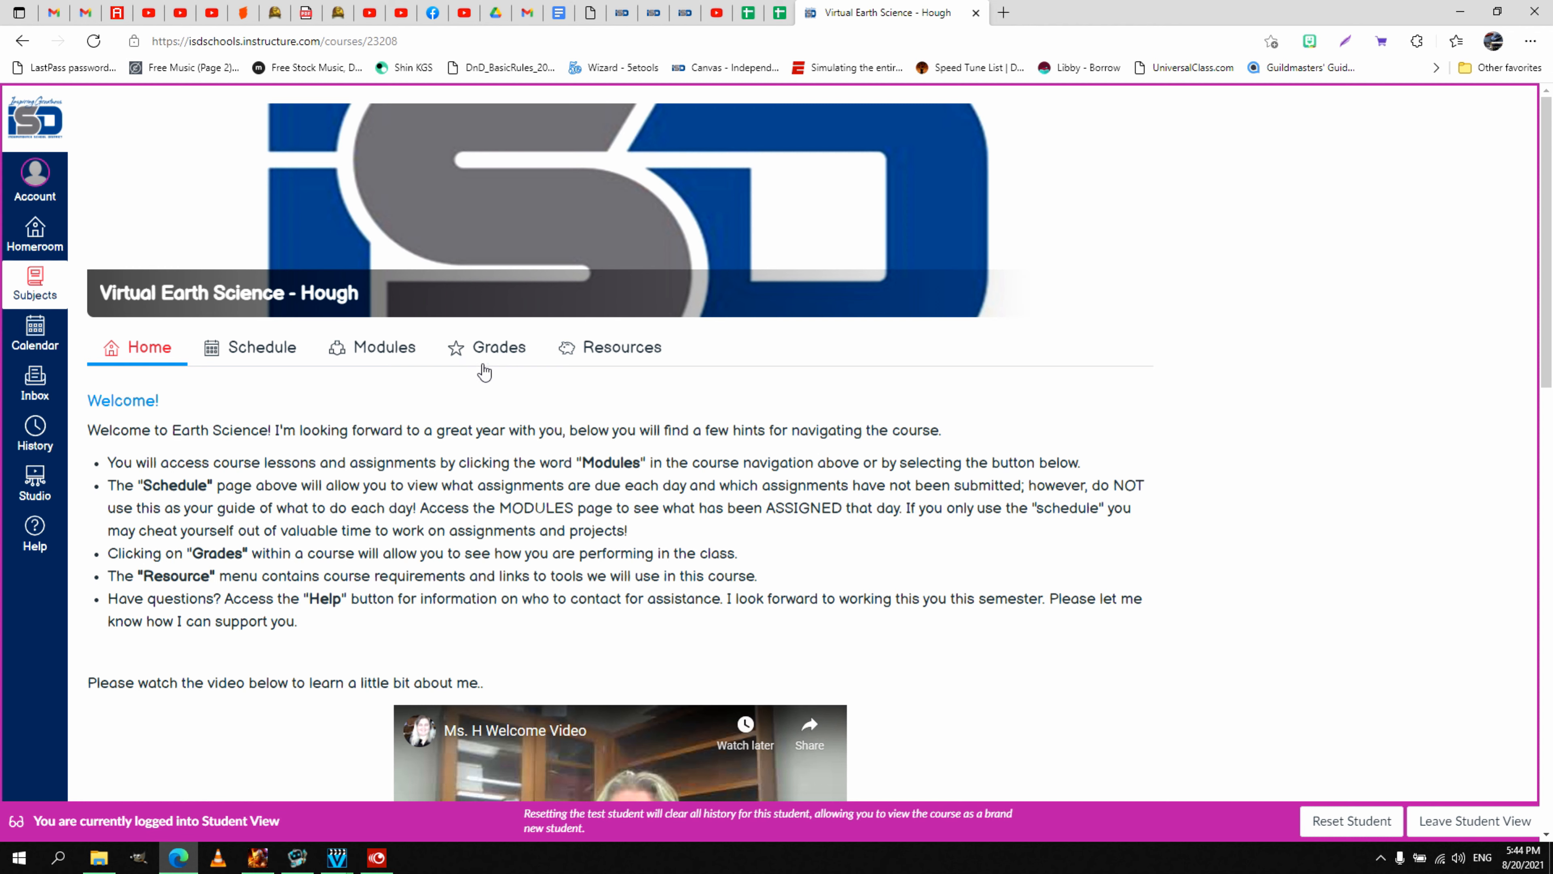
mouse_move(581, 387)
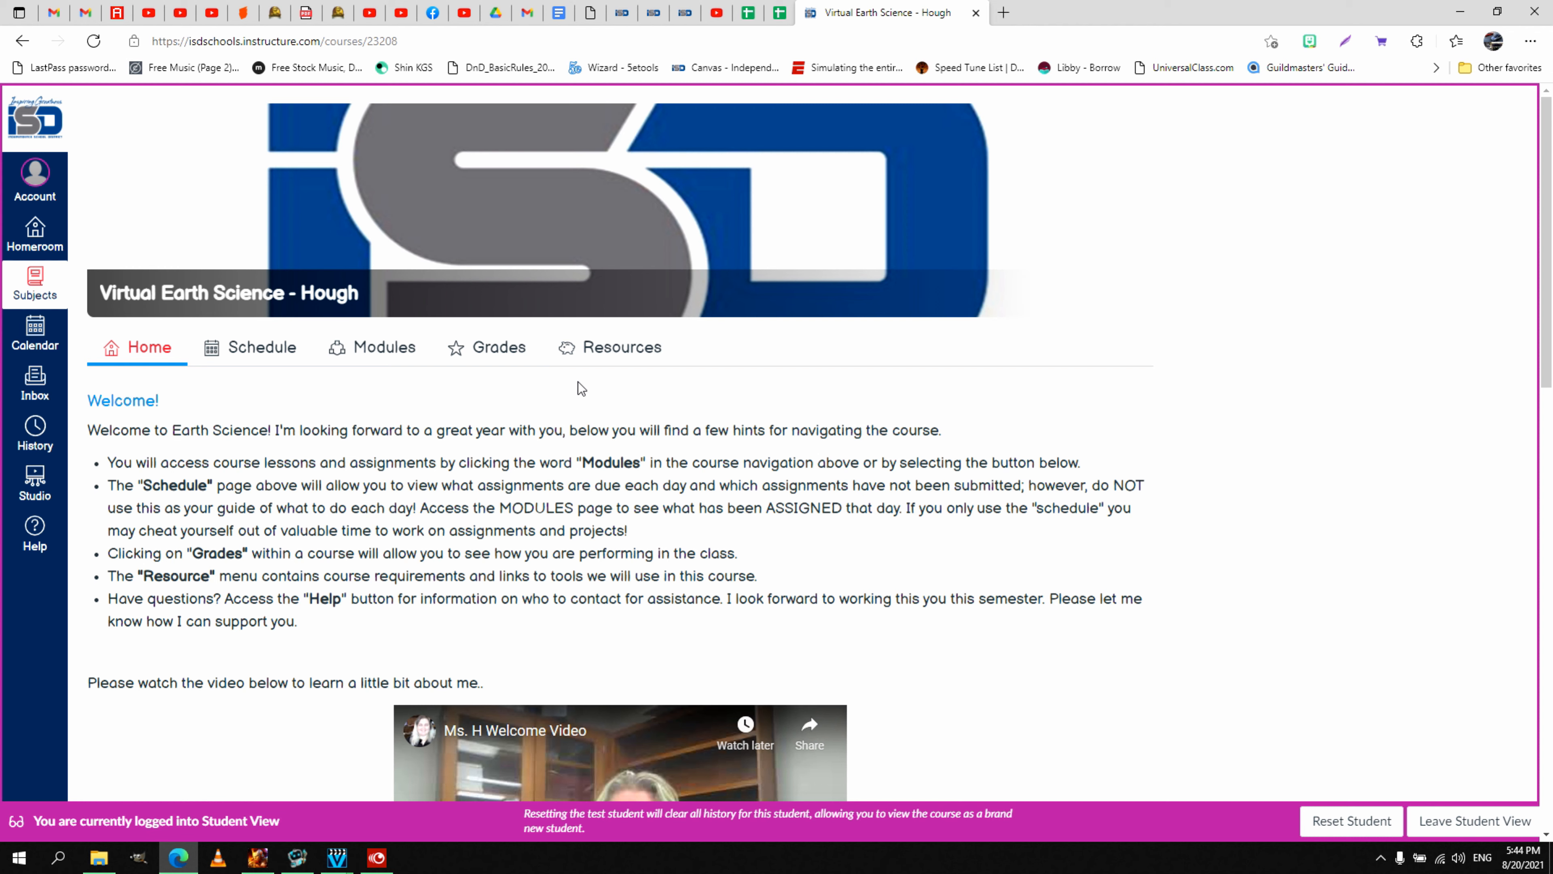
mouse_move(627, 381)
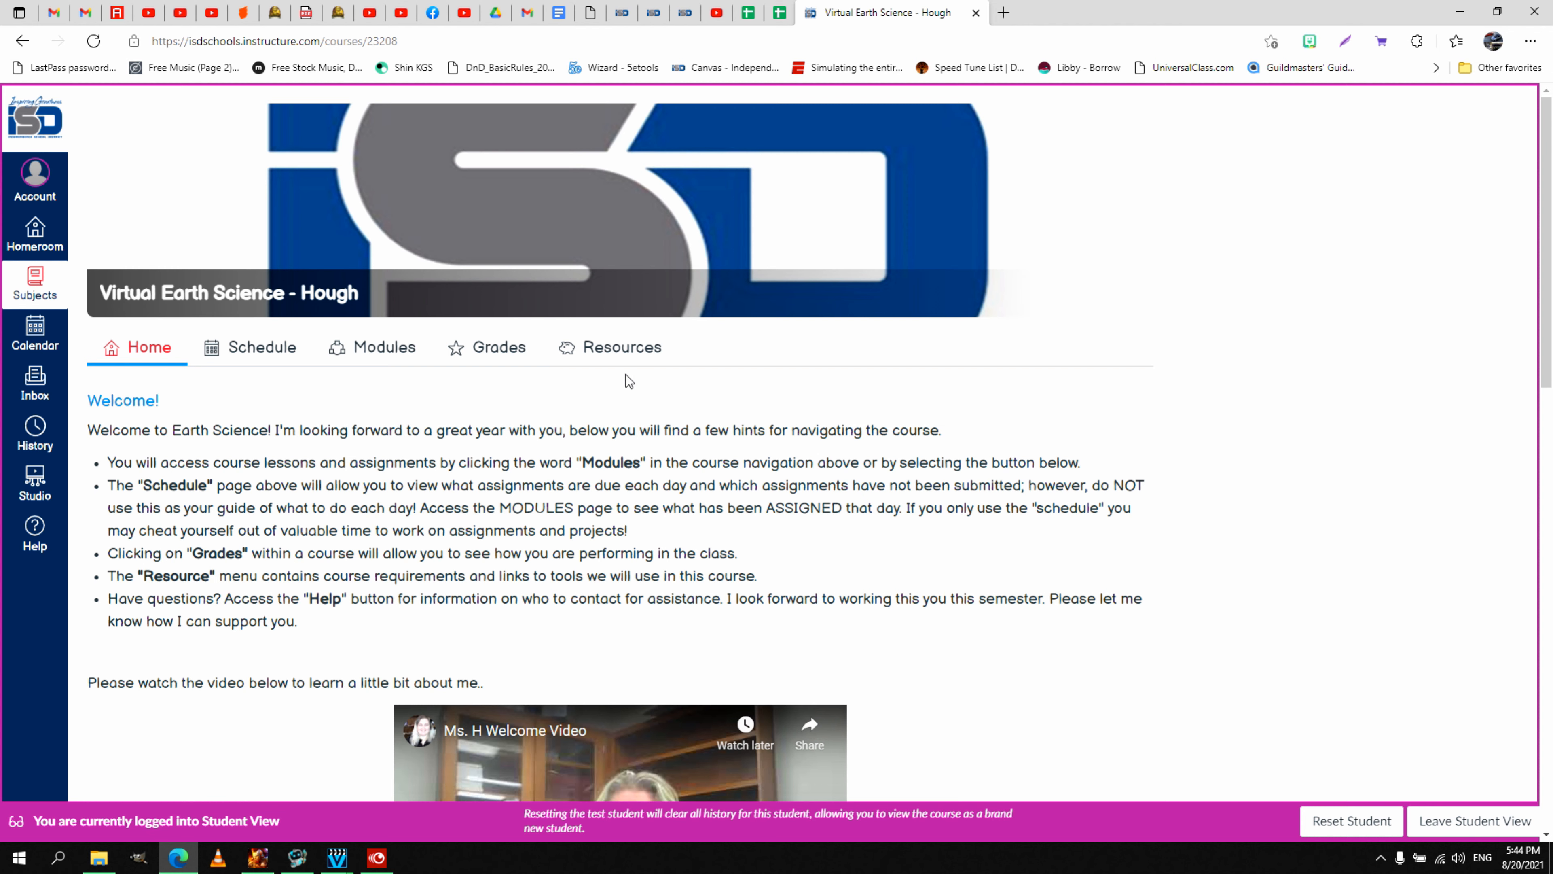
mouse_move(643, 352)
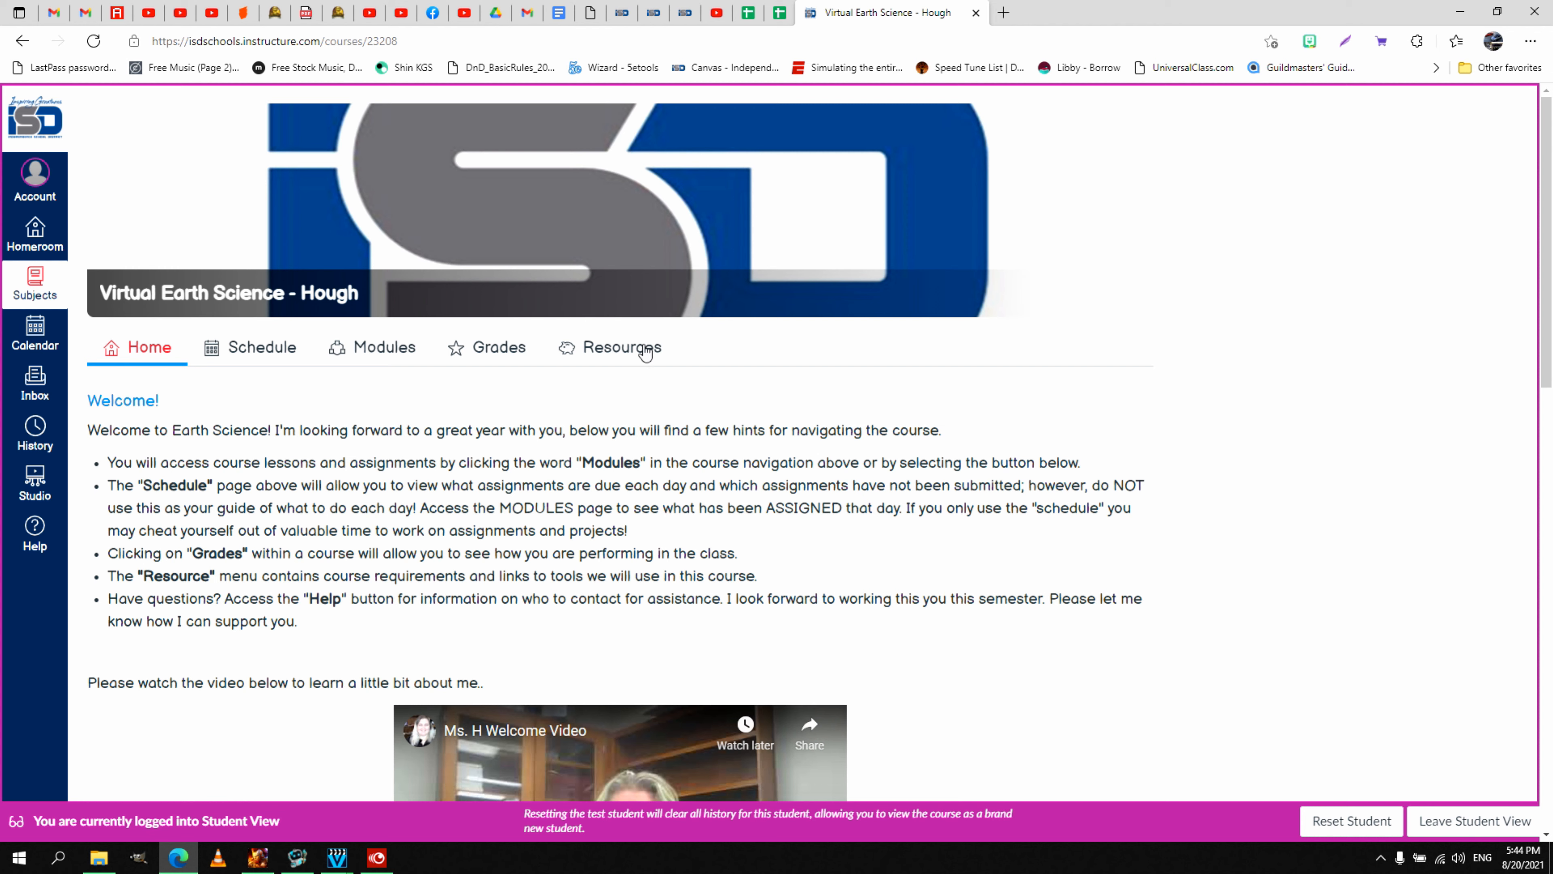
mouse_move(627, 365)
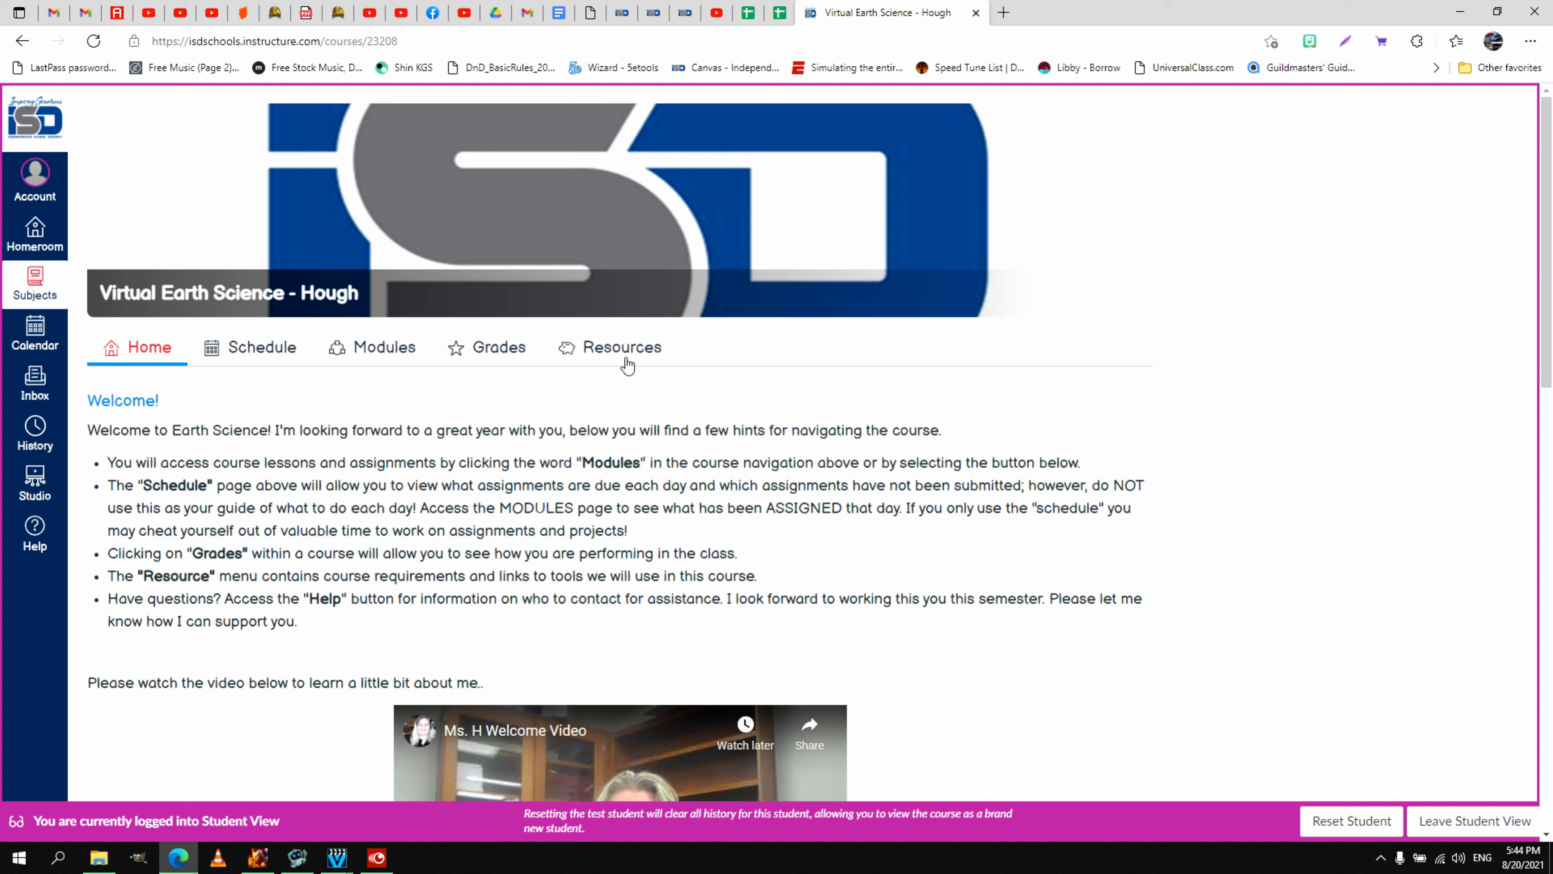
mouse_move(640, 417)
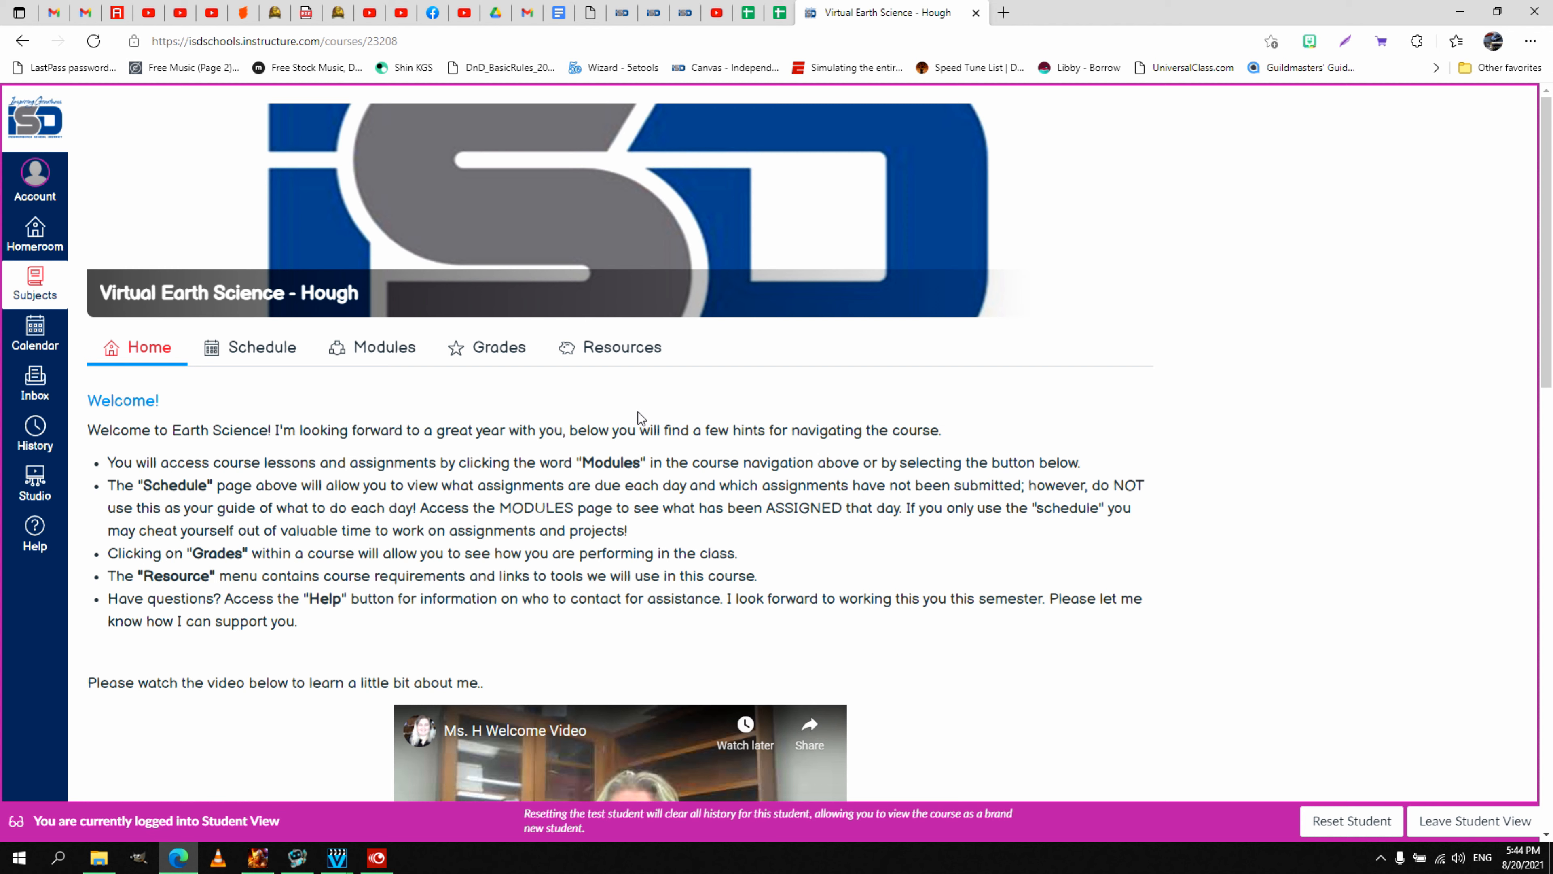
mouse_move(336, 615)
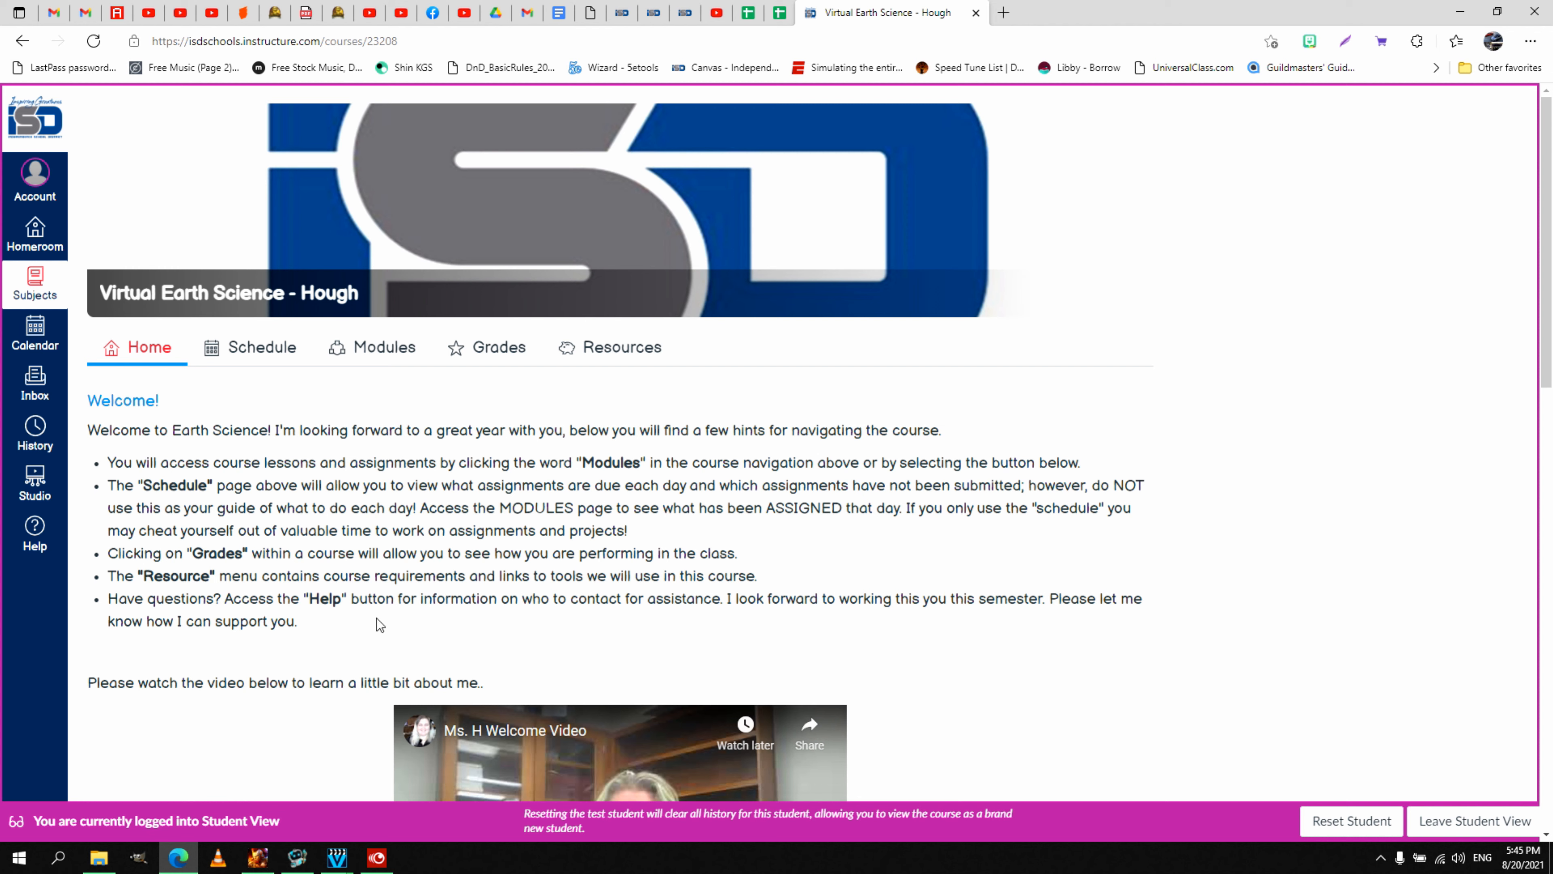
Scroll the Home page down to the embedded Ms. H Welcome Video
scroll("down", 3)
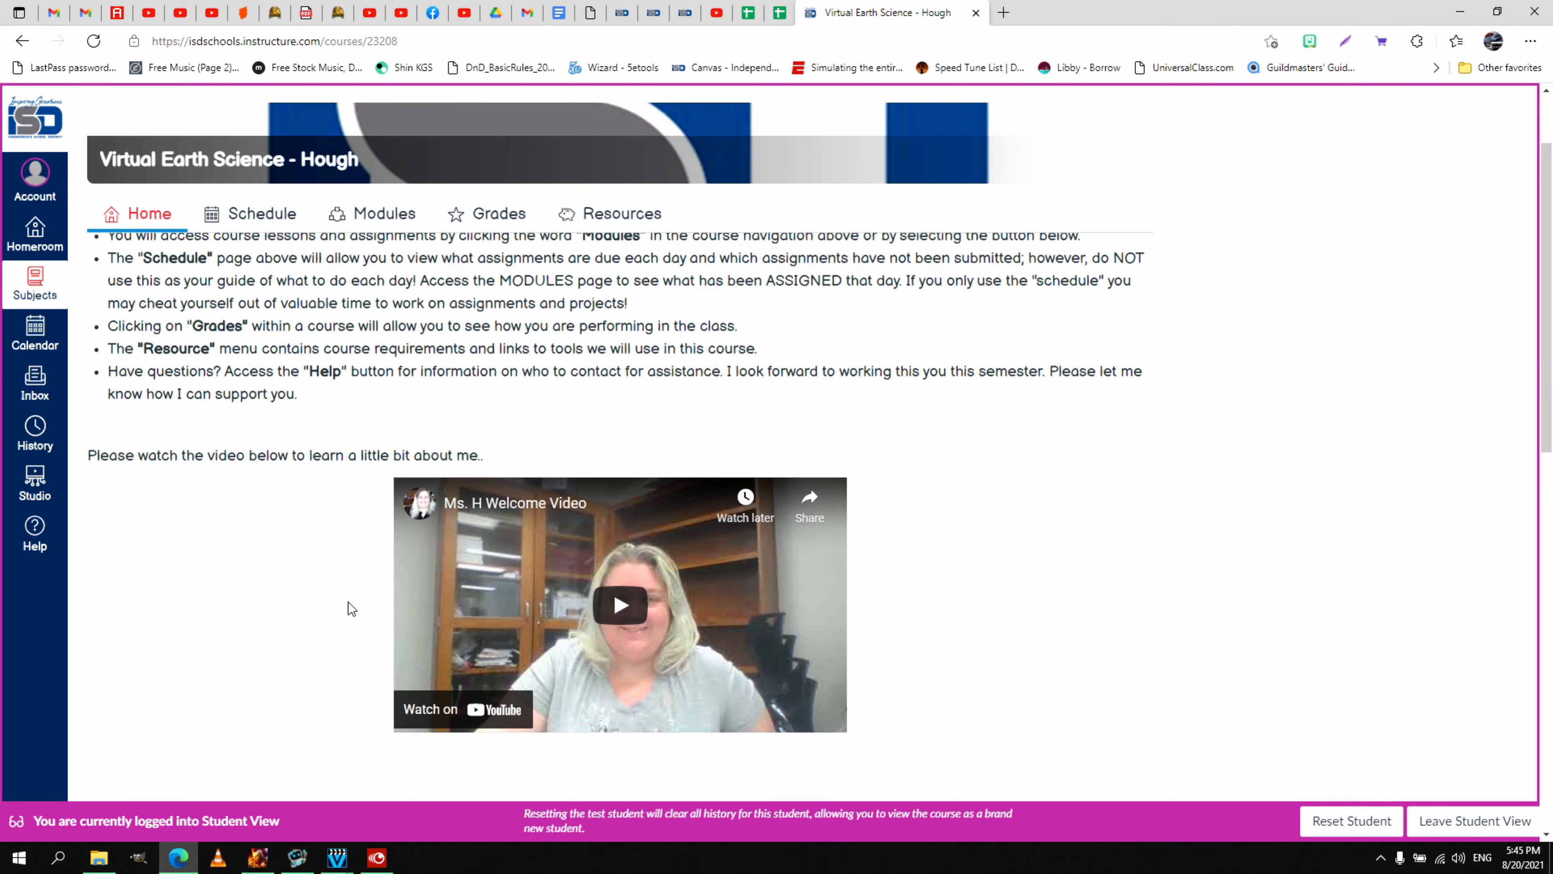
mouse_move(850, 747)
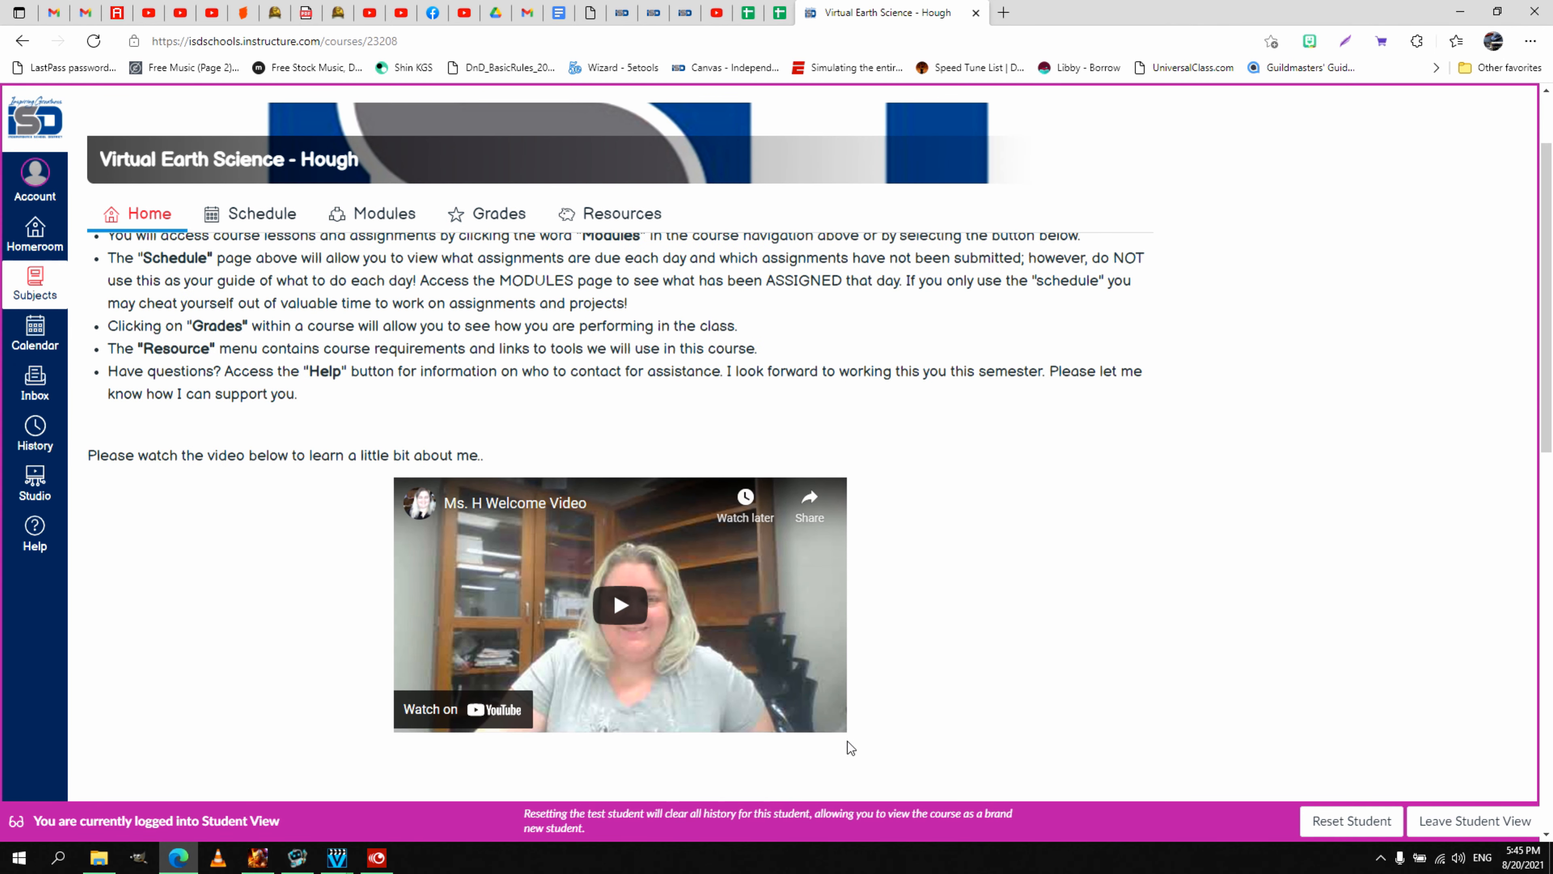
mouse_move(428, 366)
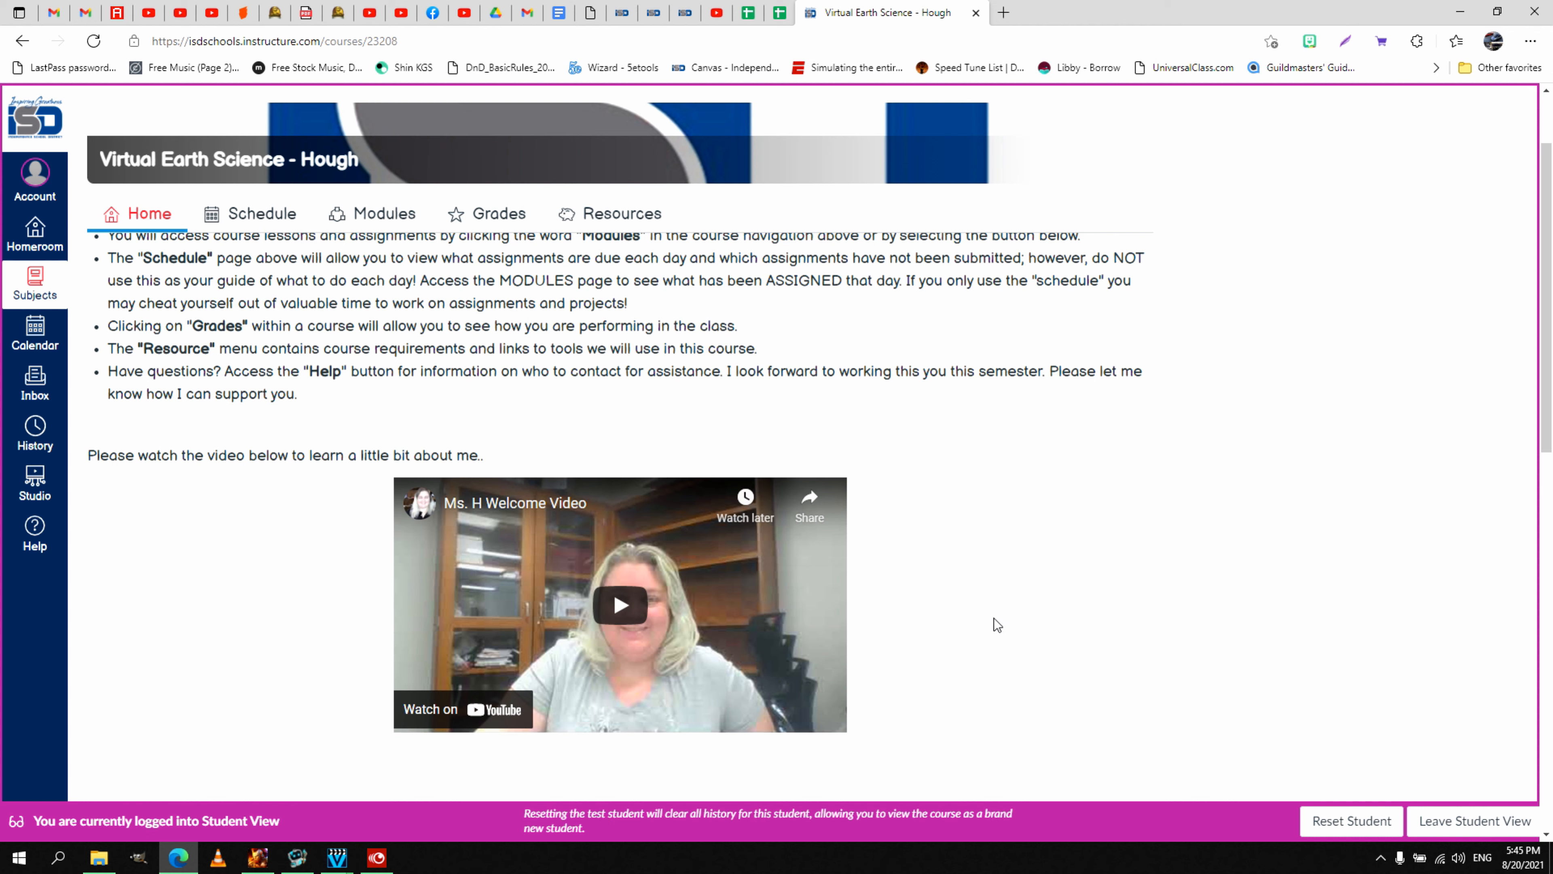
mouse_move(477, 300)
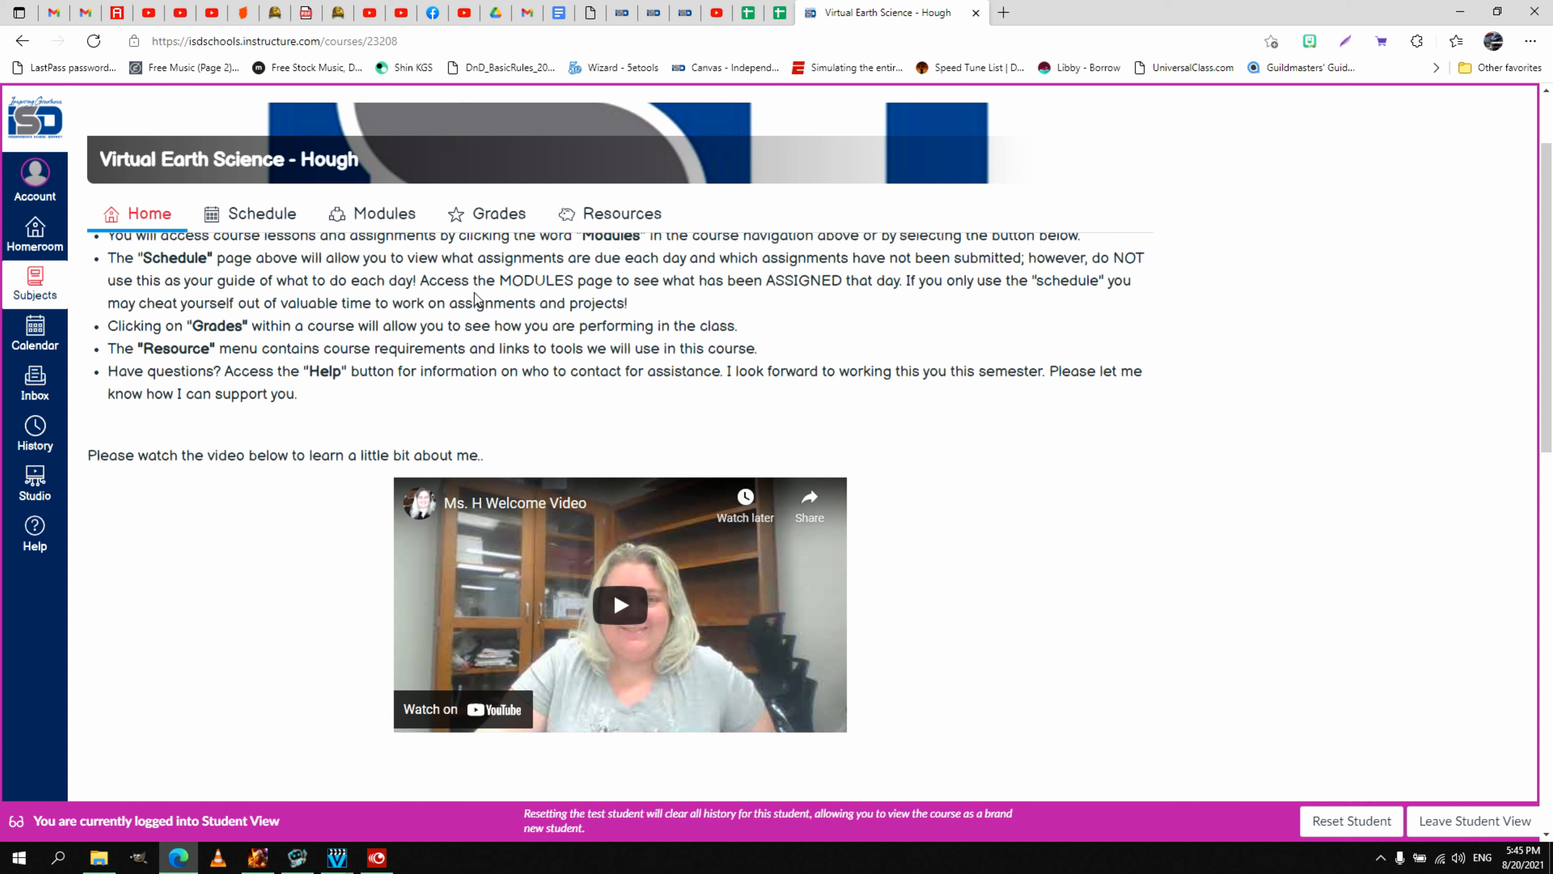
mouse_move(406, 219)
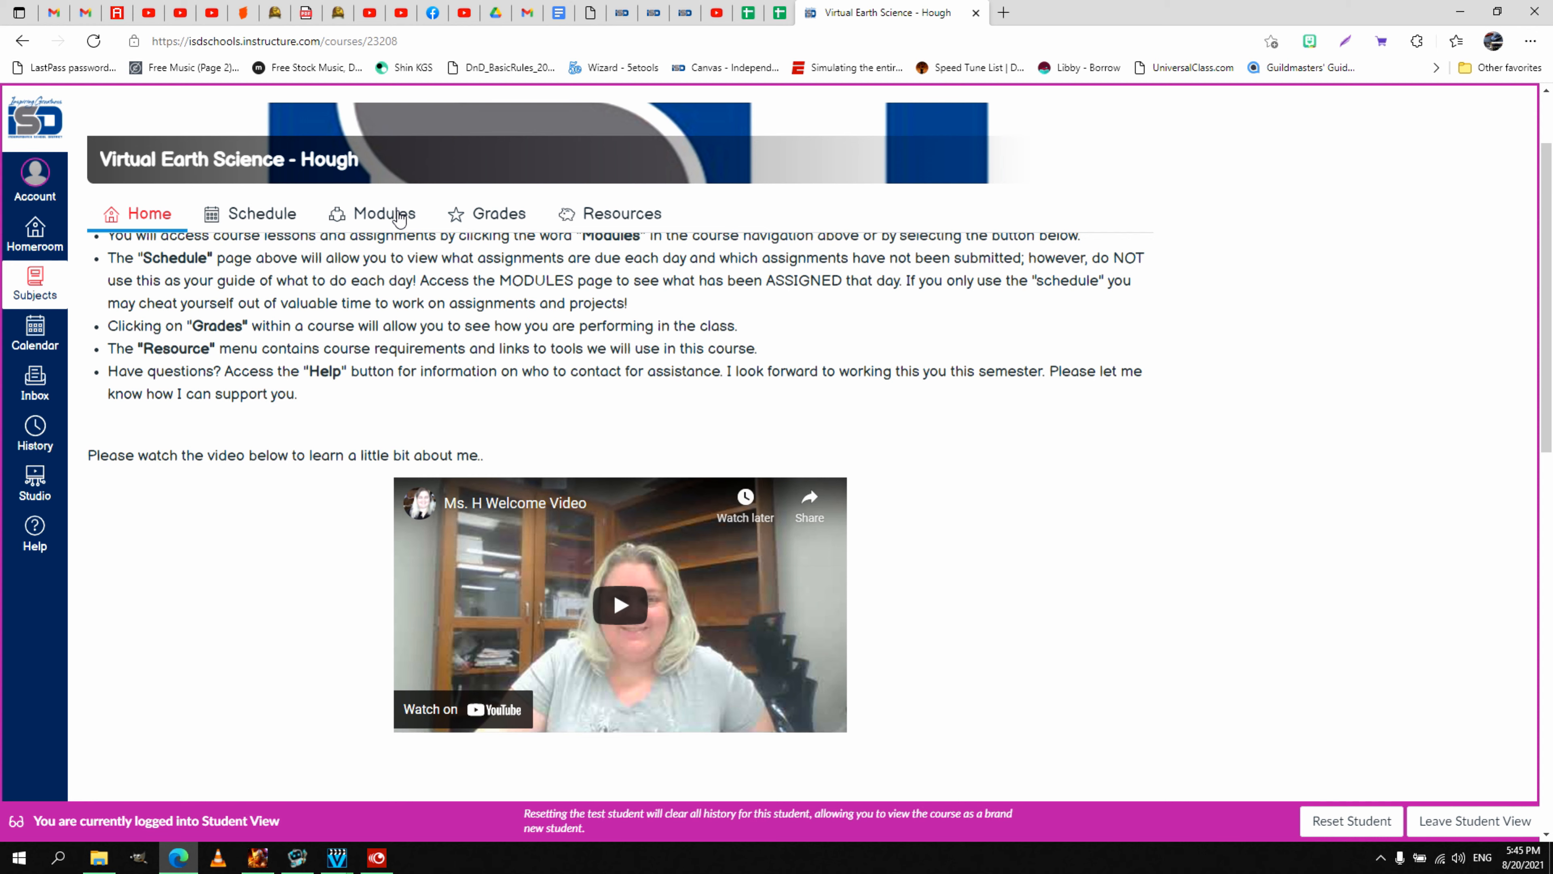
left_click(384, 214)
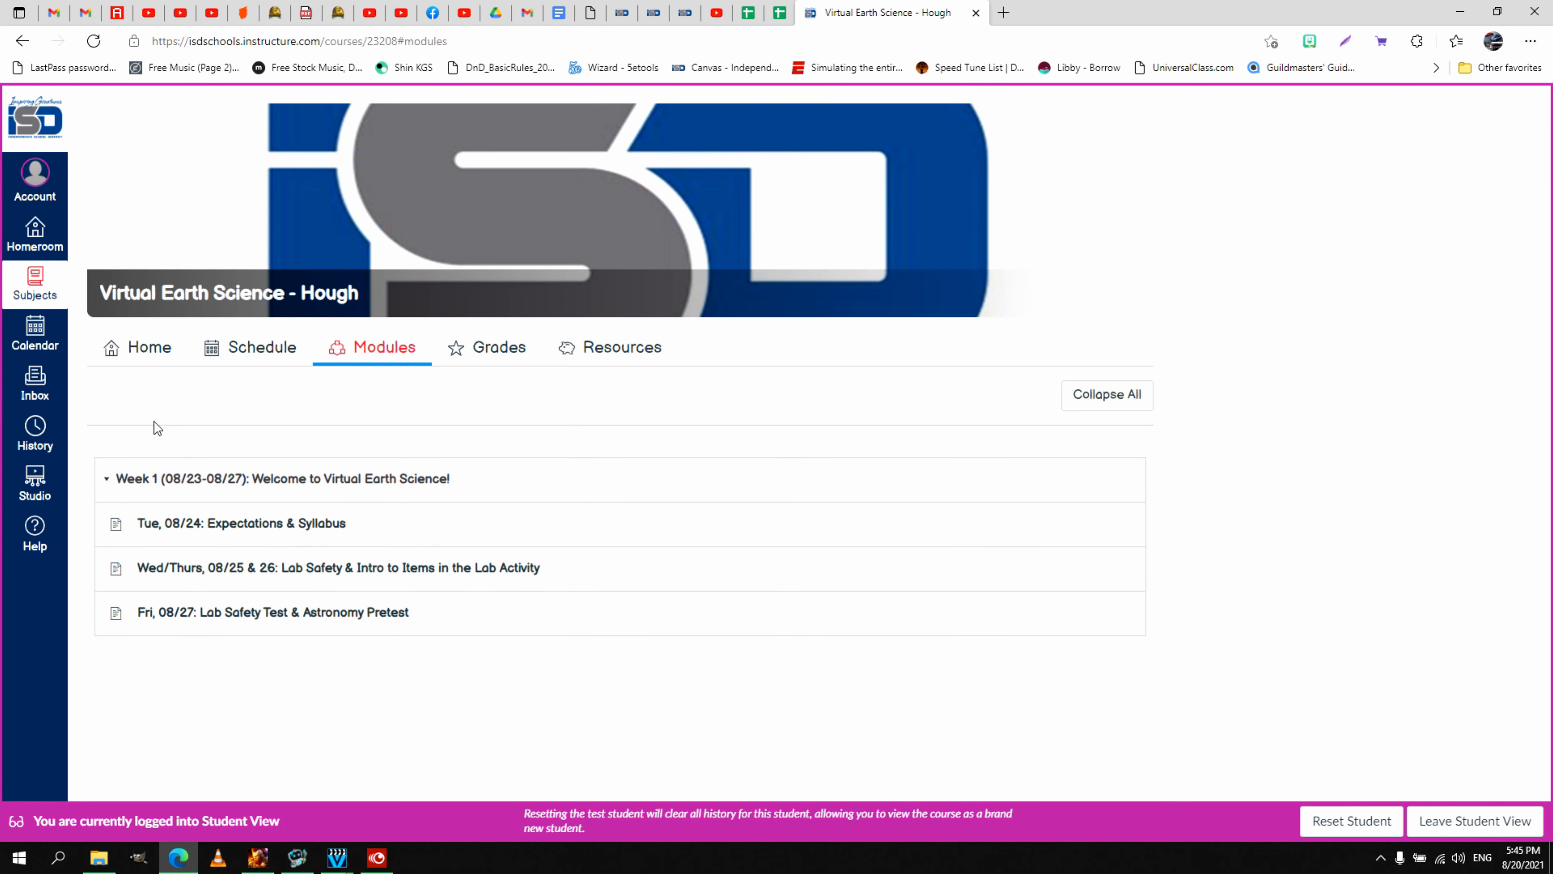
mouse_move(287, 503)
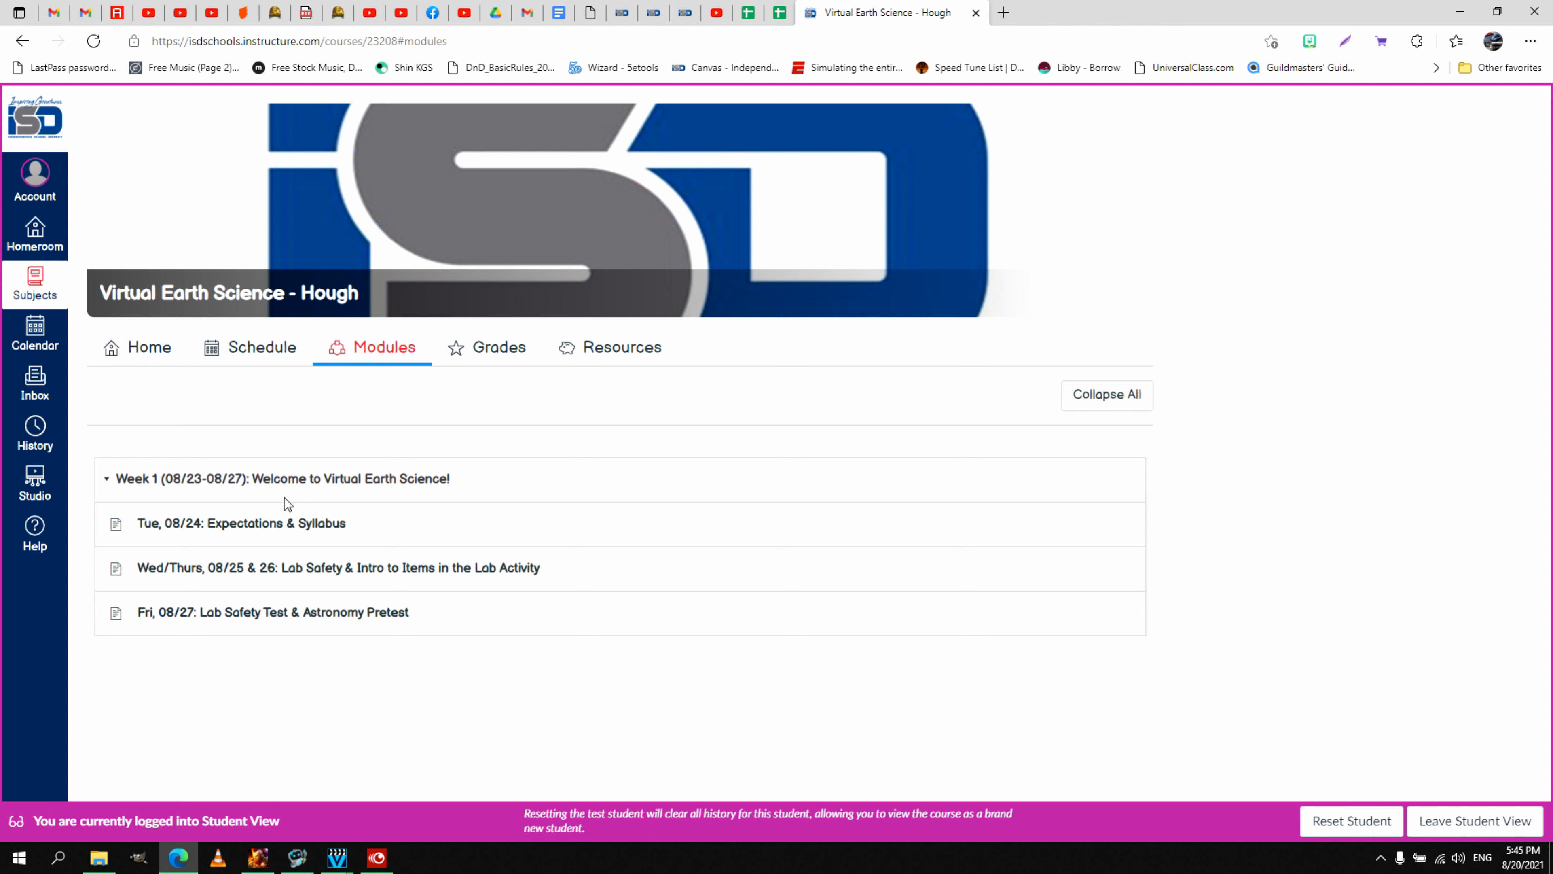
mouse_move(229, 495)
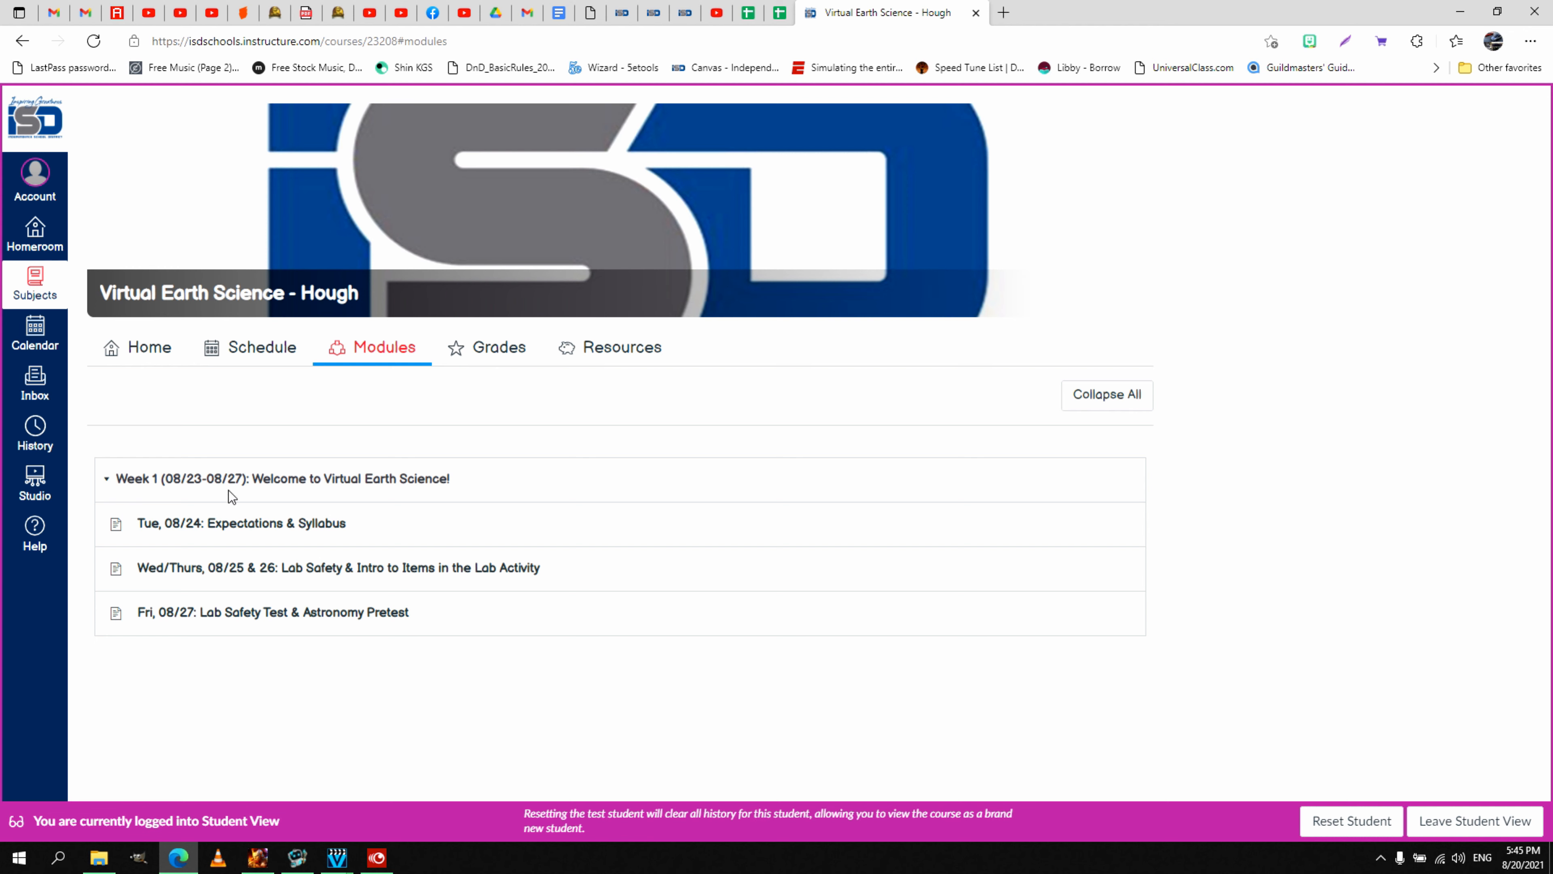
mouse_move(98, 490)
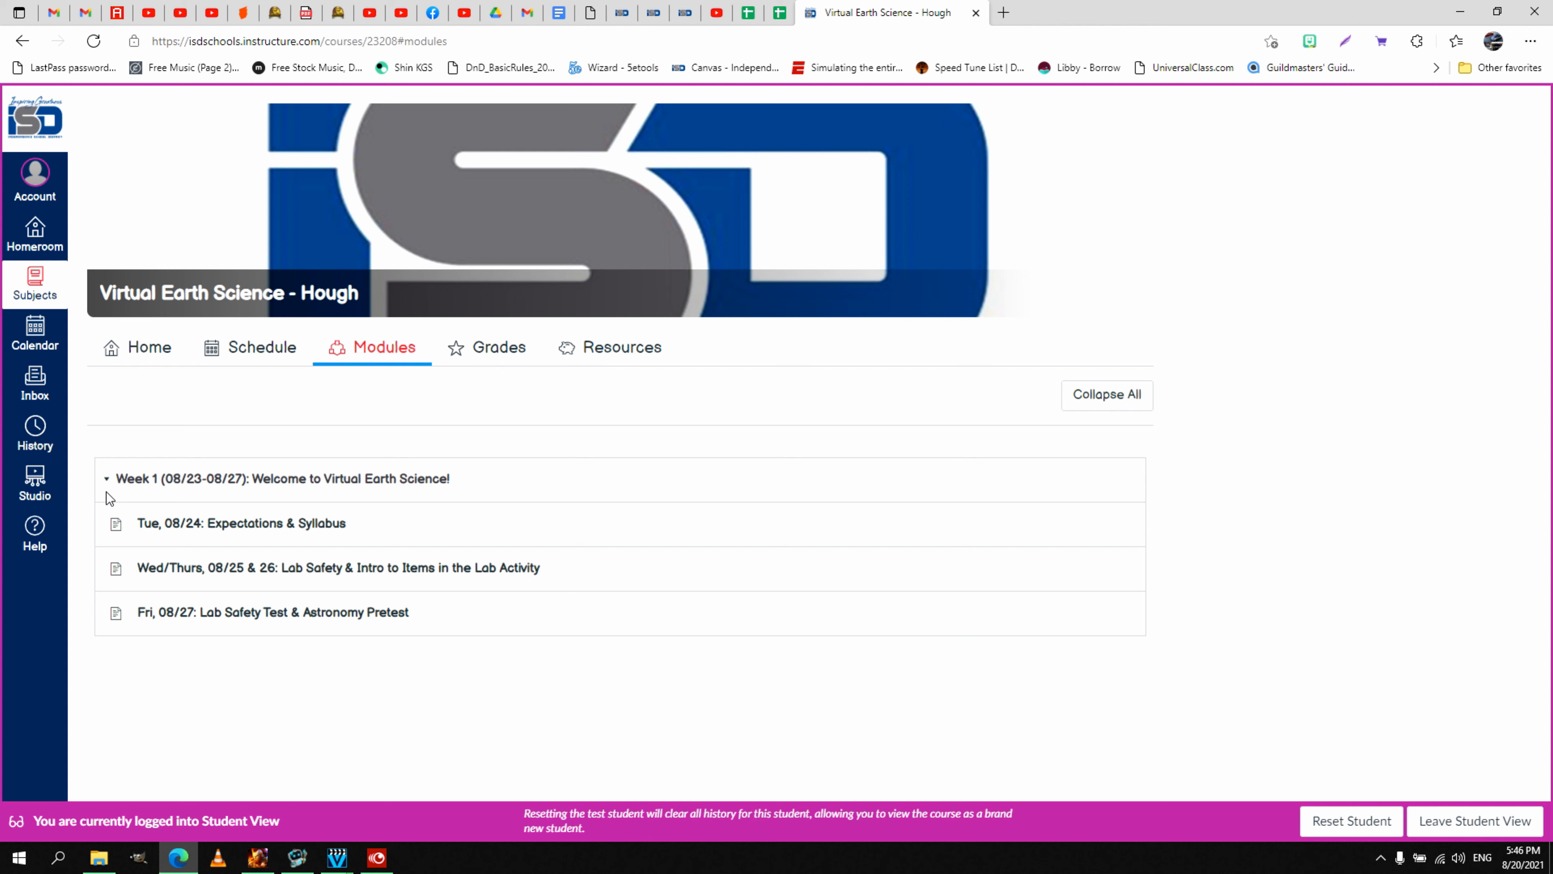
left_click(105, 478)
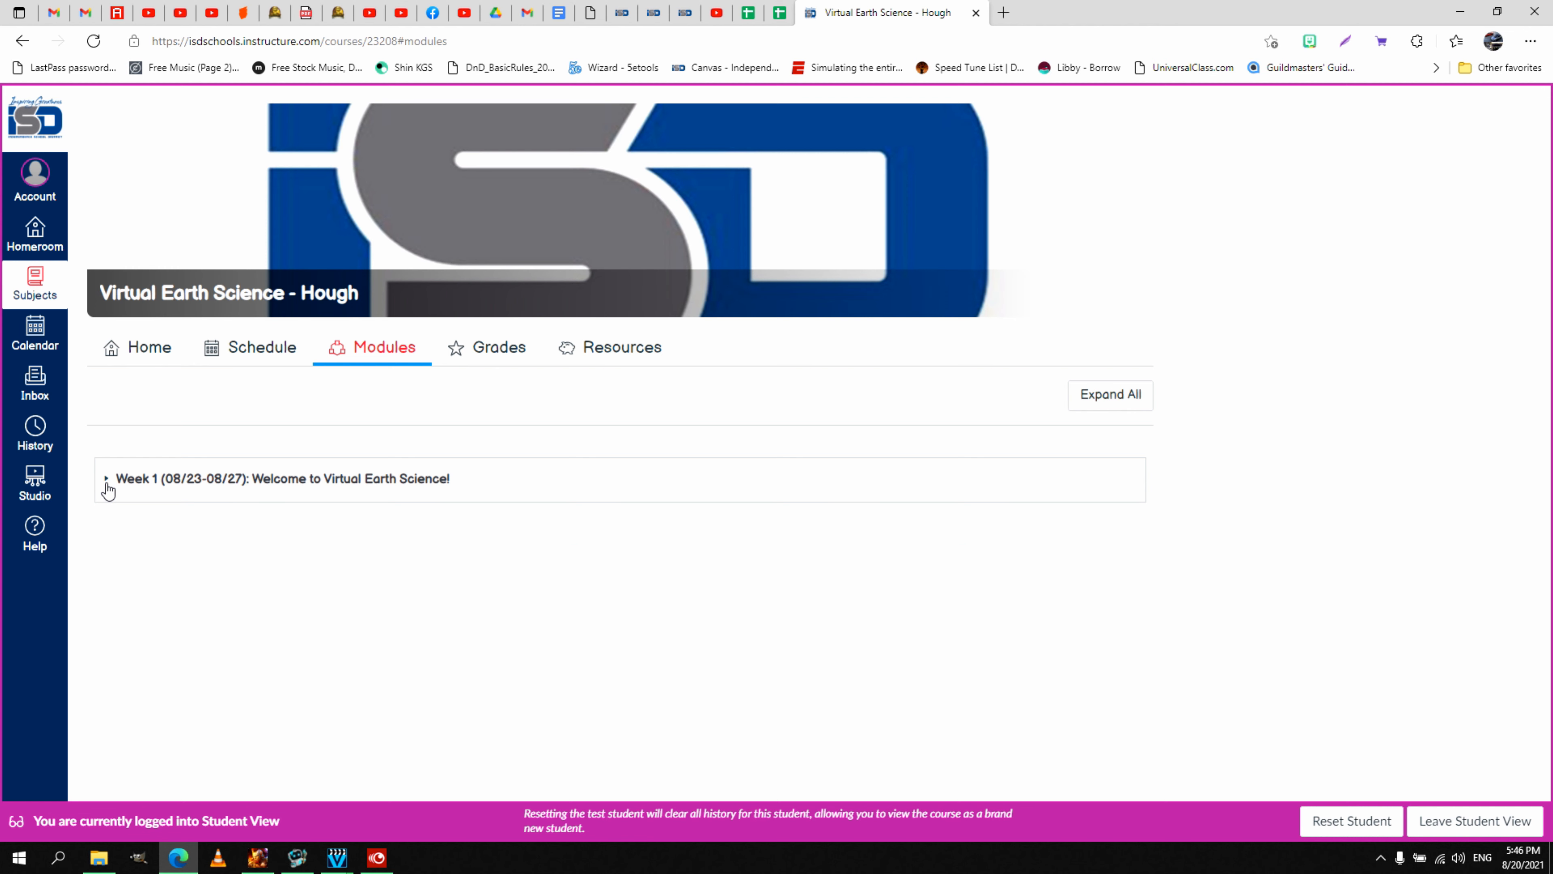
left_click(106, 478)
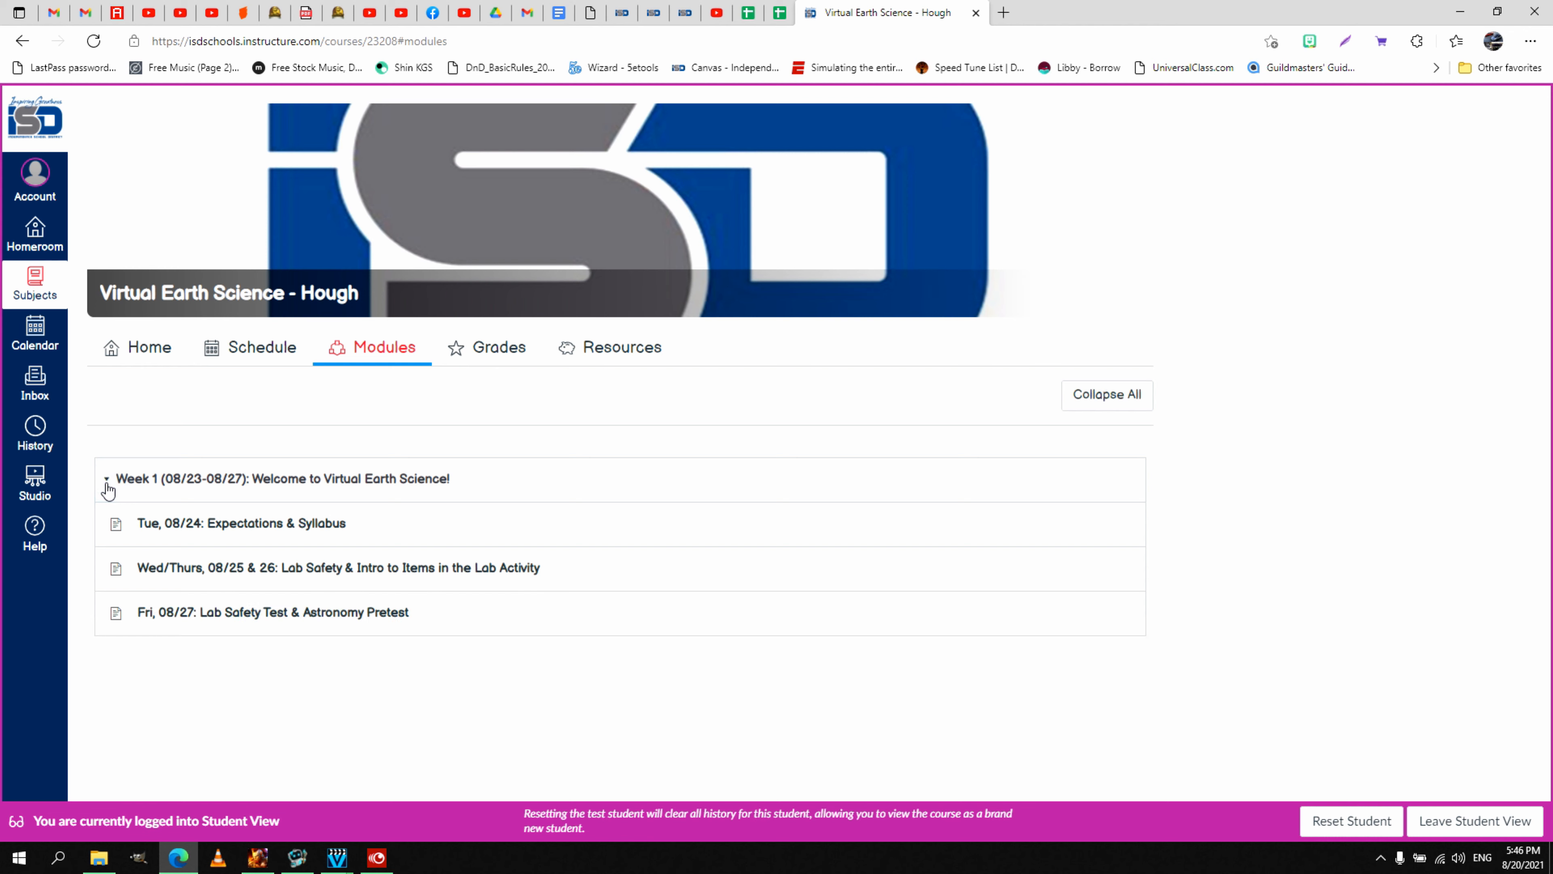
mouse_move(330, 493)
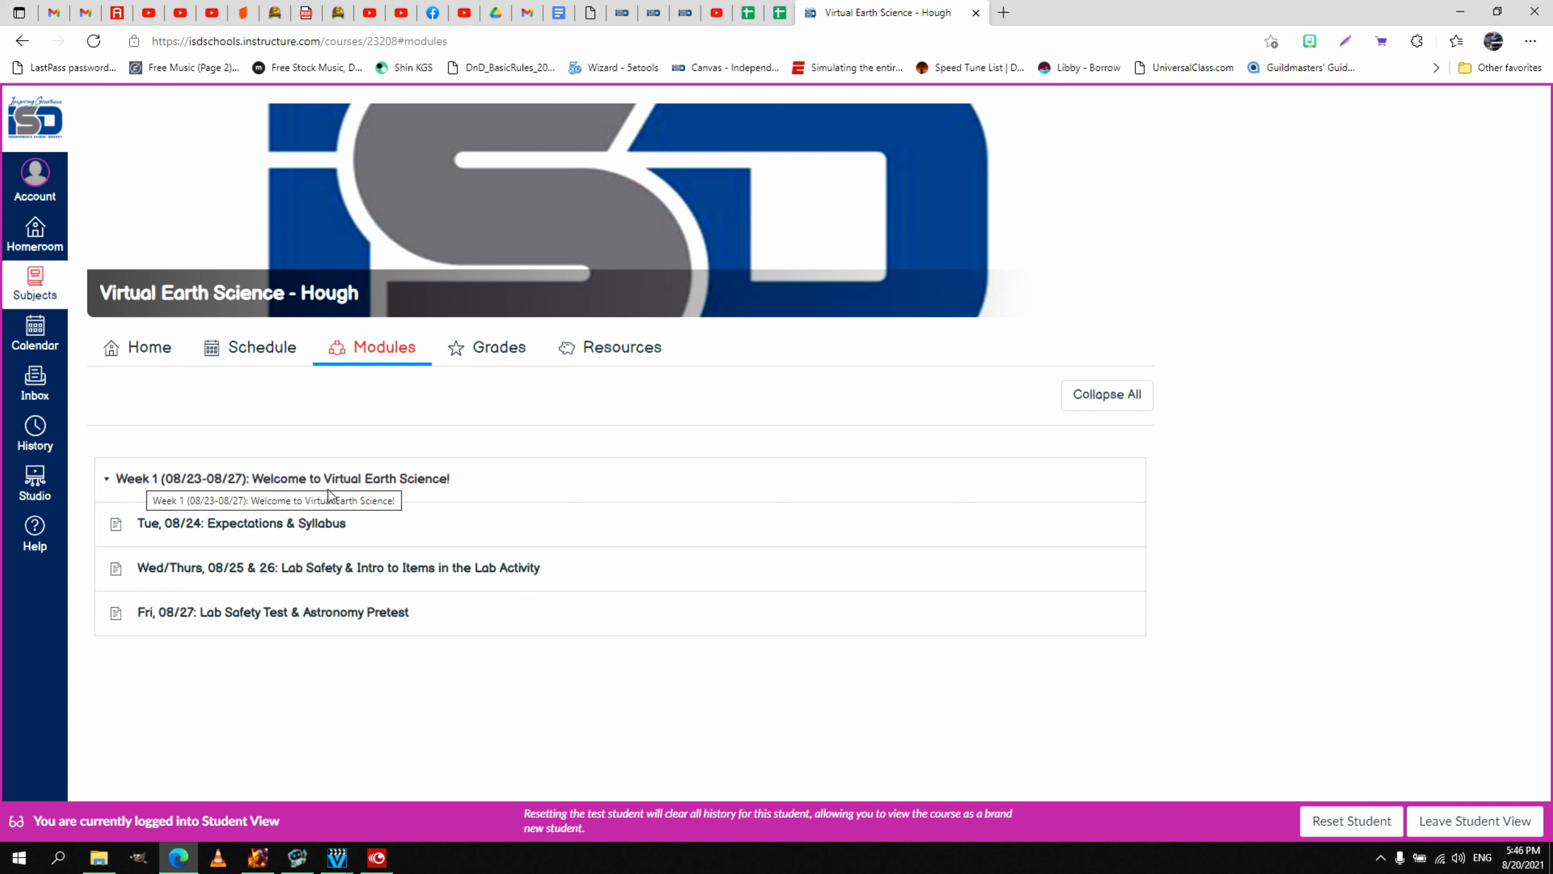
mouse_move(430, 496)
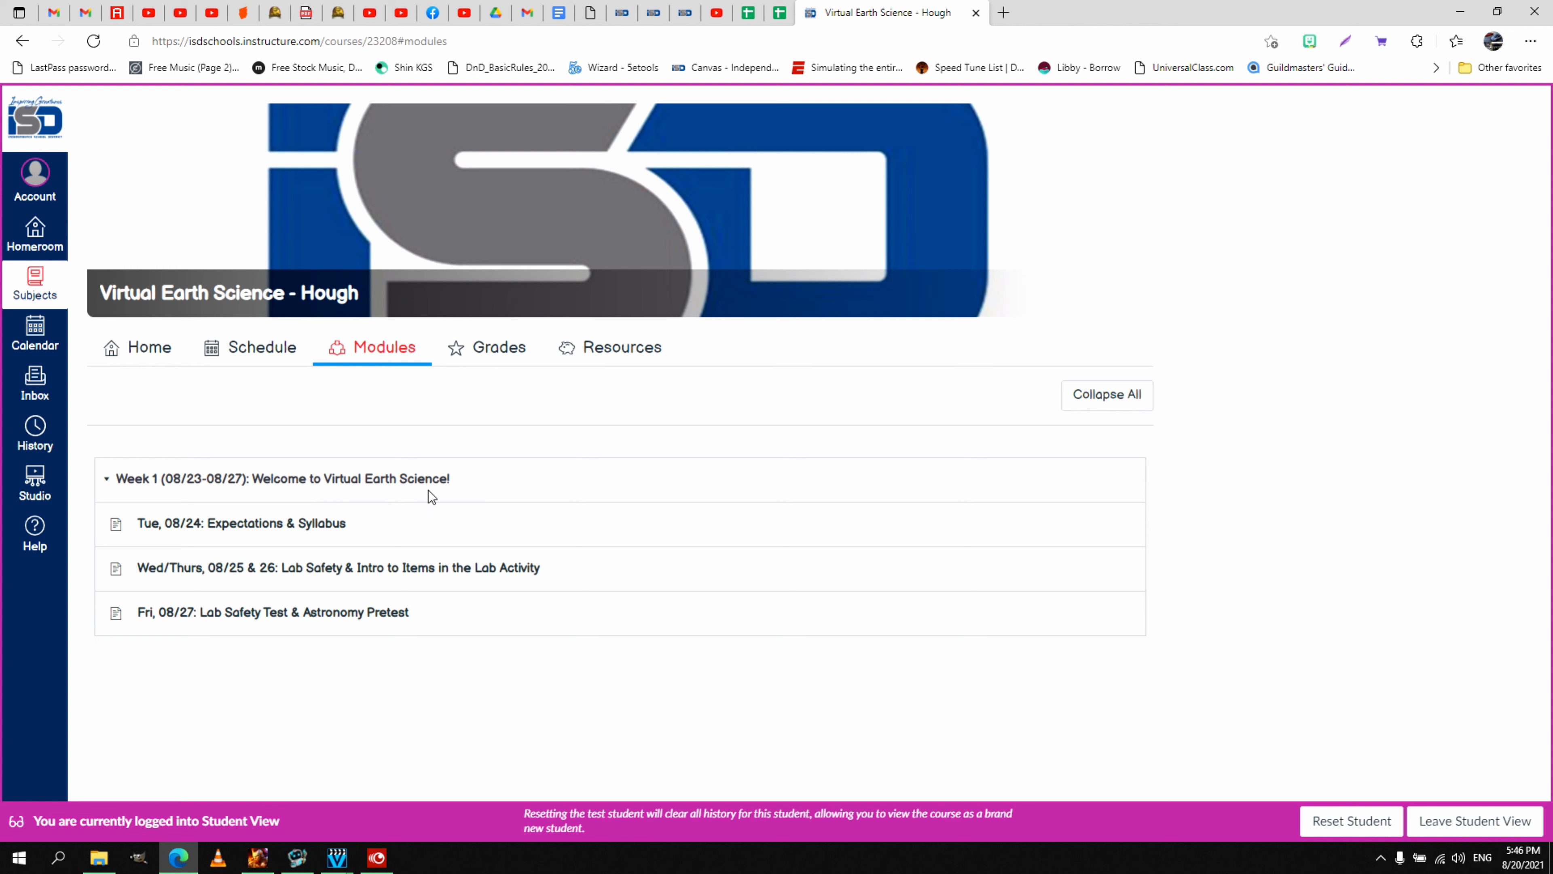
mouse_move(431, 493)
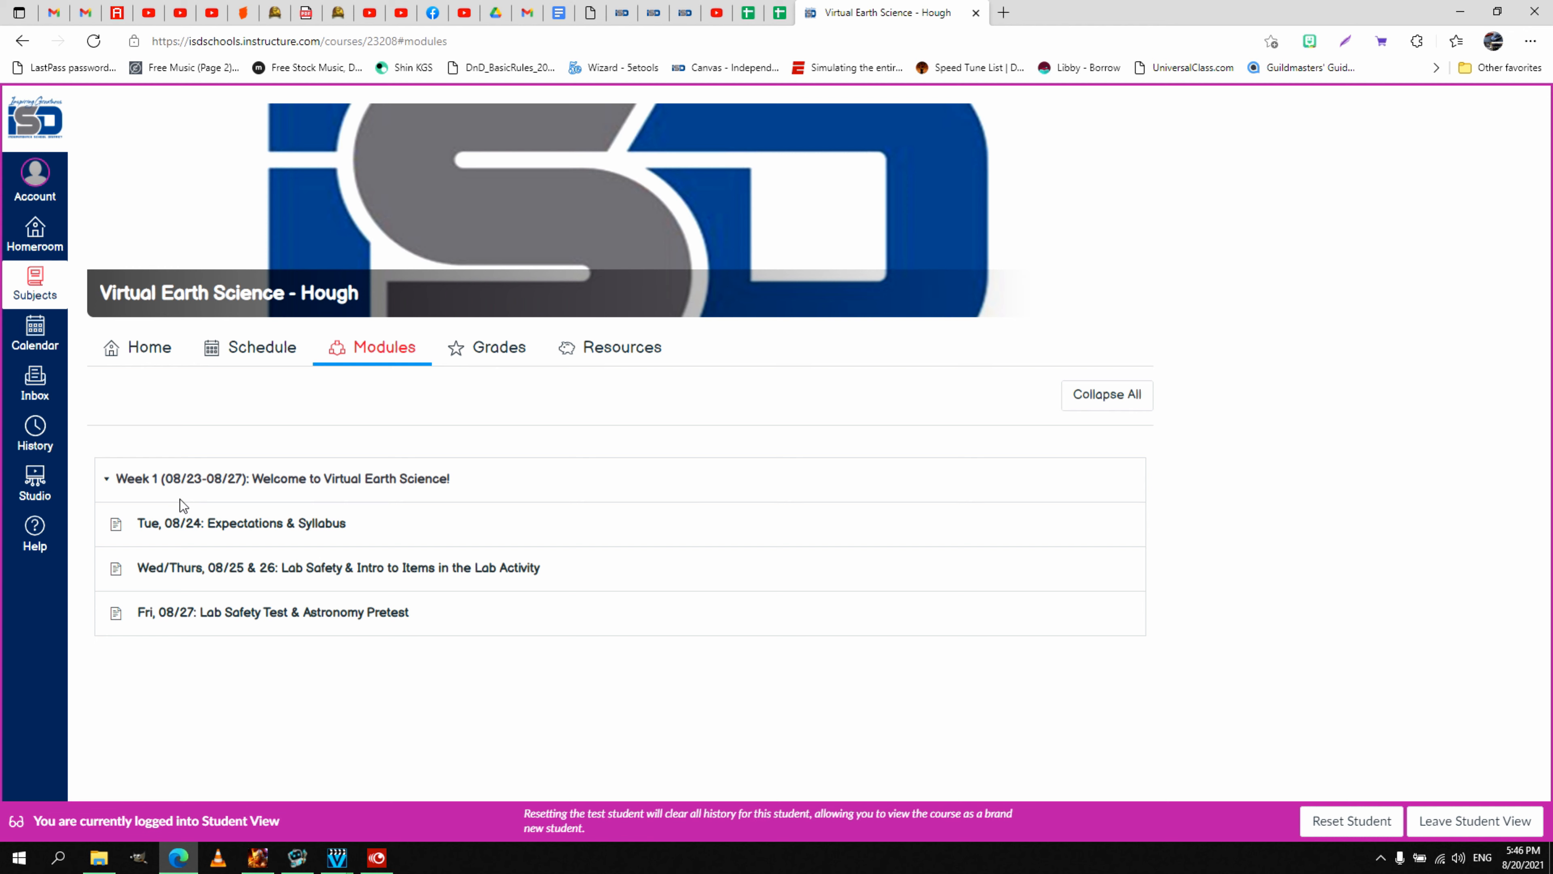
mouse_move(230, 508)
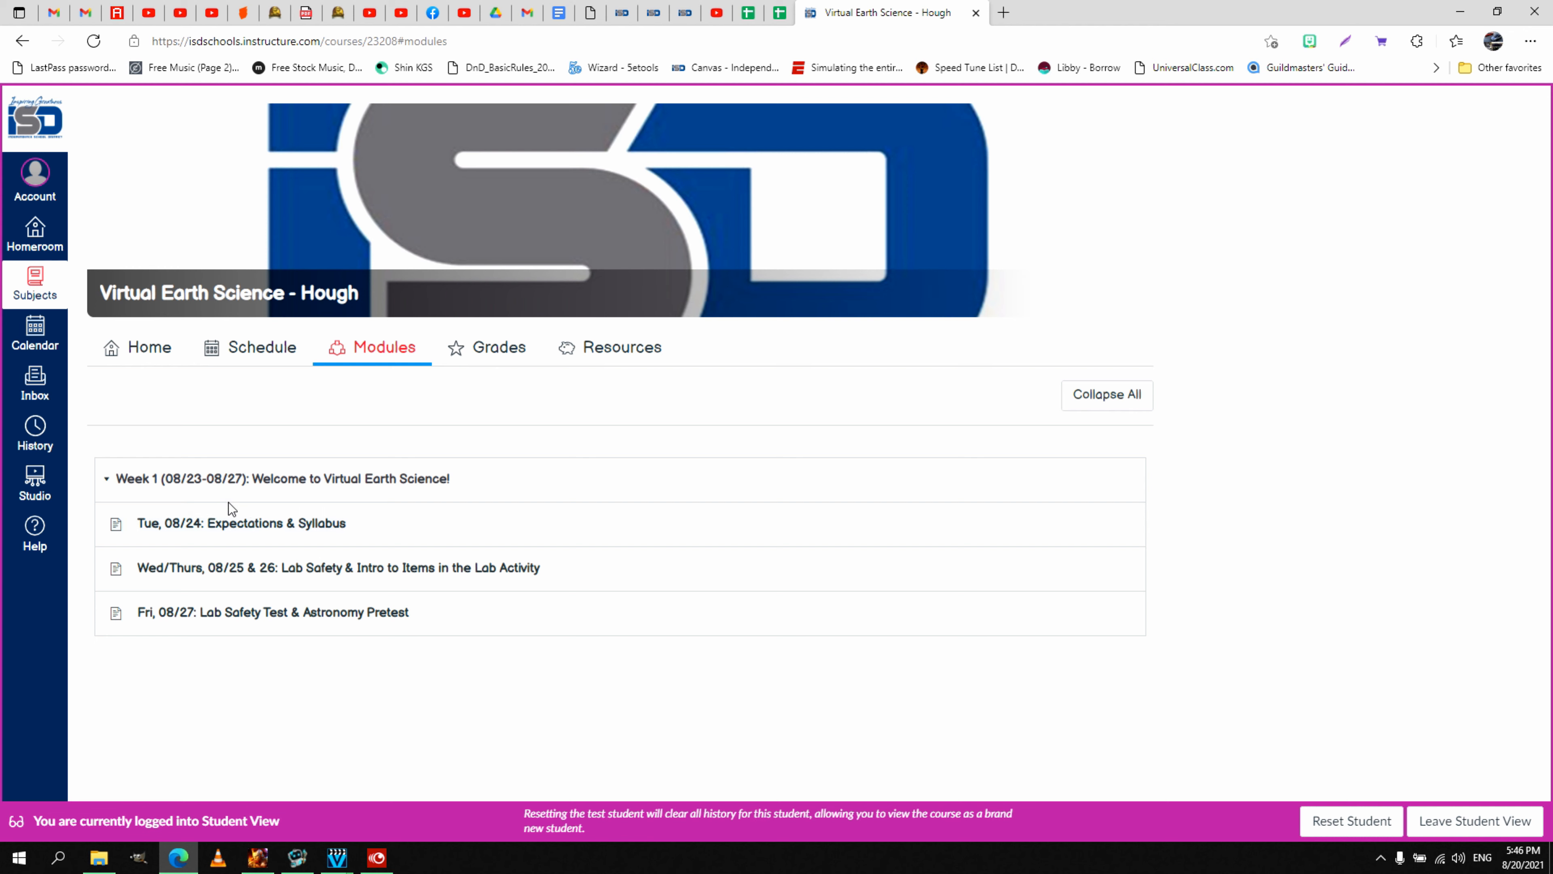
mouse_move(220, 507)
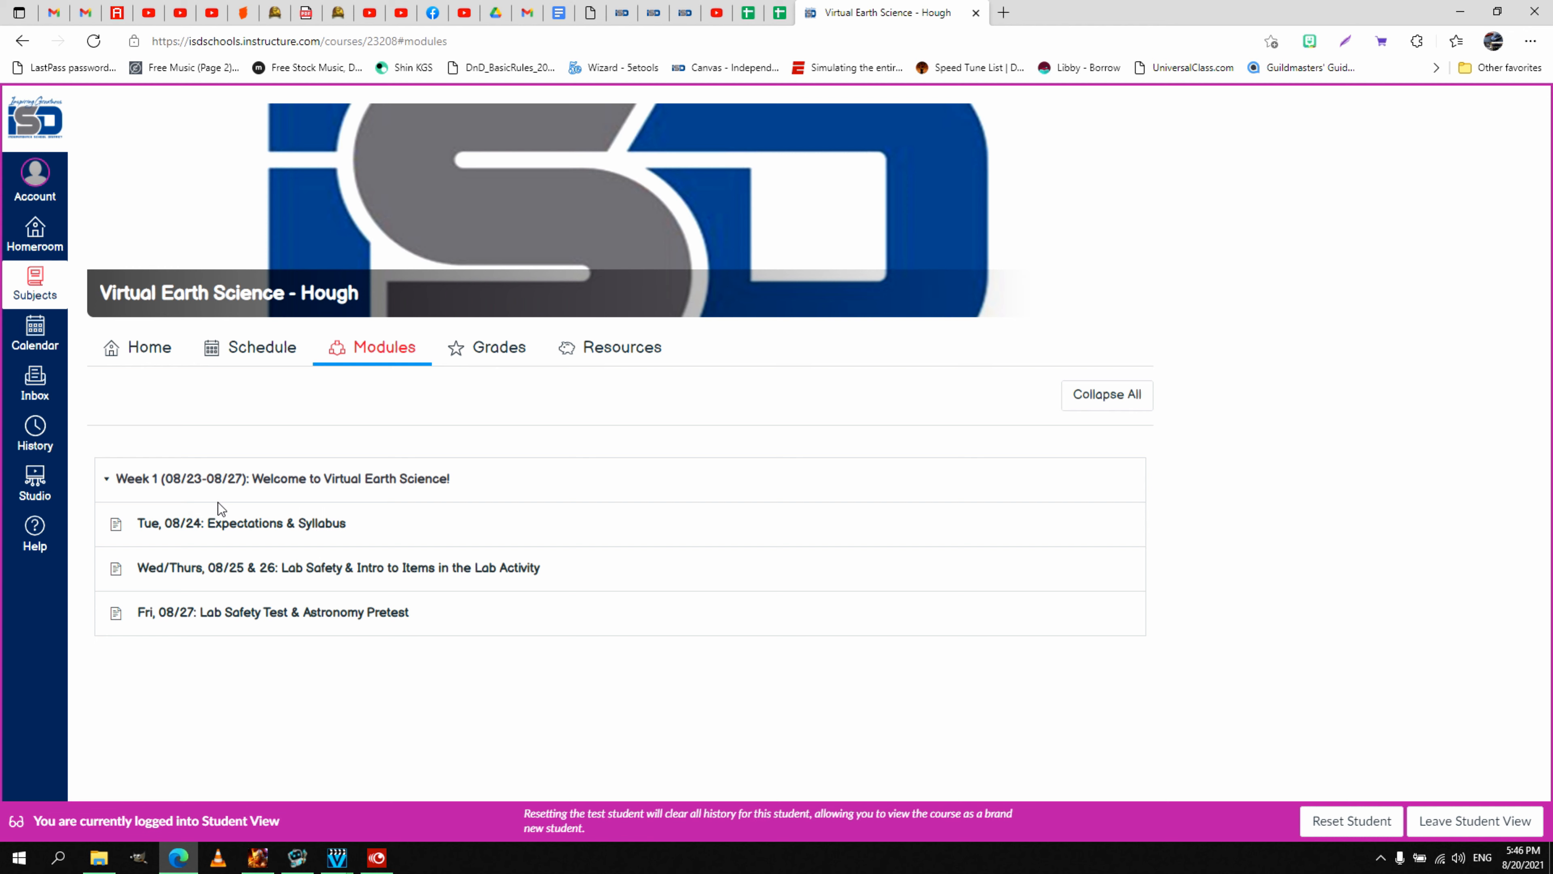
mouse_move(202, 493)
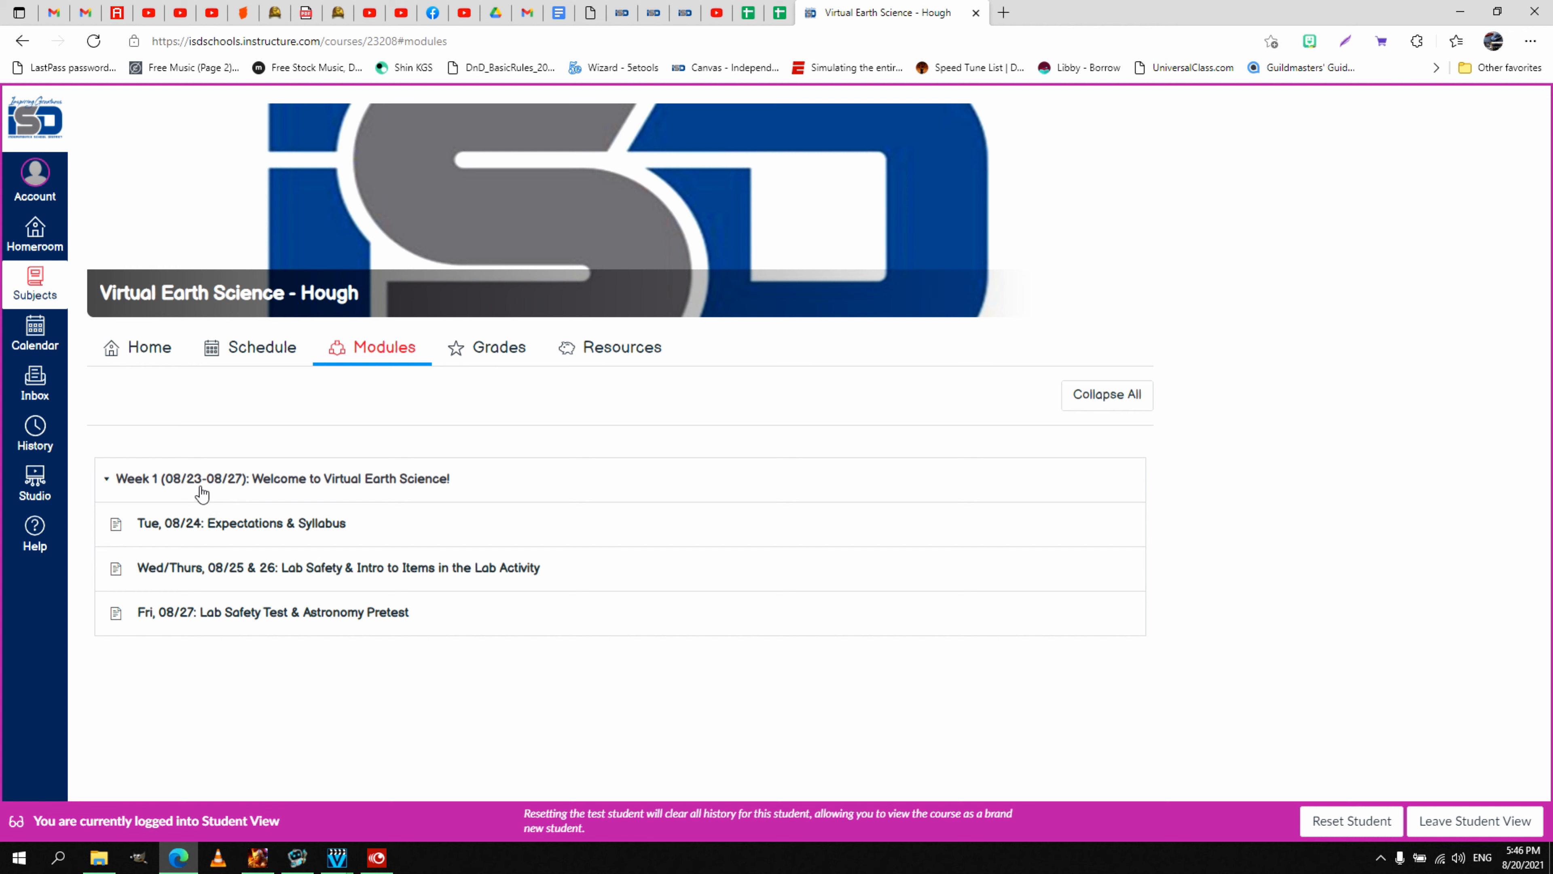
mouse_move(203, 486)
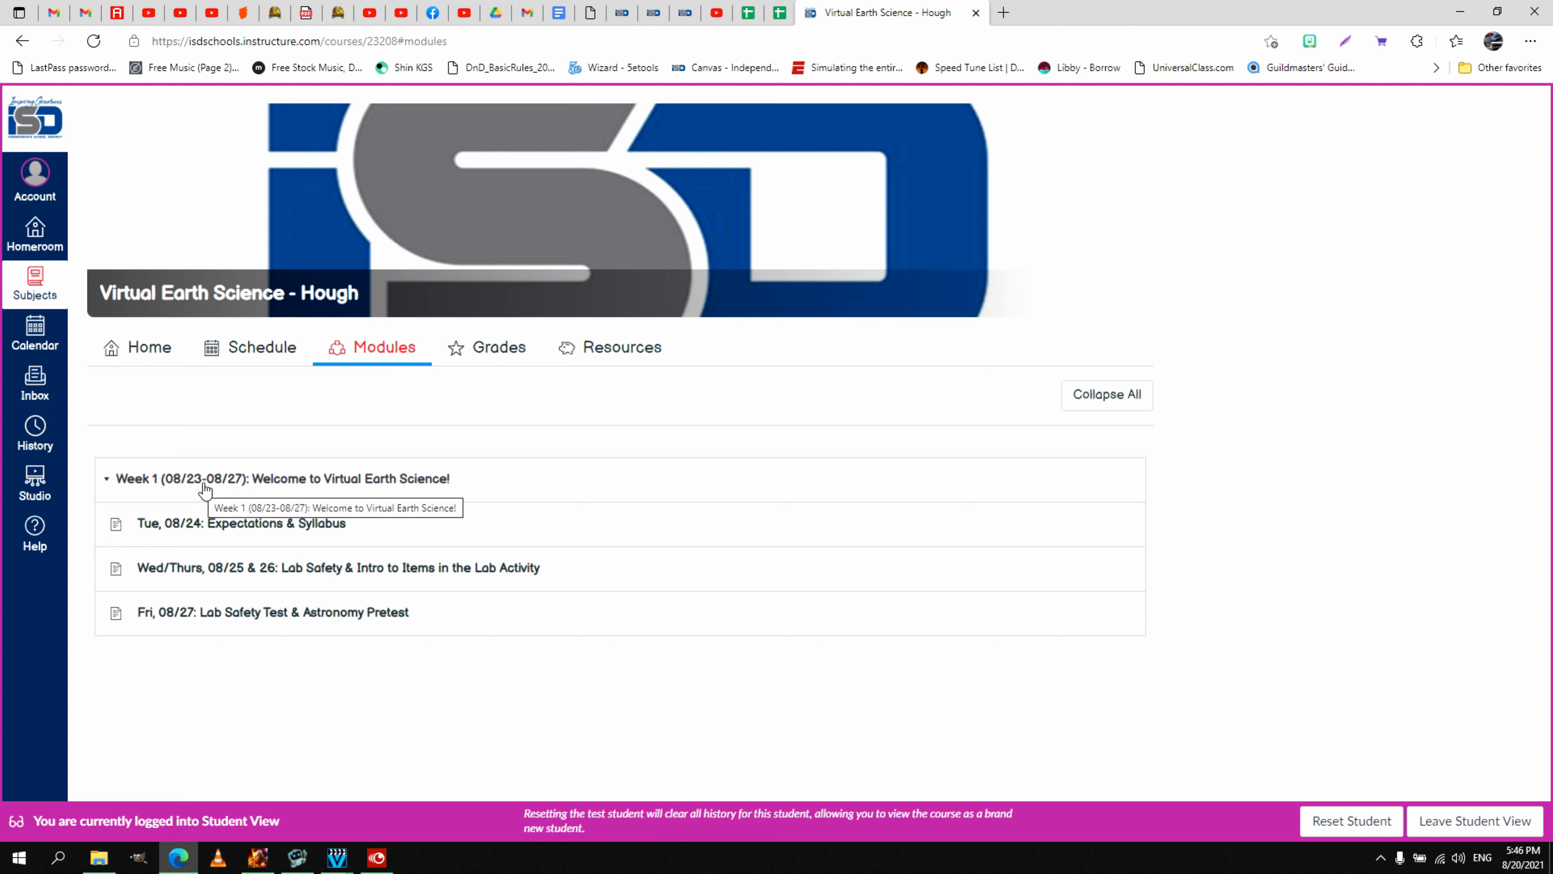
mouse_move(184, 568)
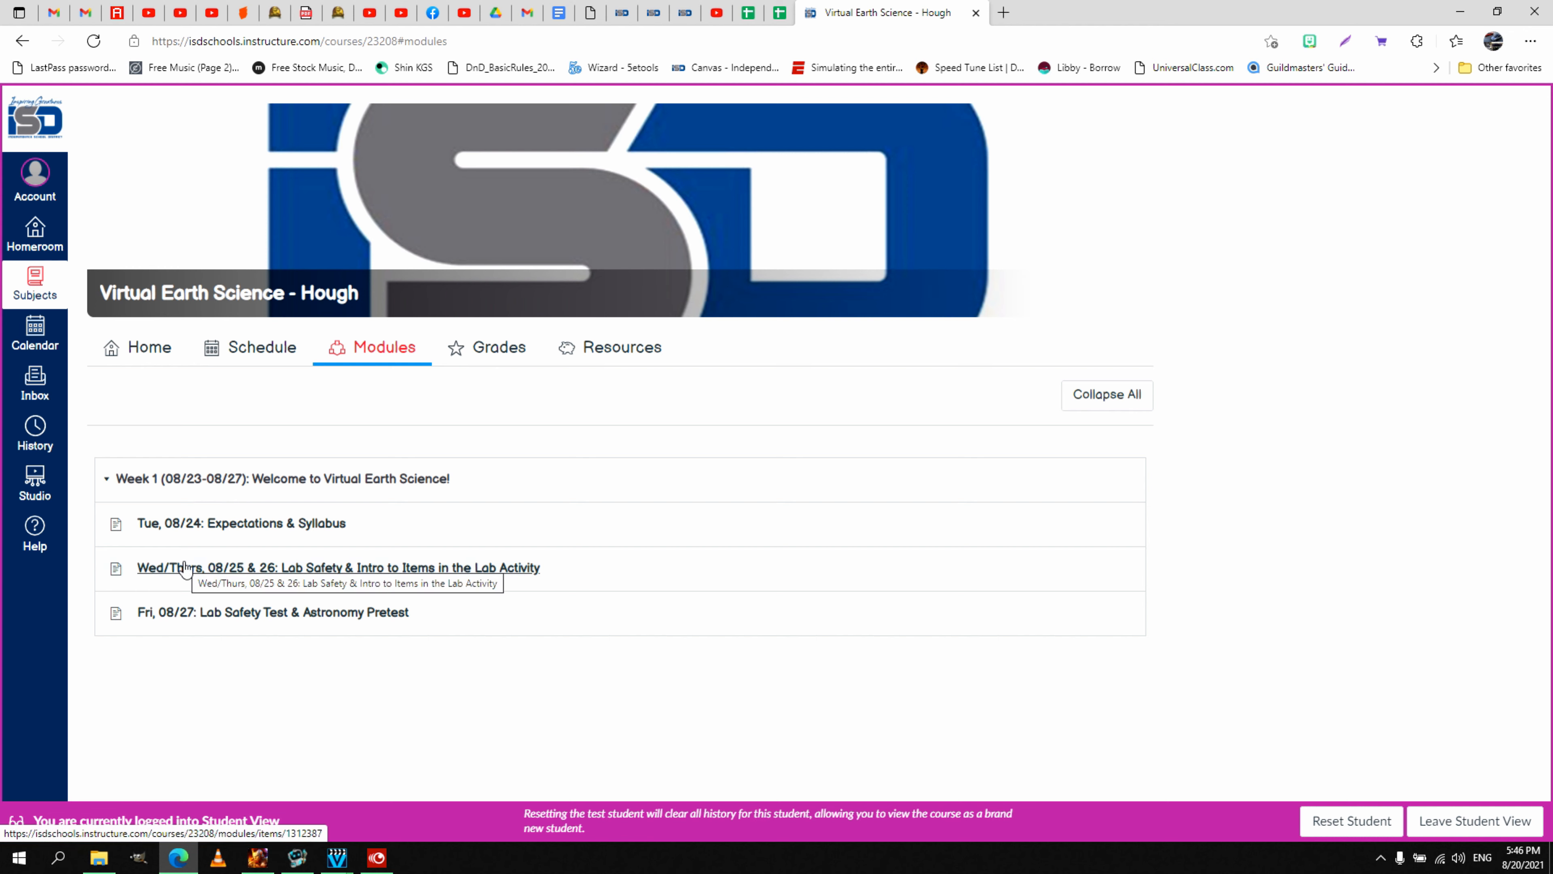
mouse_move(419, 500)
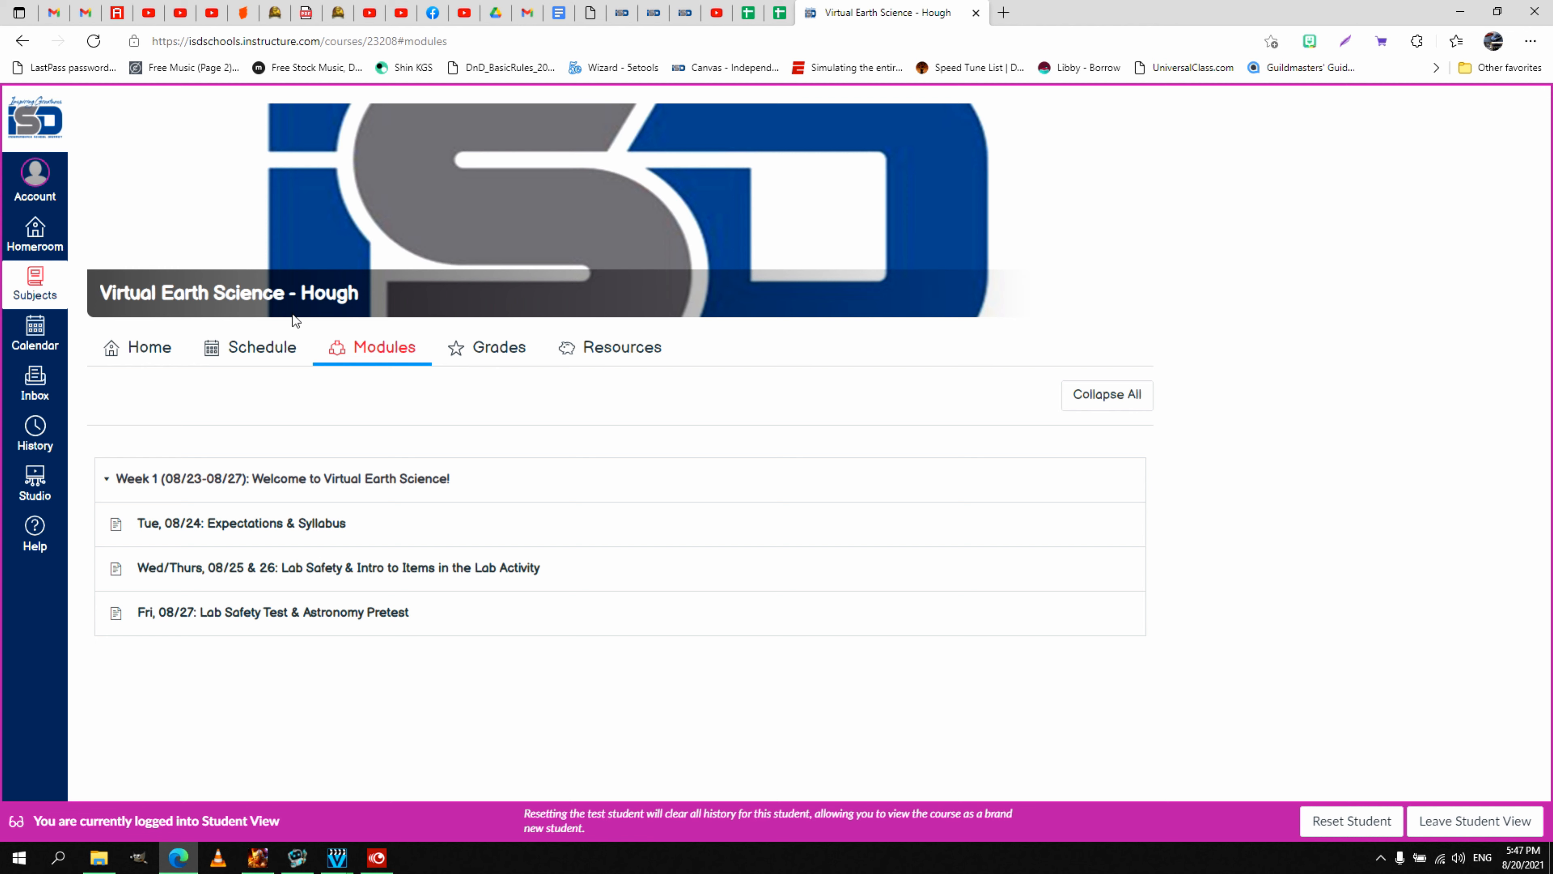
mouse_move(272, 611)
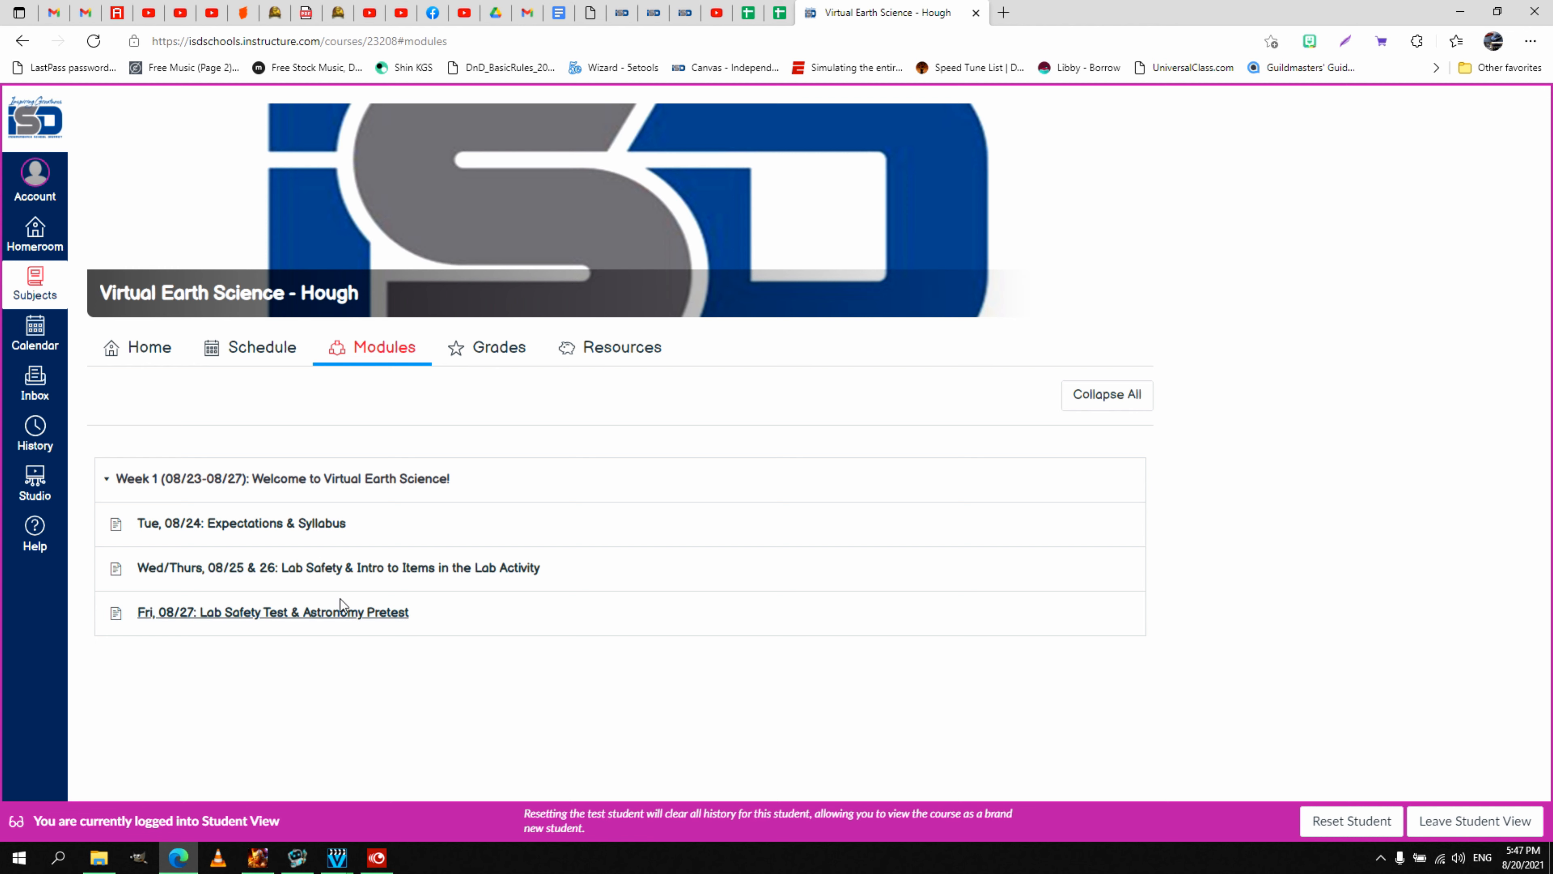
mouse_move(281, 524)
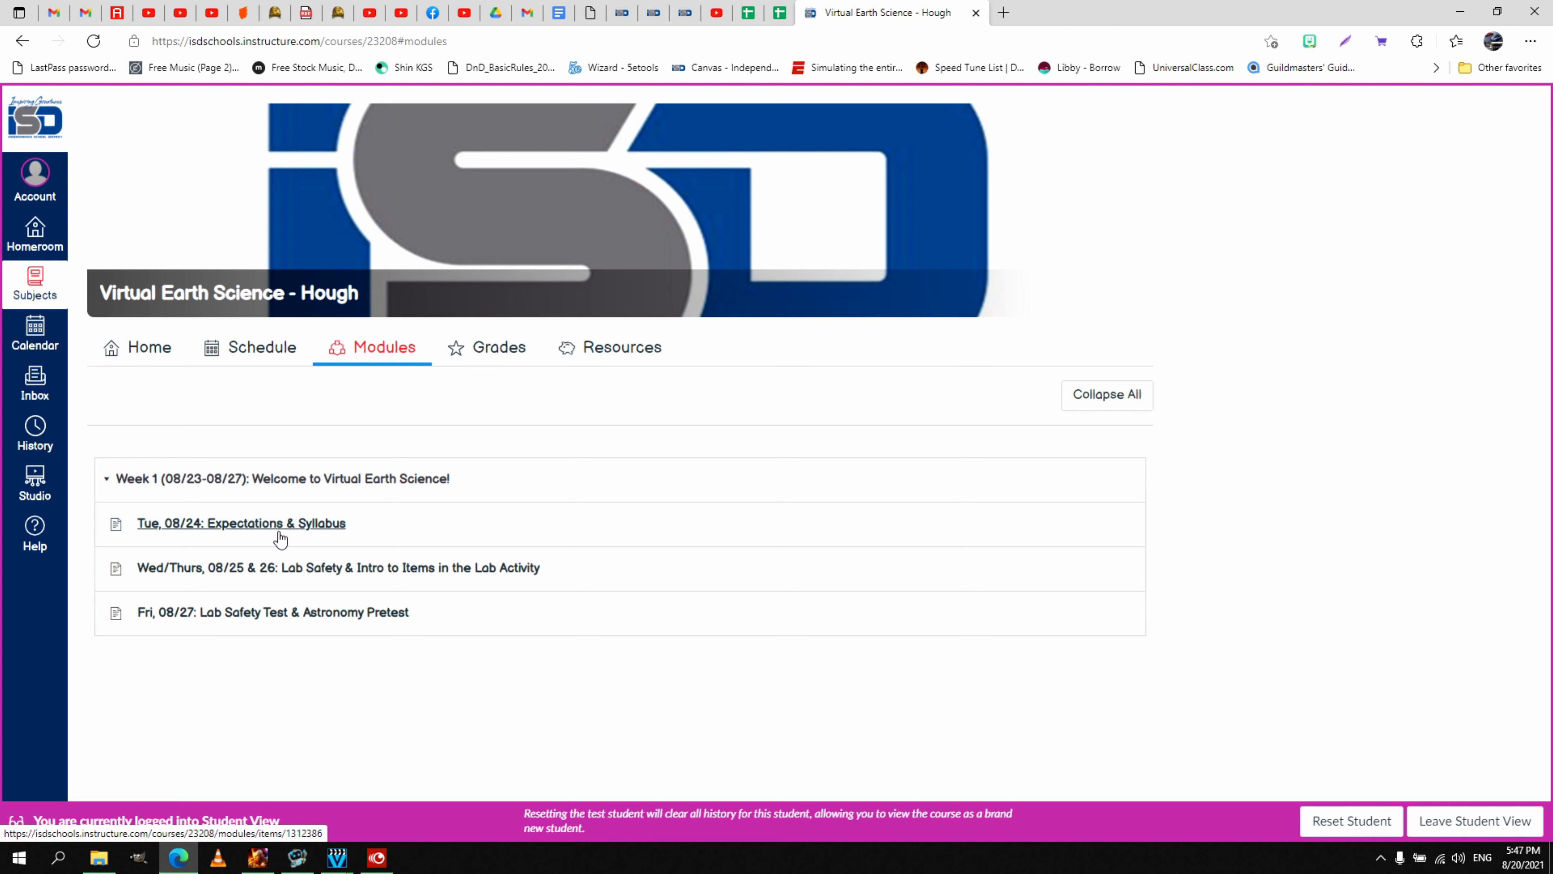
Enter the Tue, 08/24 Expectations & Syllabus lesson and review Today's Goals and the lesson video
left_click(241, 523)
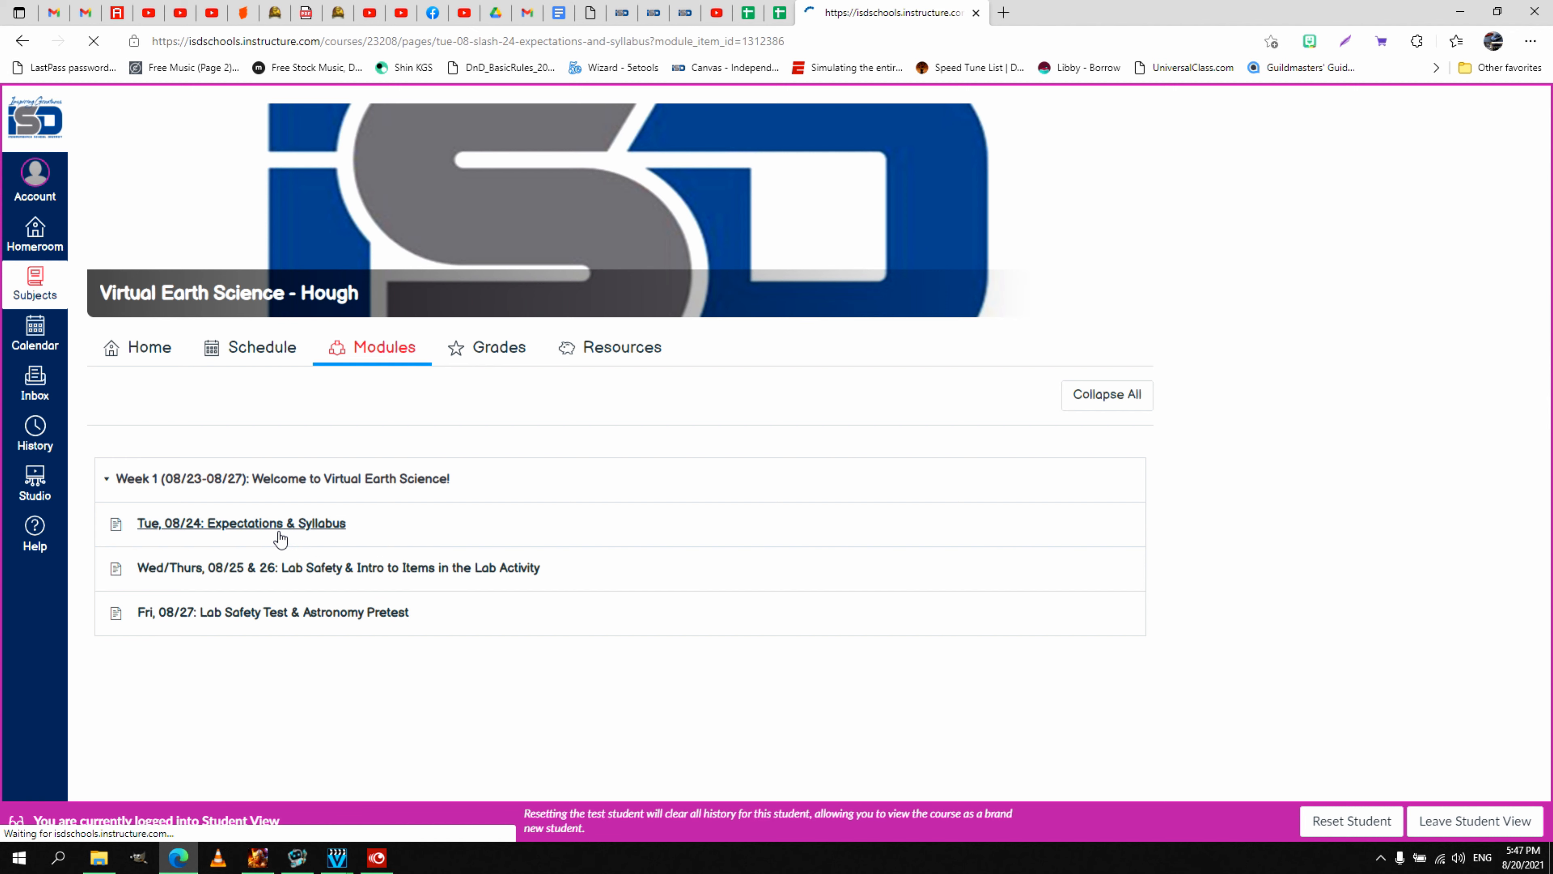
left_click(241, 523)
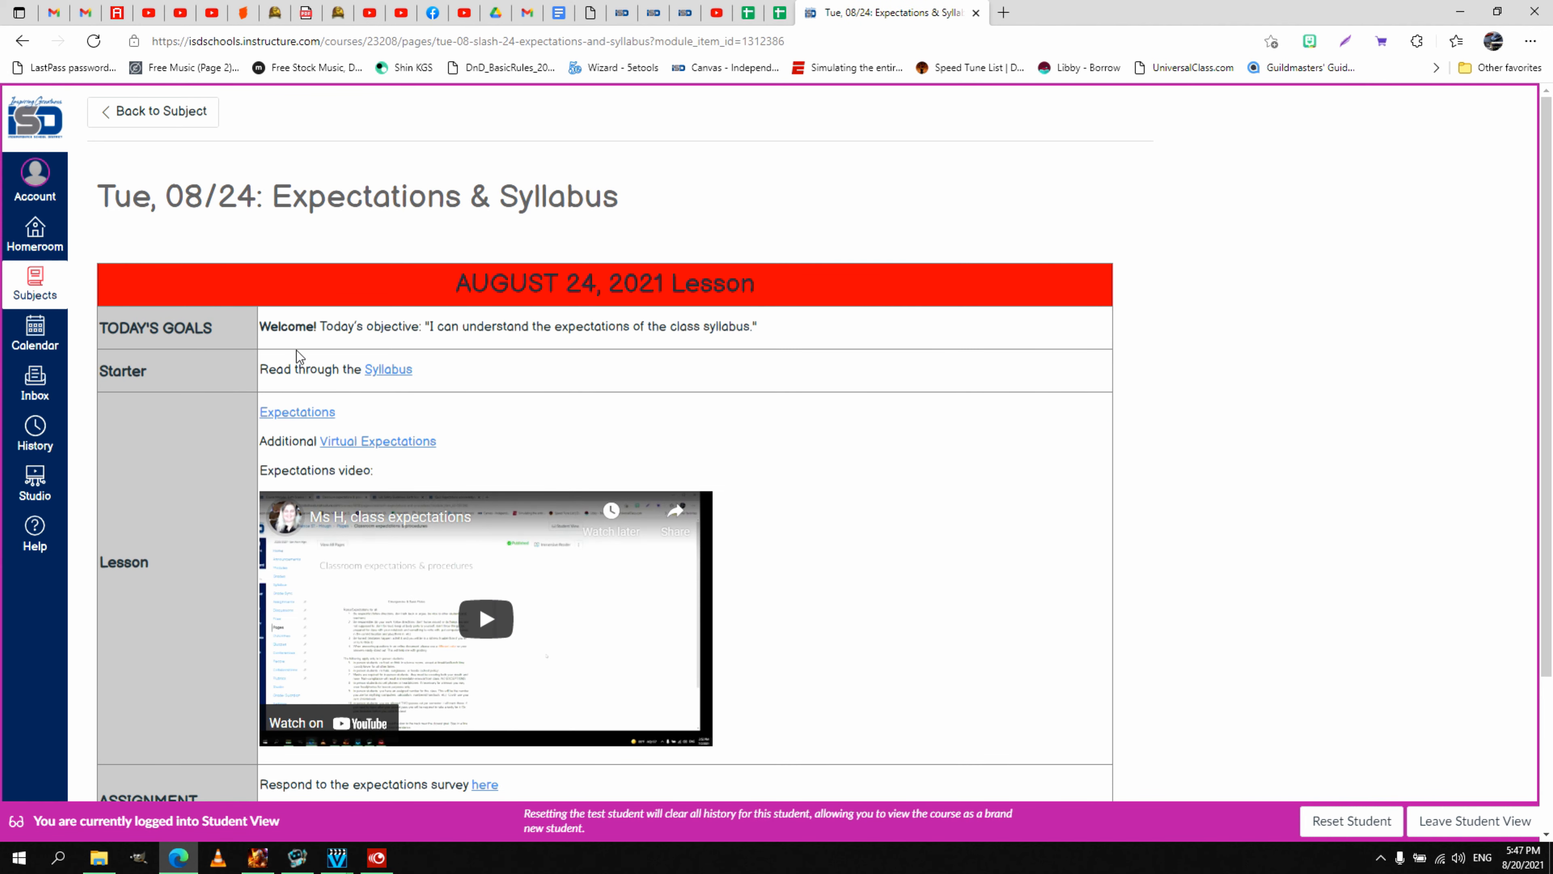
mouse_move(305, 447)
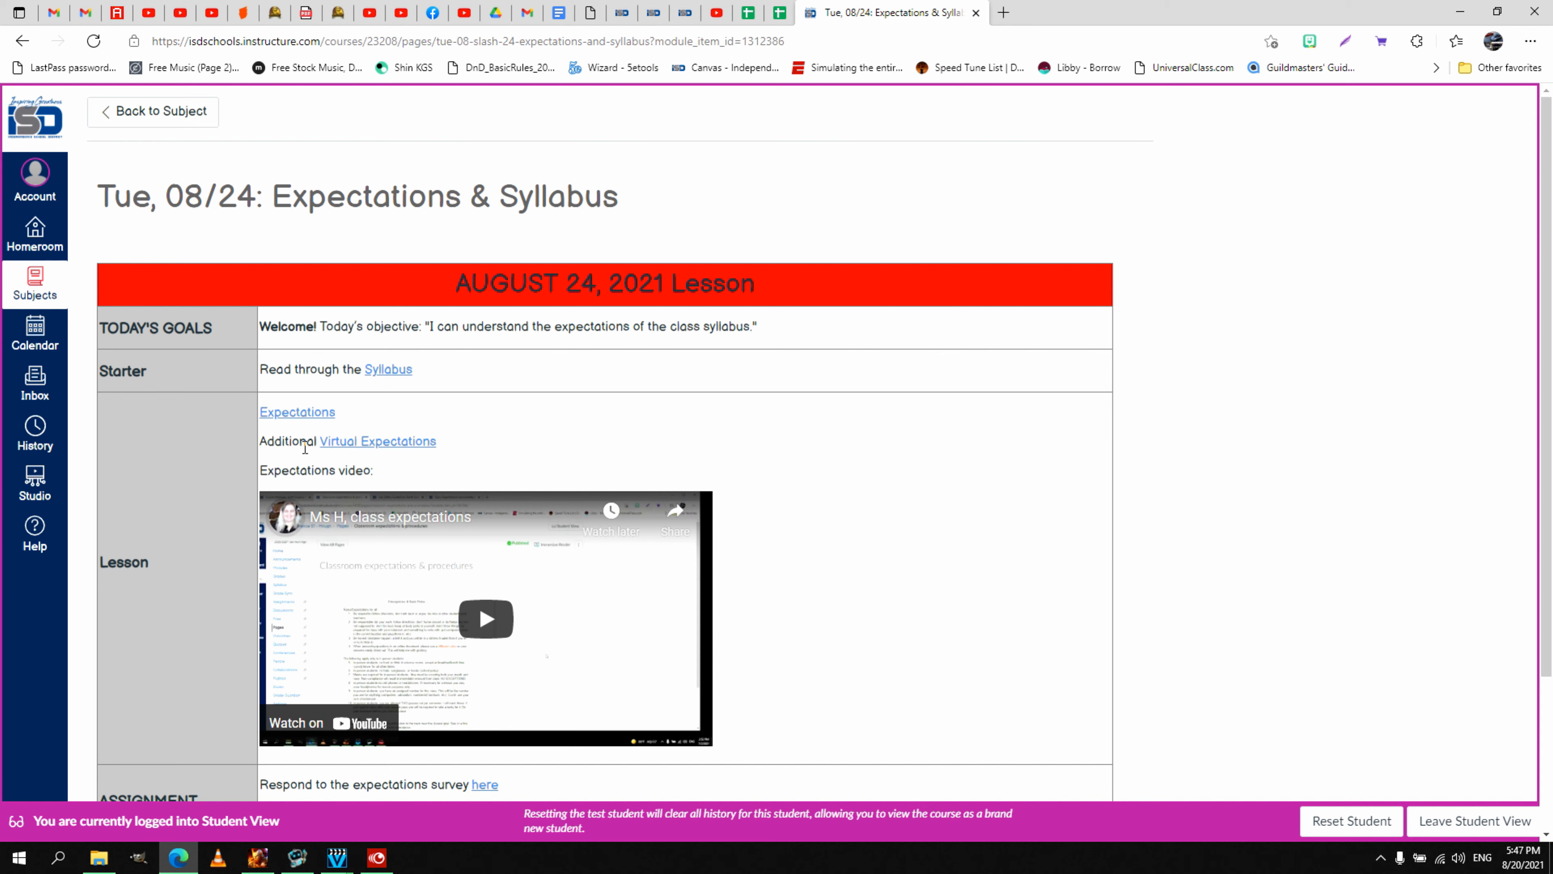
scroll("down", 3)
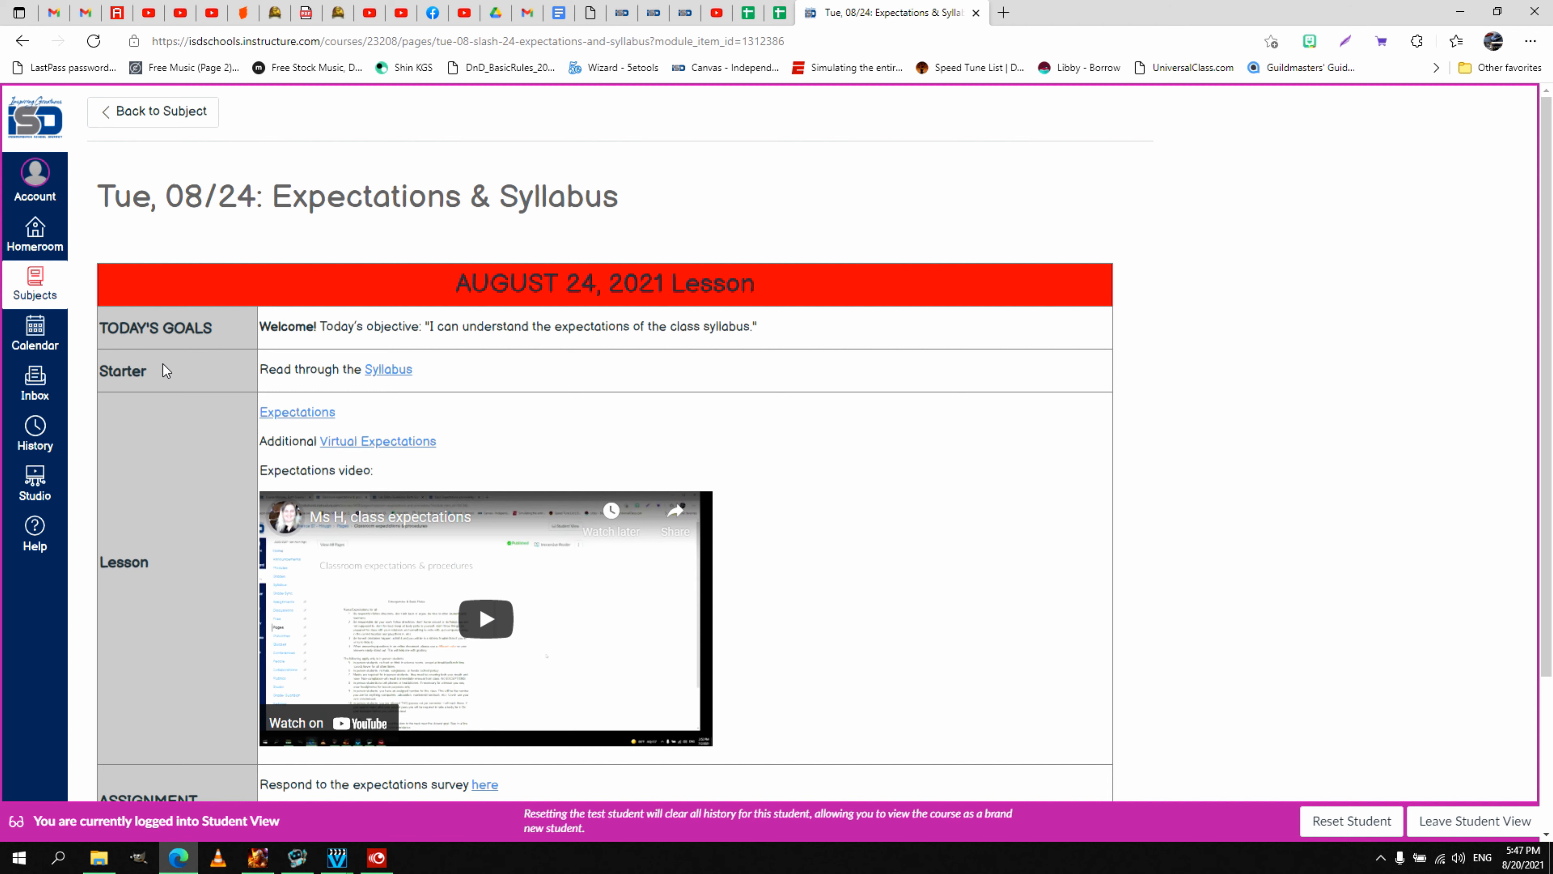
scroll("down", 3)
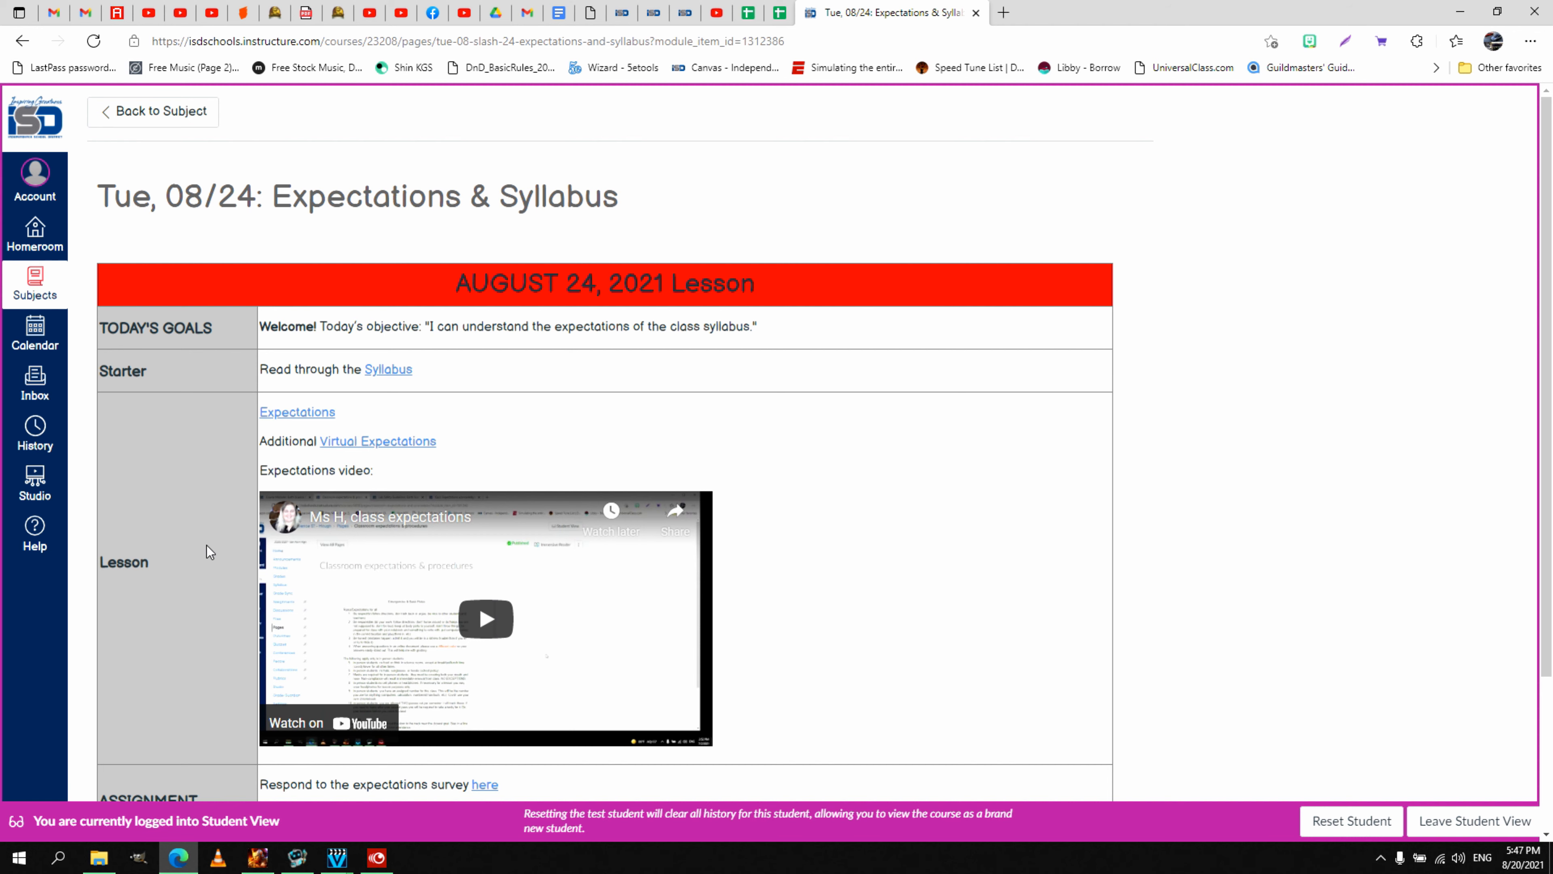
mouse_move(208, 438)
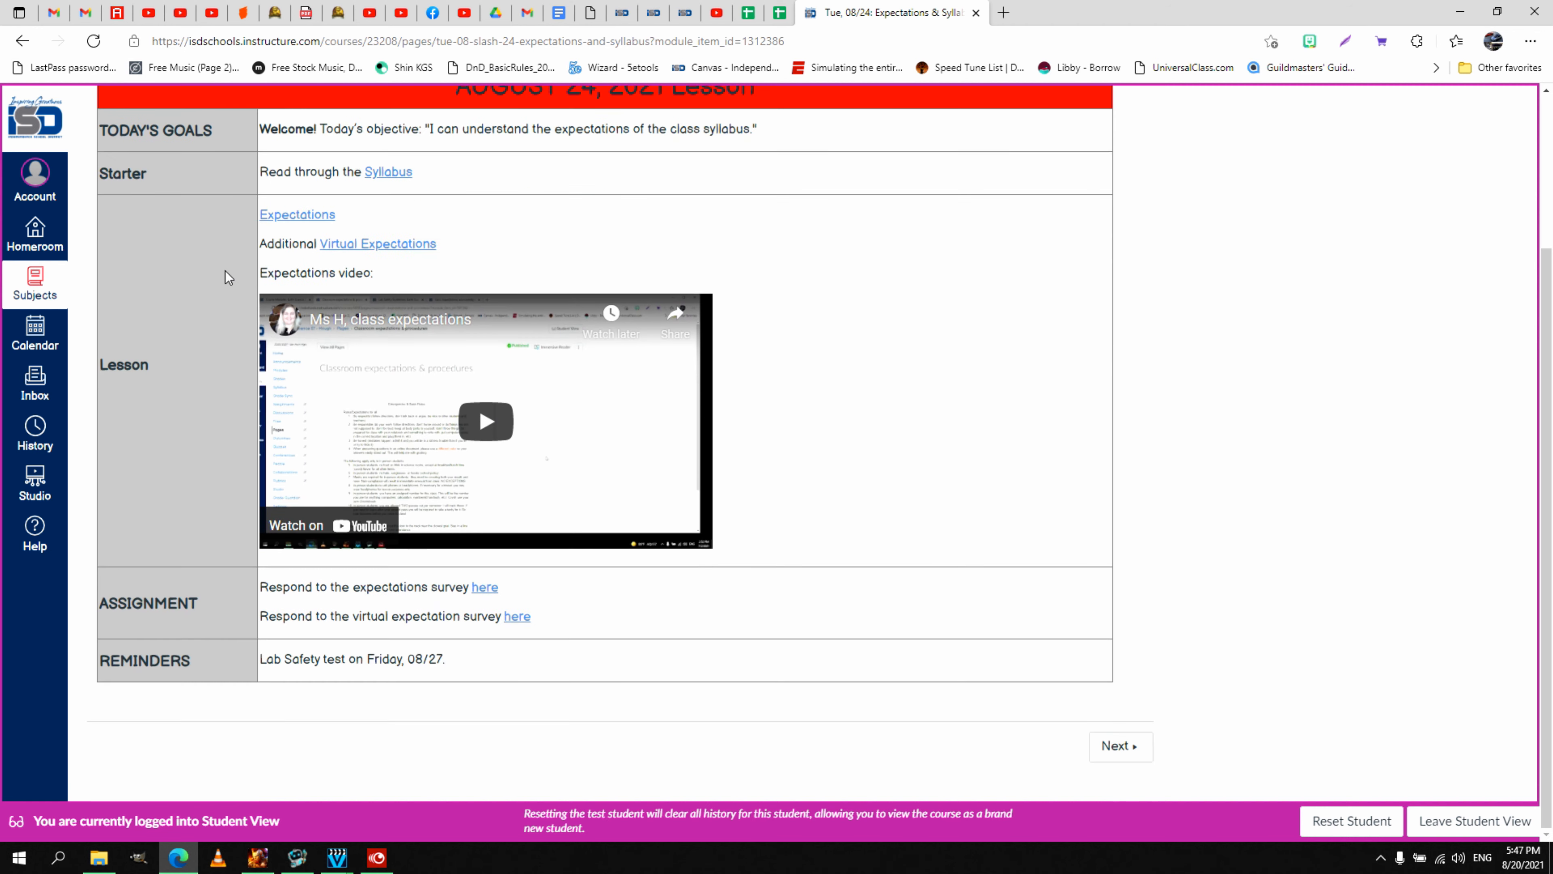
Continue through the lesson table to the survey assignment links and the Reminders row
scroll("up", 3)
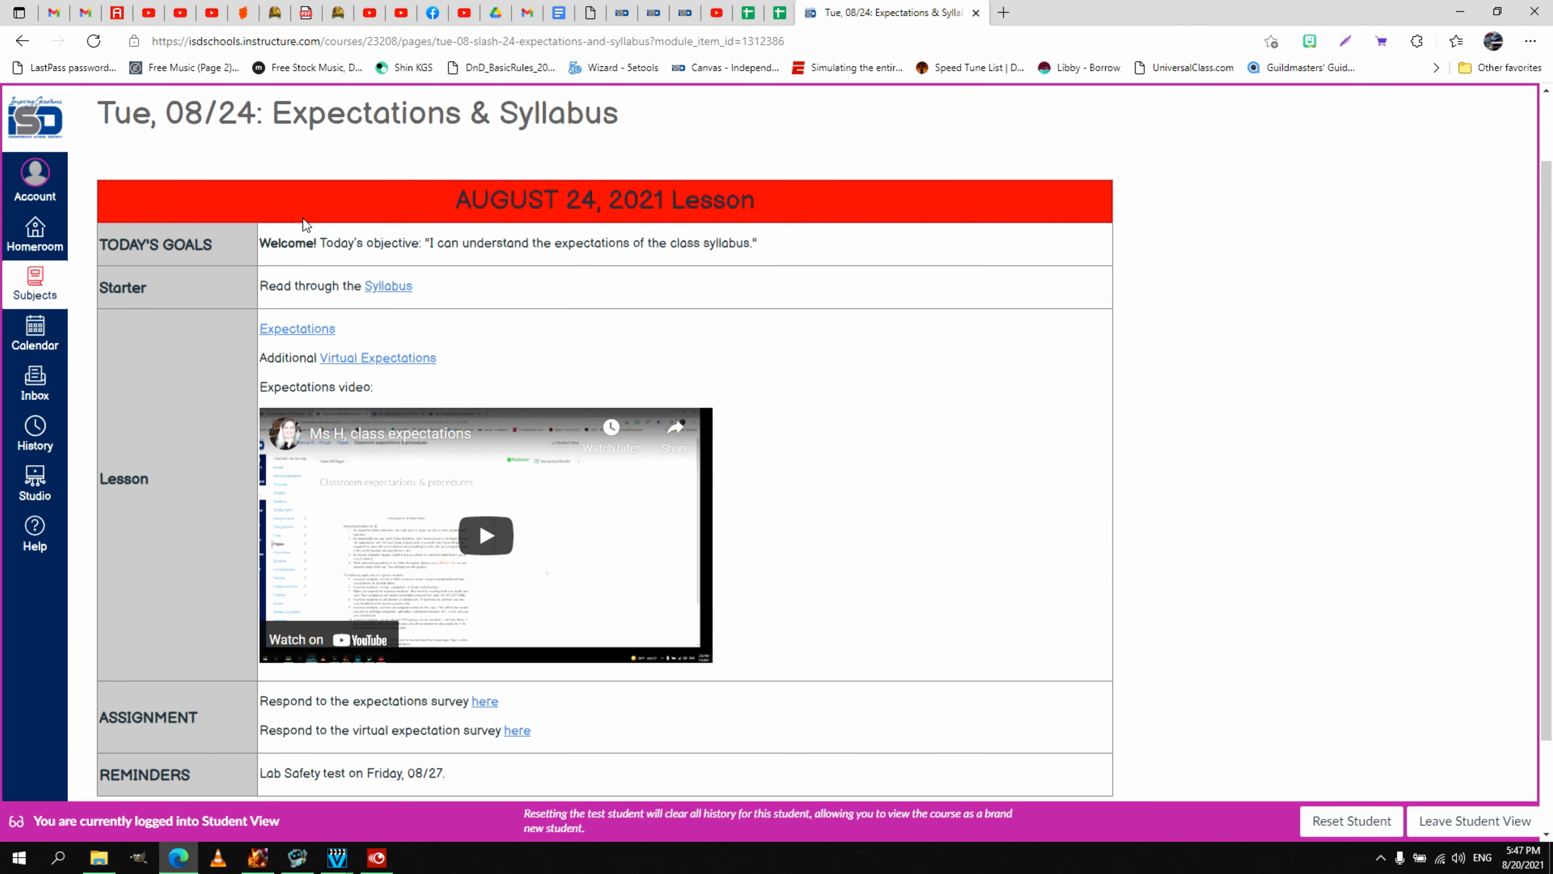
mouse_move(176, 261)
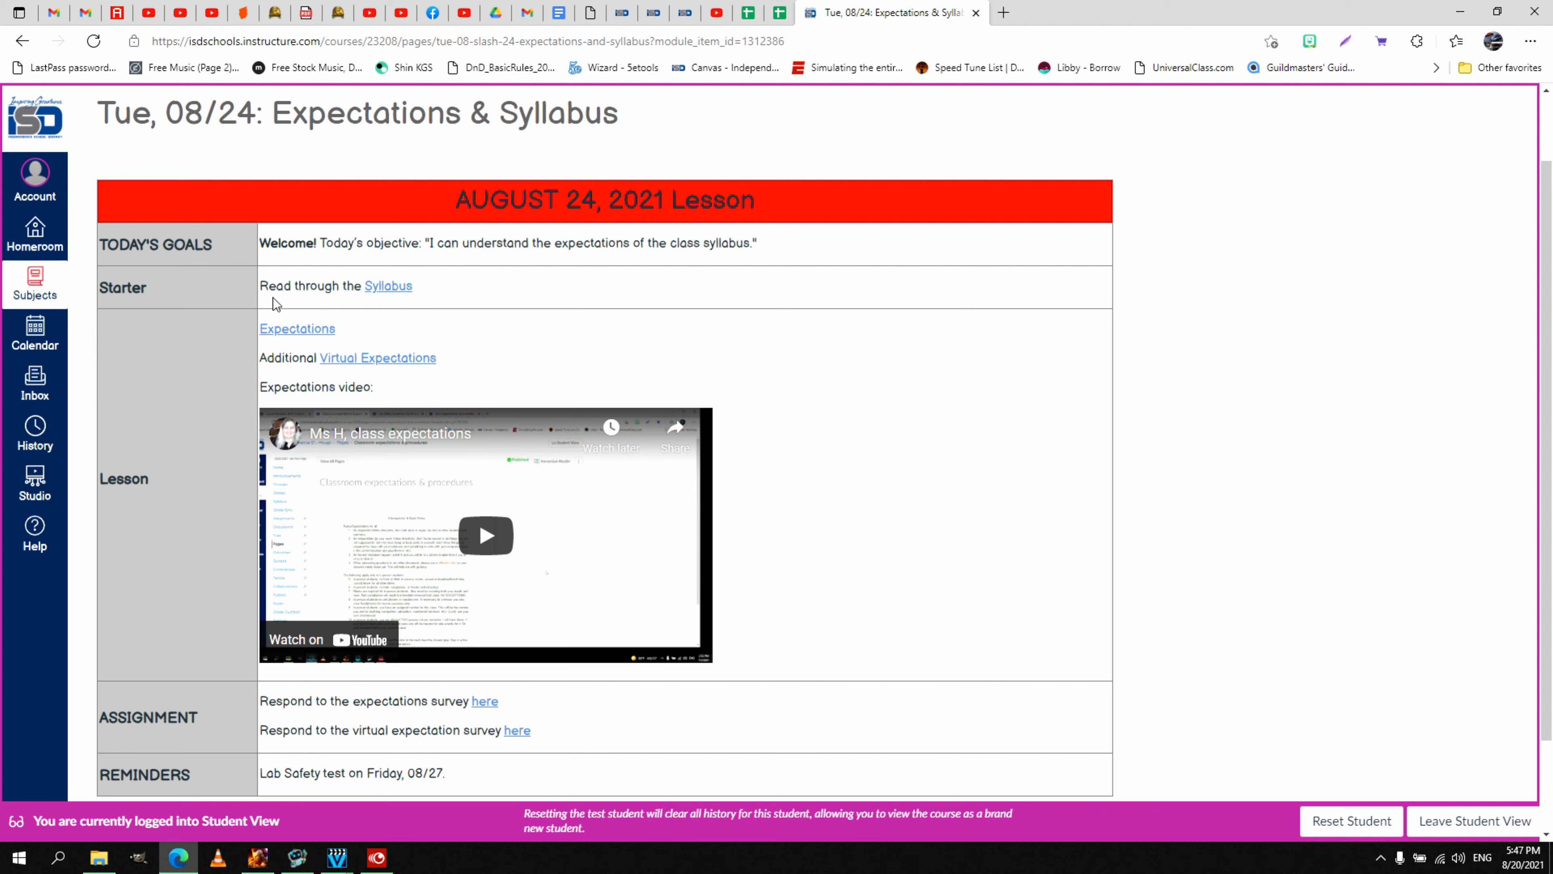
mouse_move(162, 487)
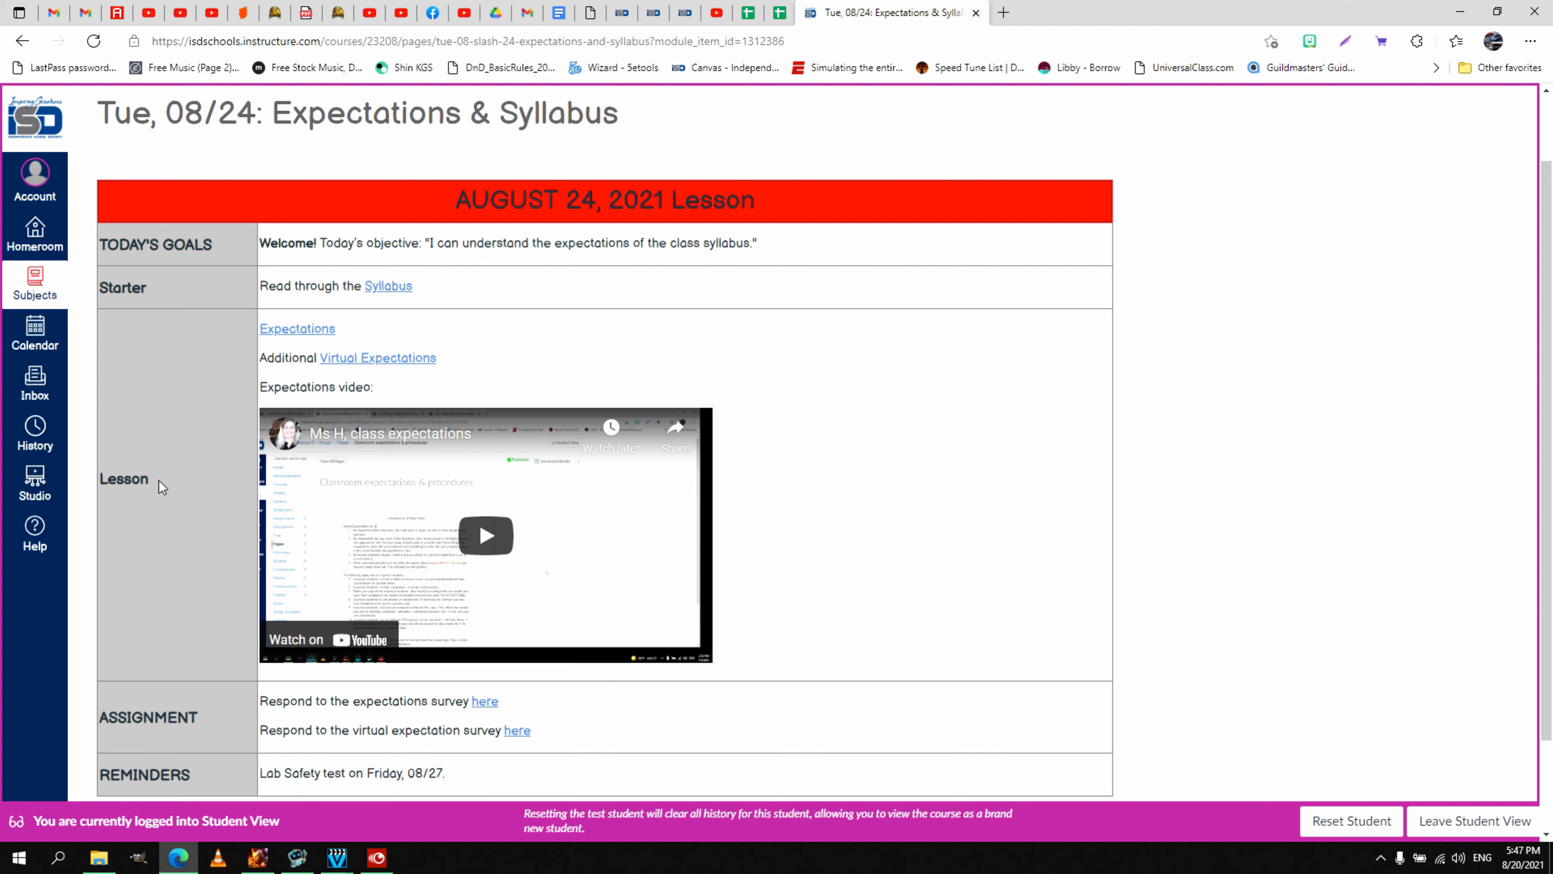
scroll("down", 3)
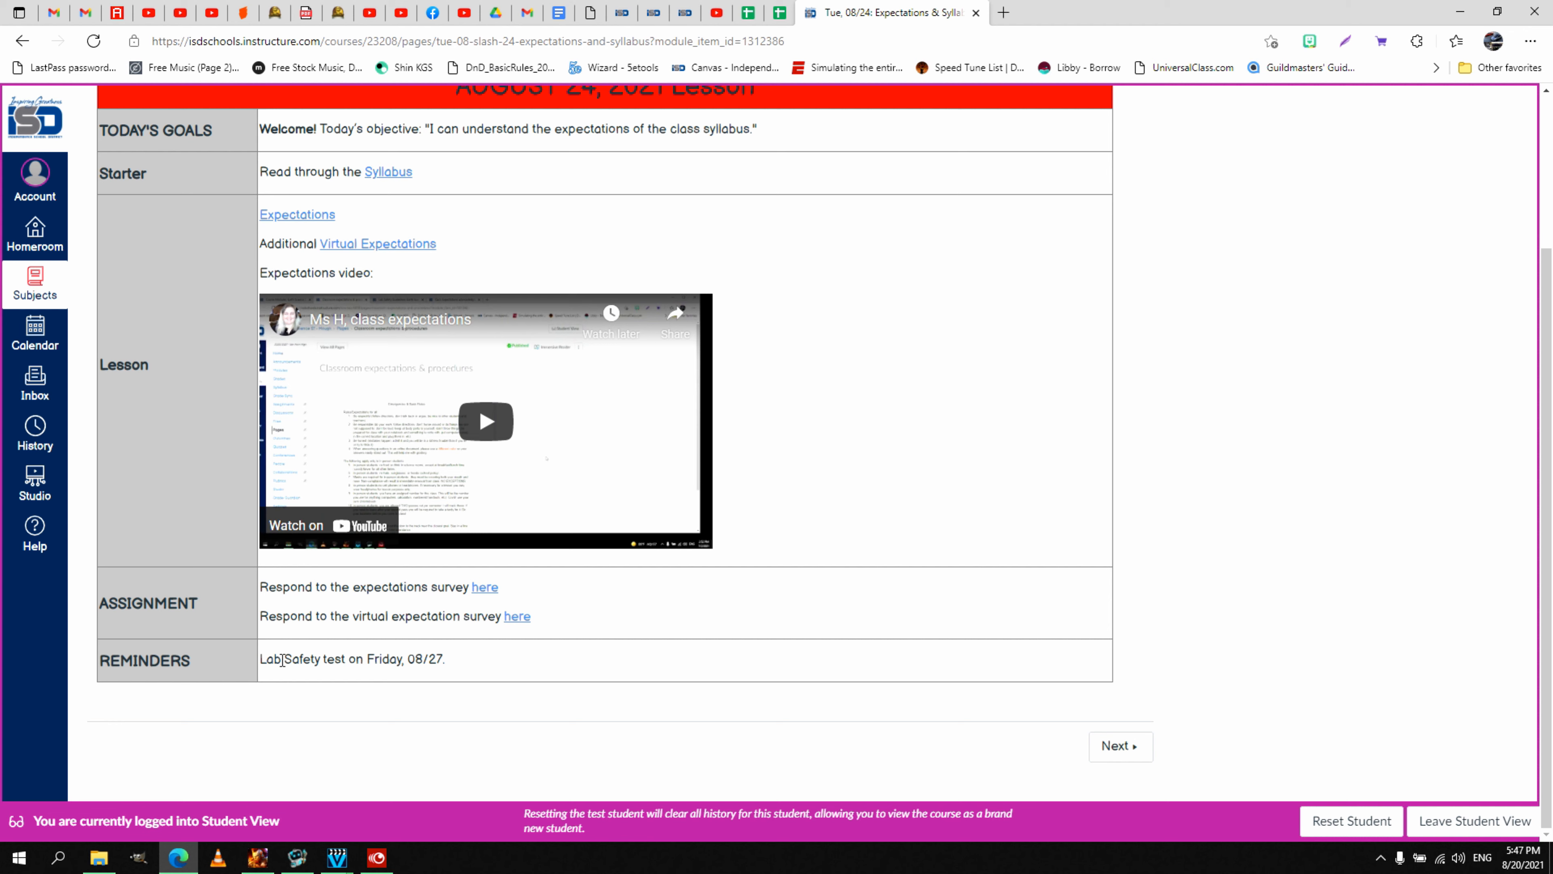
mouse_move(478, 660)
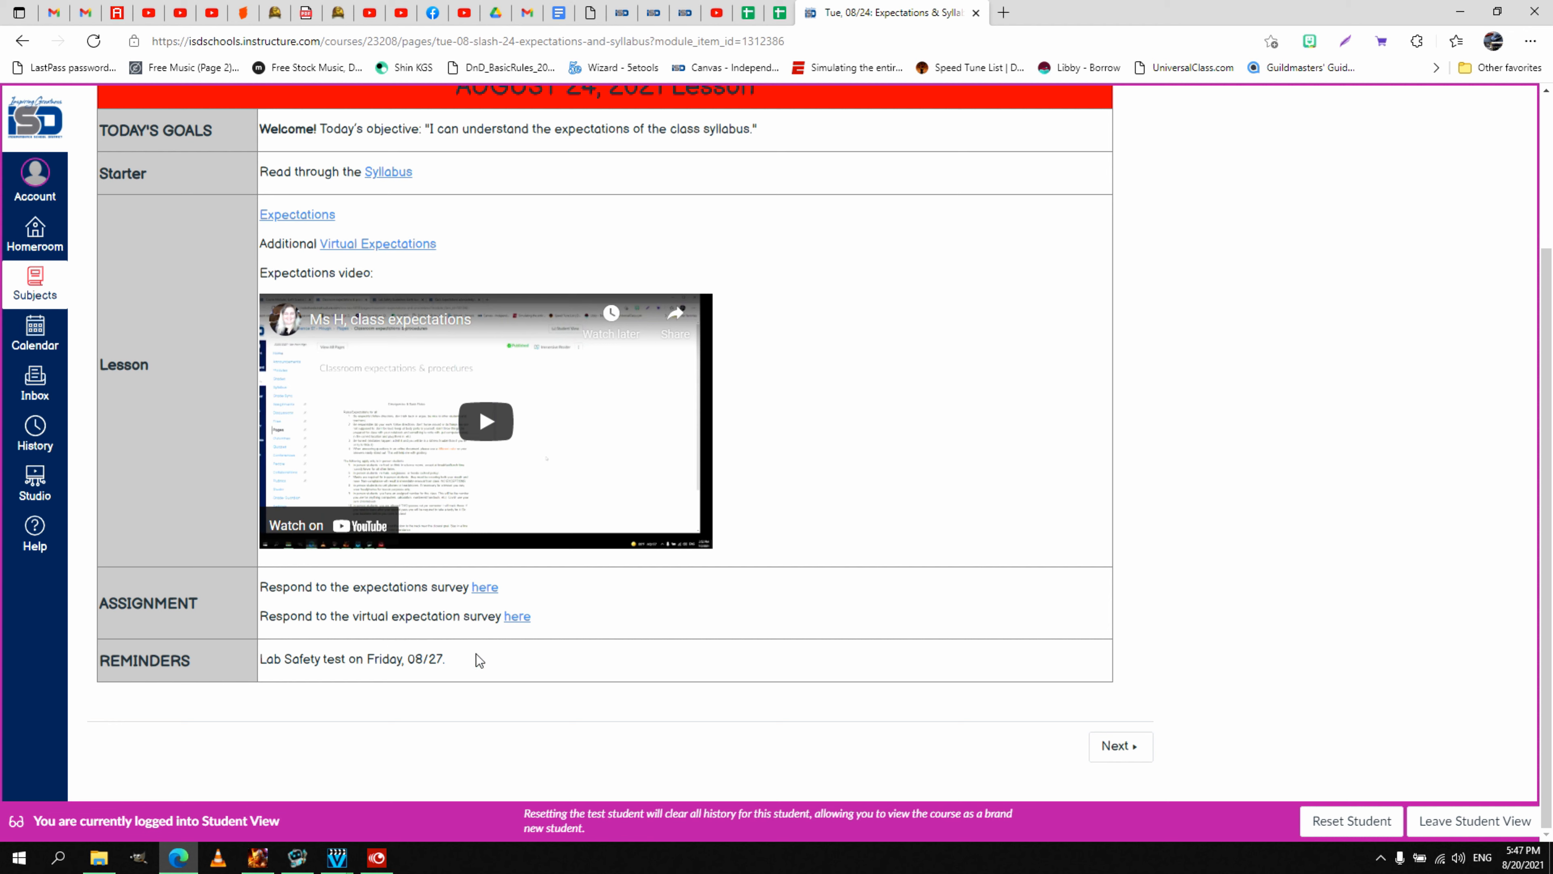
mouse_move(205, 654)
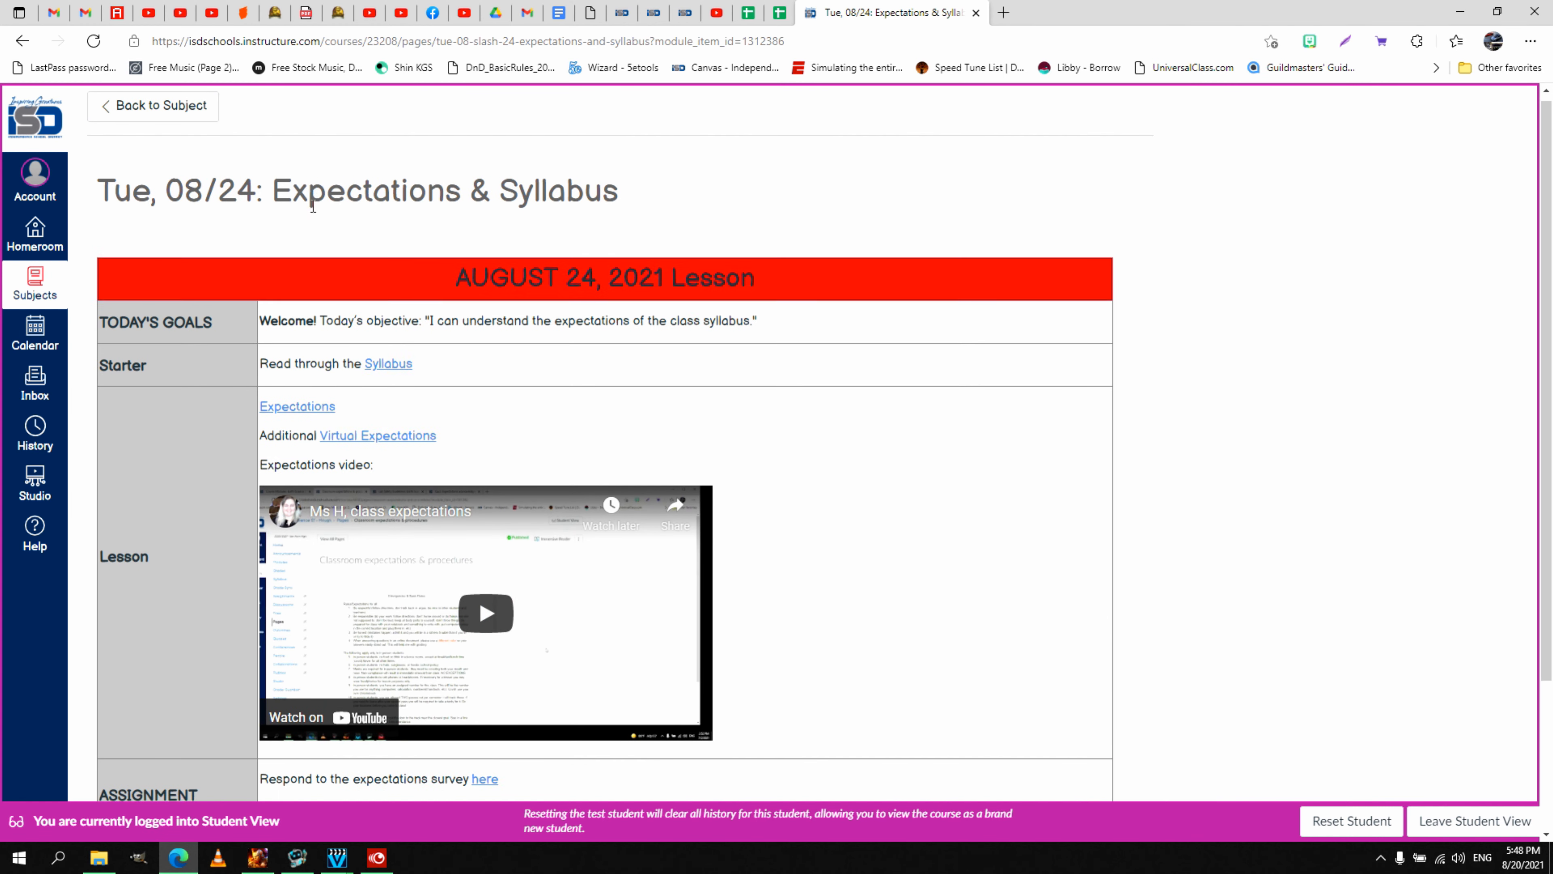
scroll("down", 3)
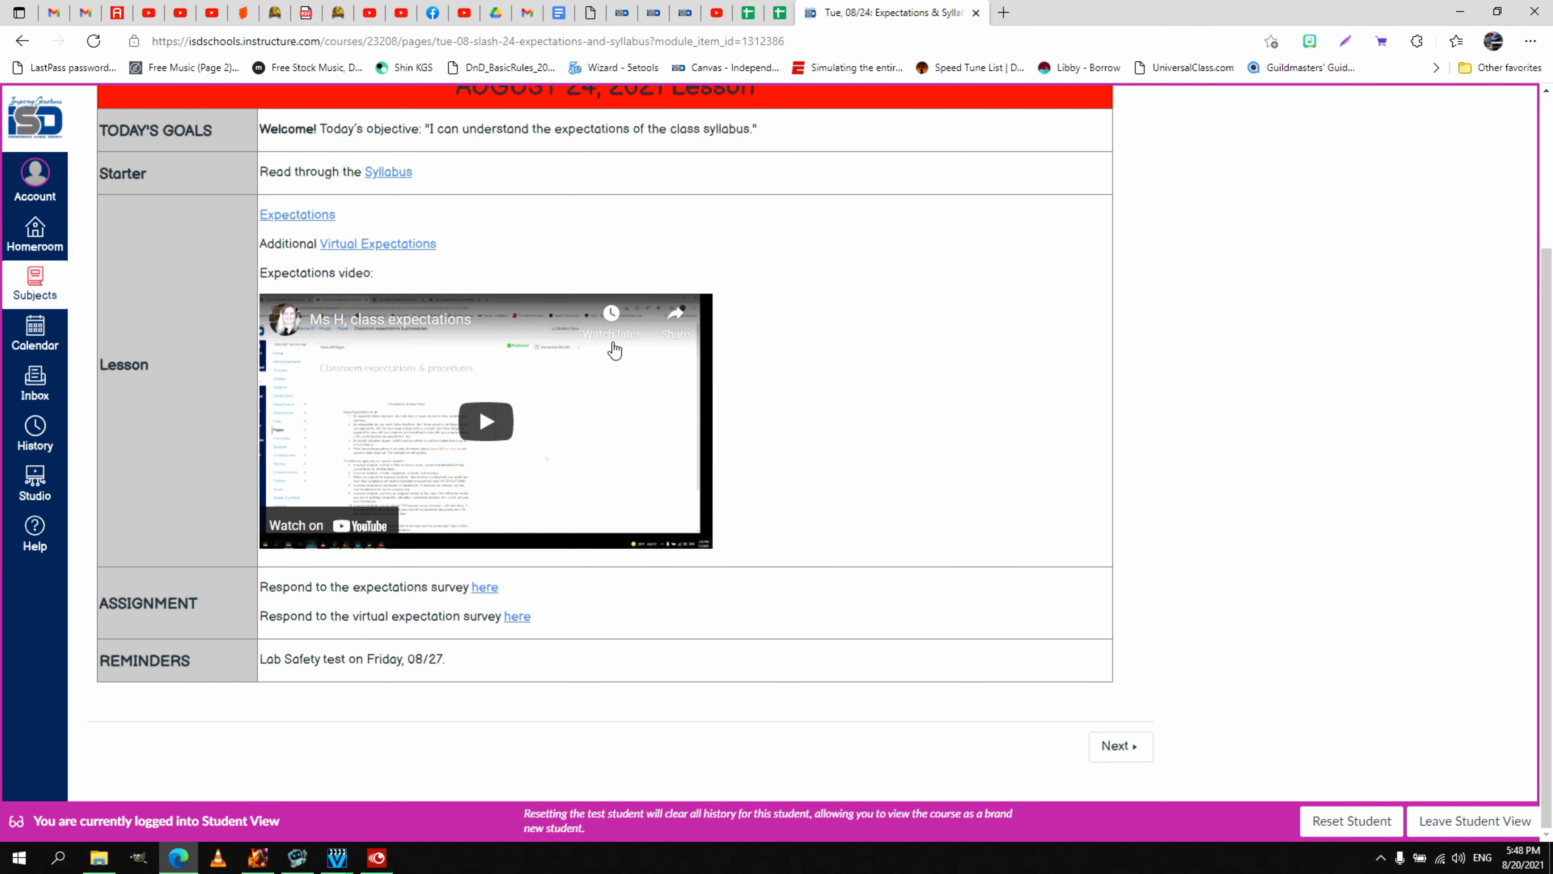
mouse_move(1148, 744)
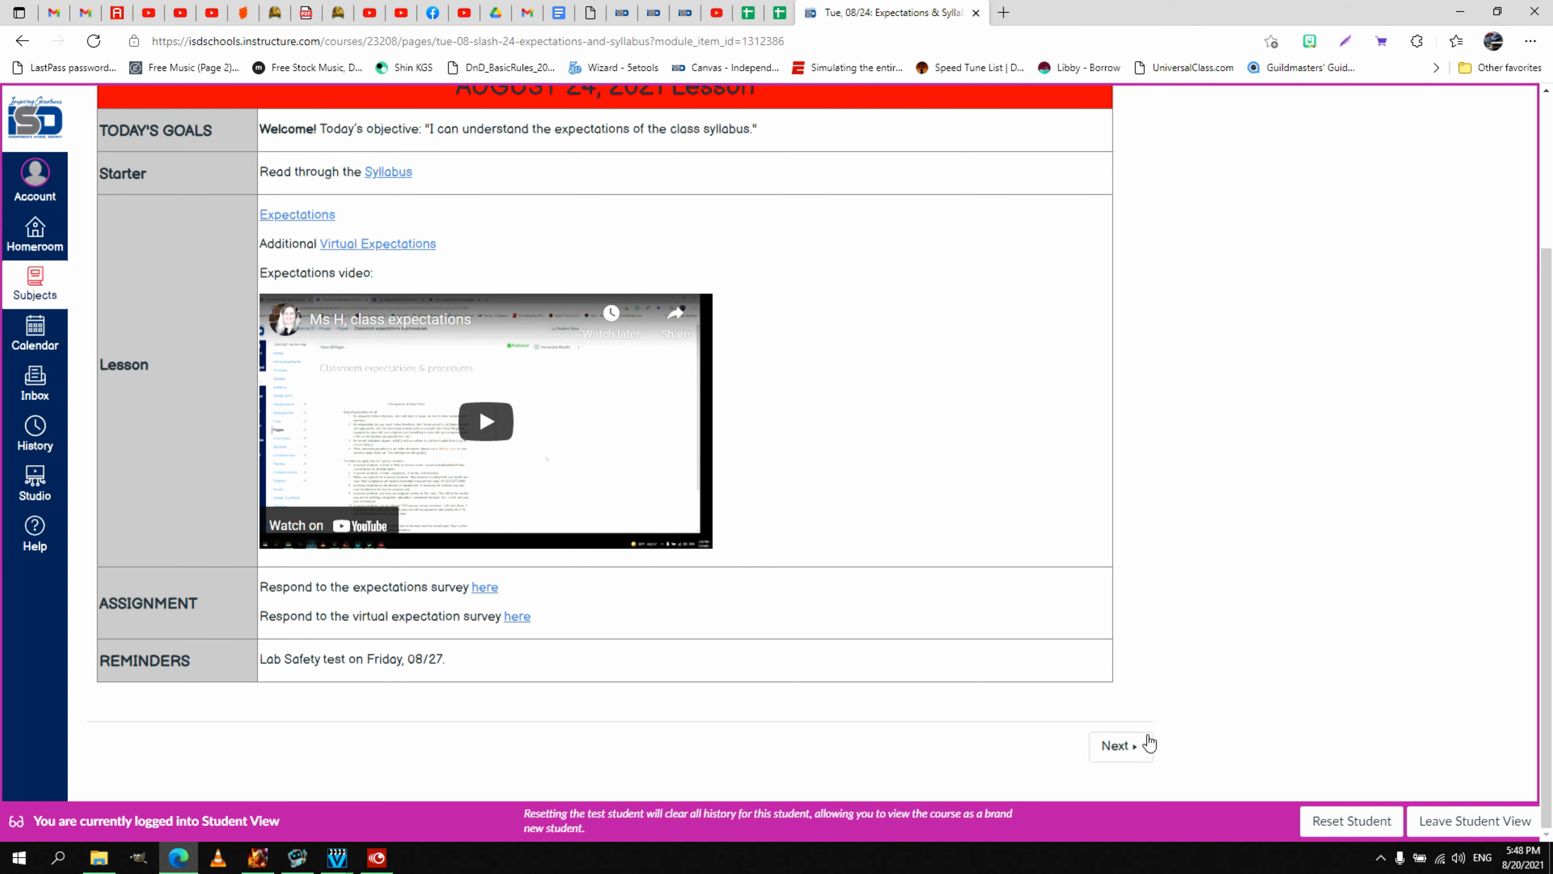
mouse_move(23, 40)
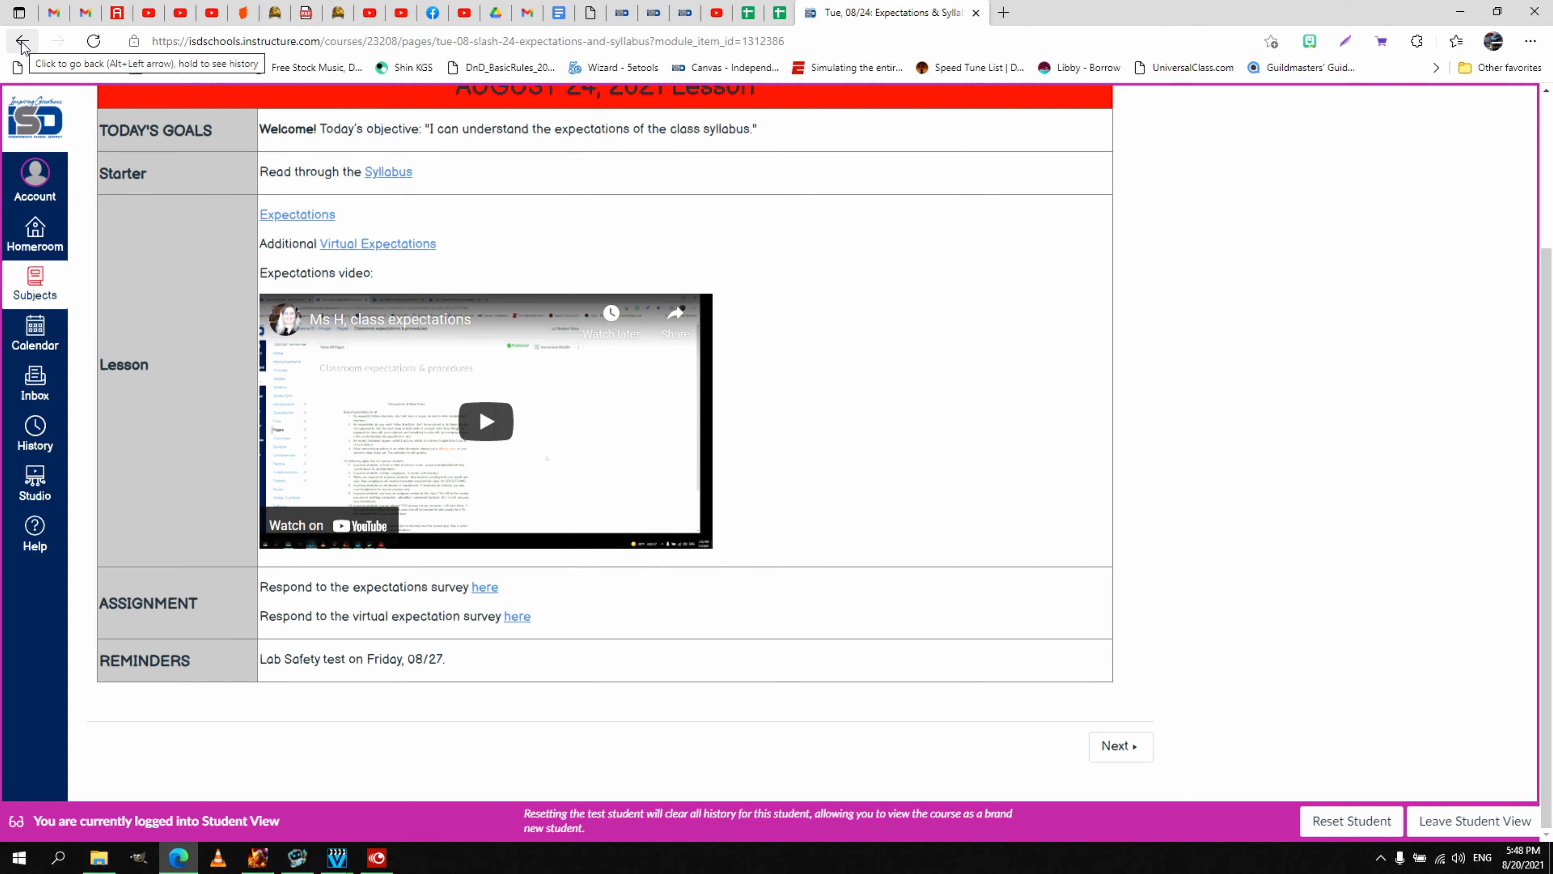
Go back from the lesson to the Week 1 Modules list
left_click(22, 40)
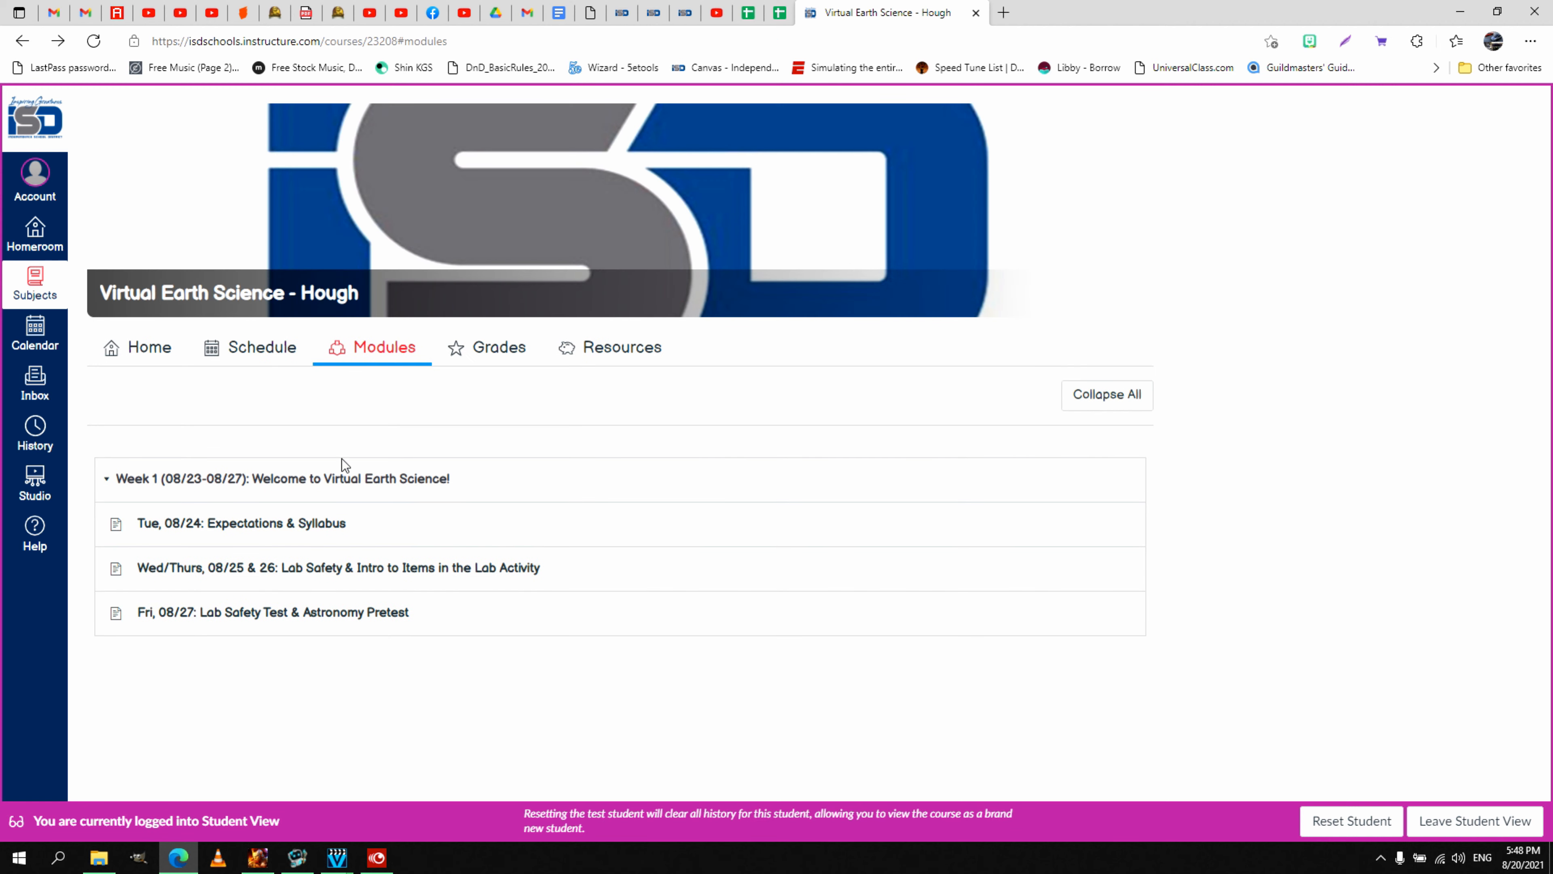
mouse_move(205, 553)
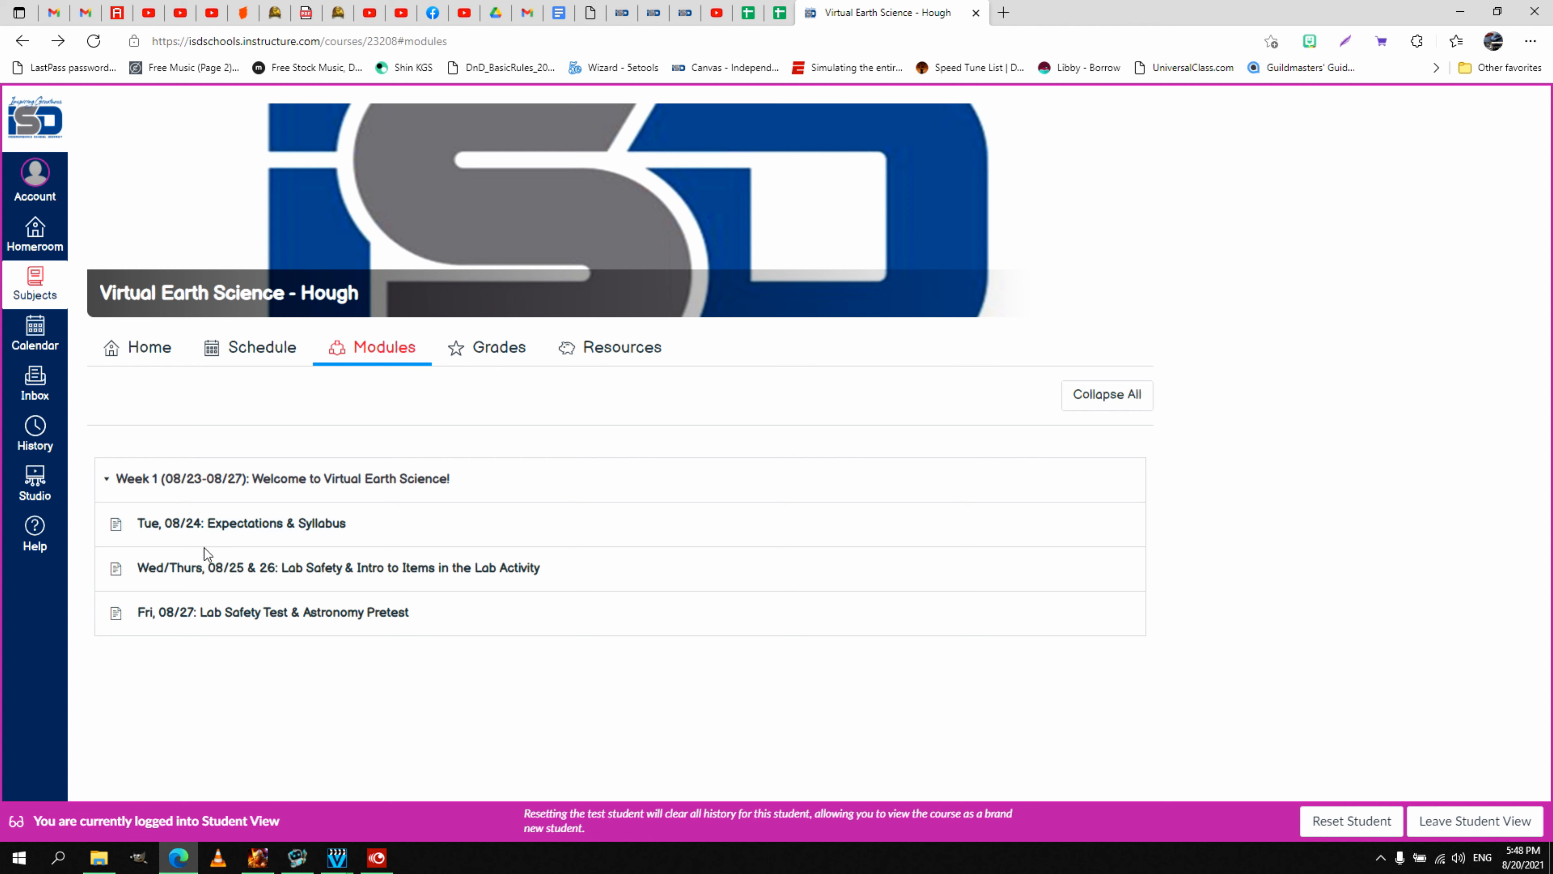
mouse_move(255, 539)
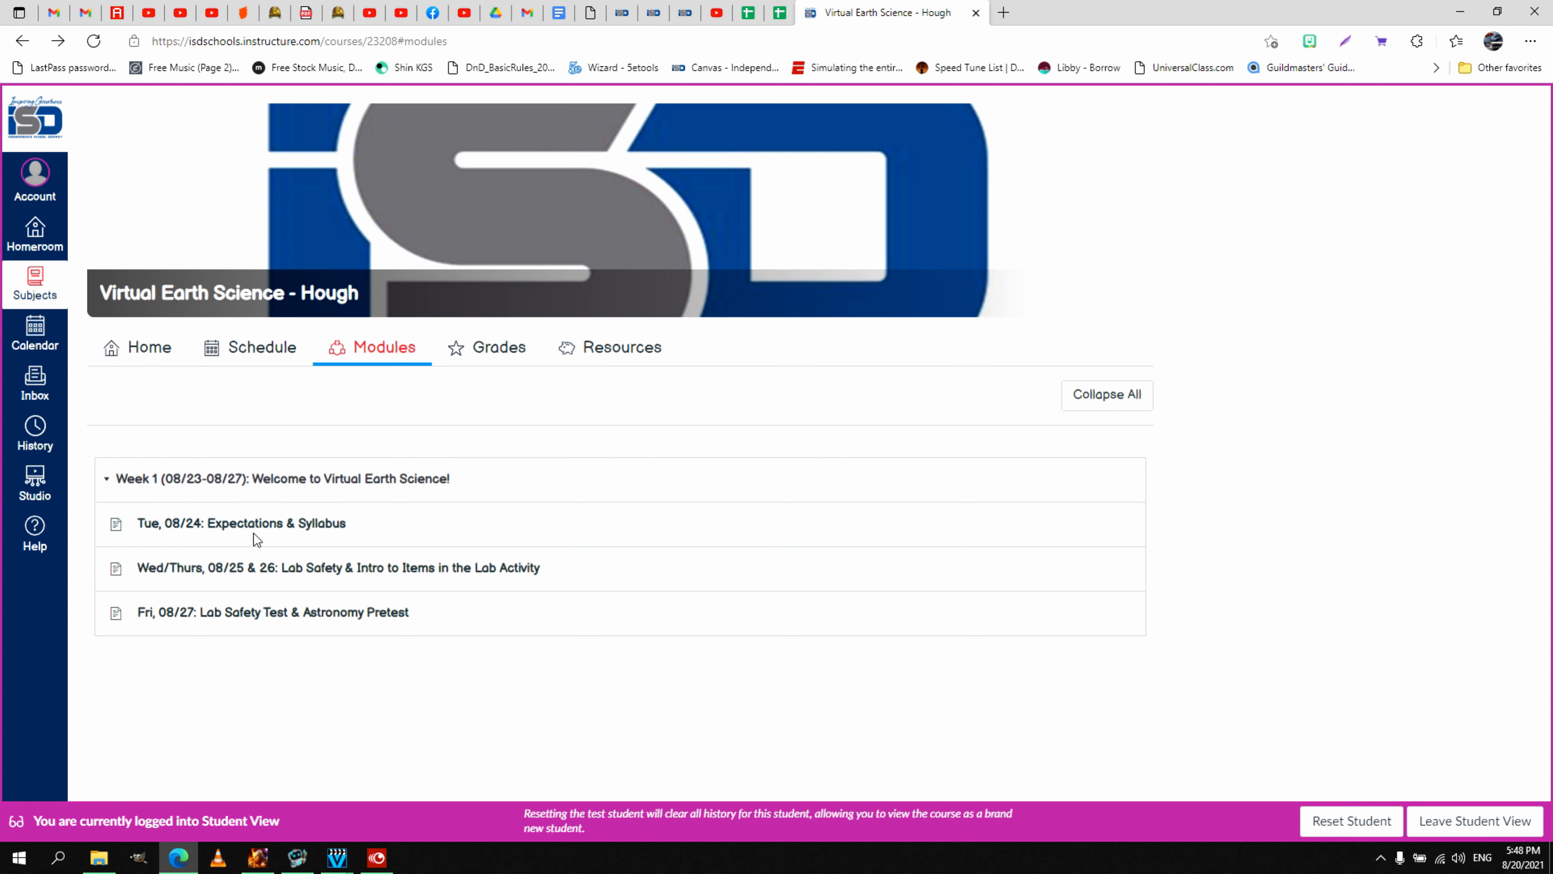
mouse_move(350, 539)
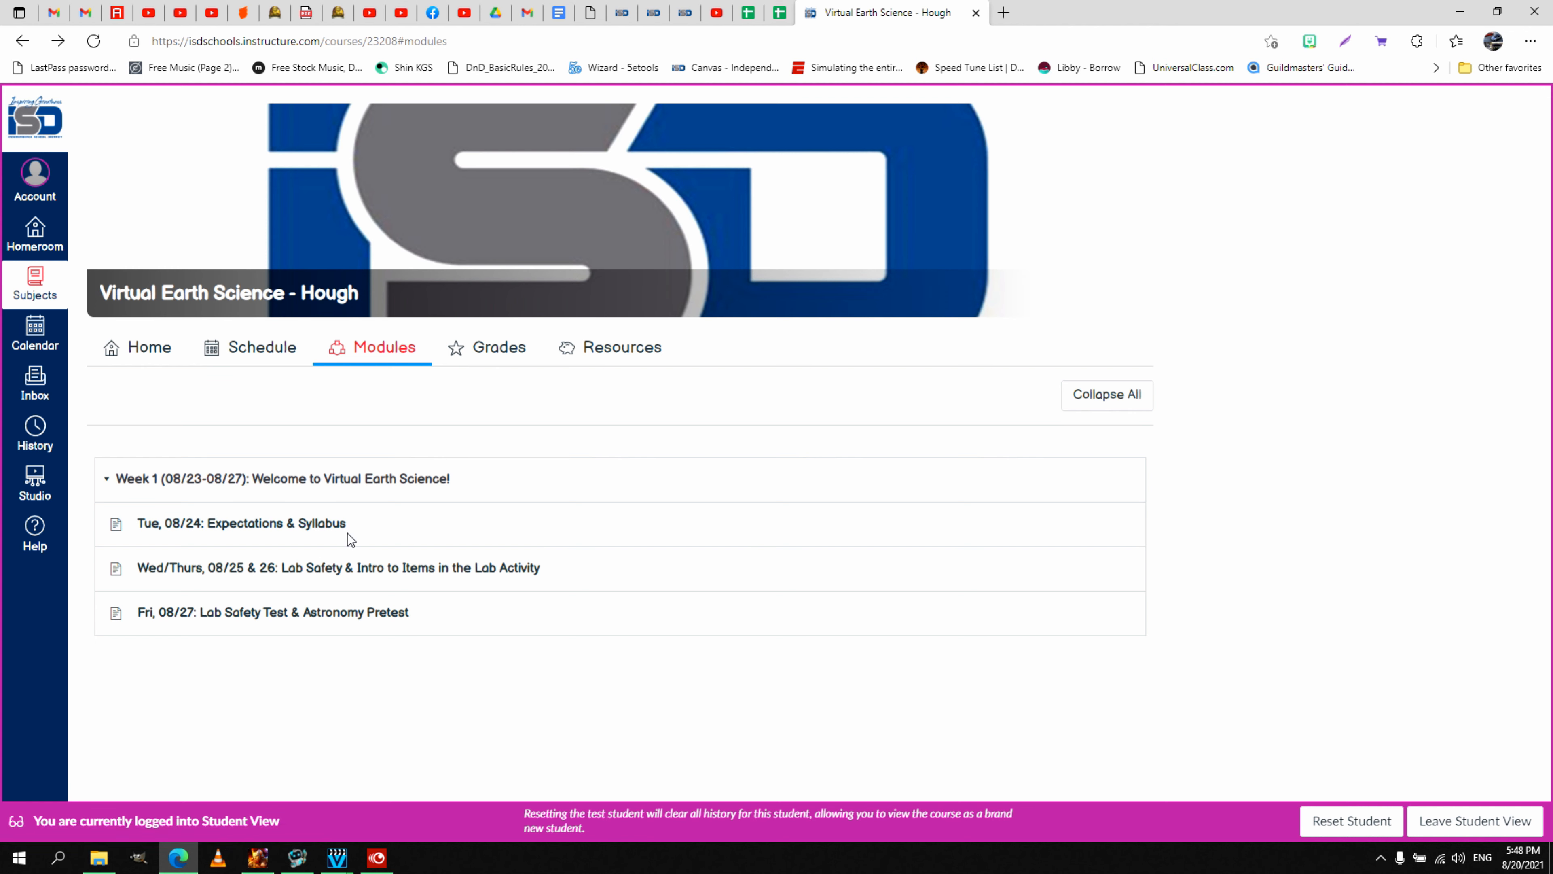
mouse_move(362, 533)
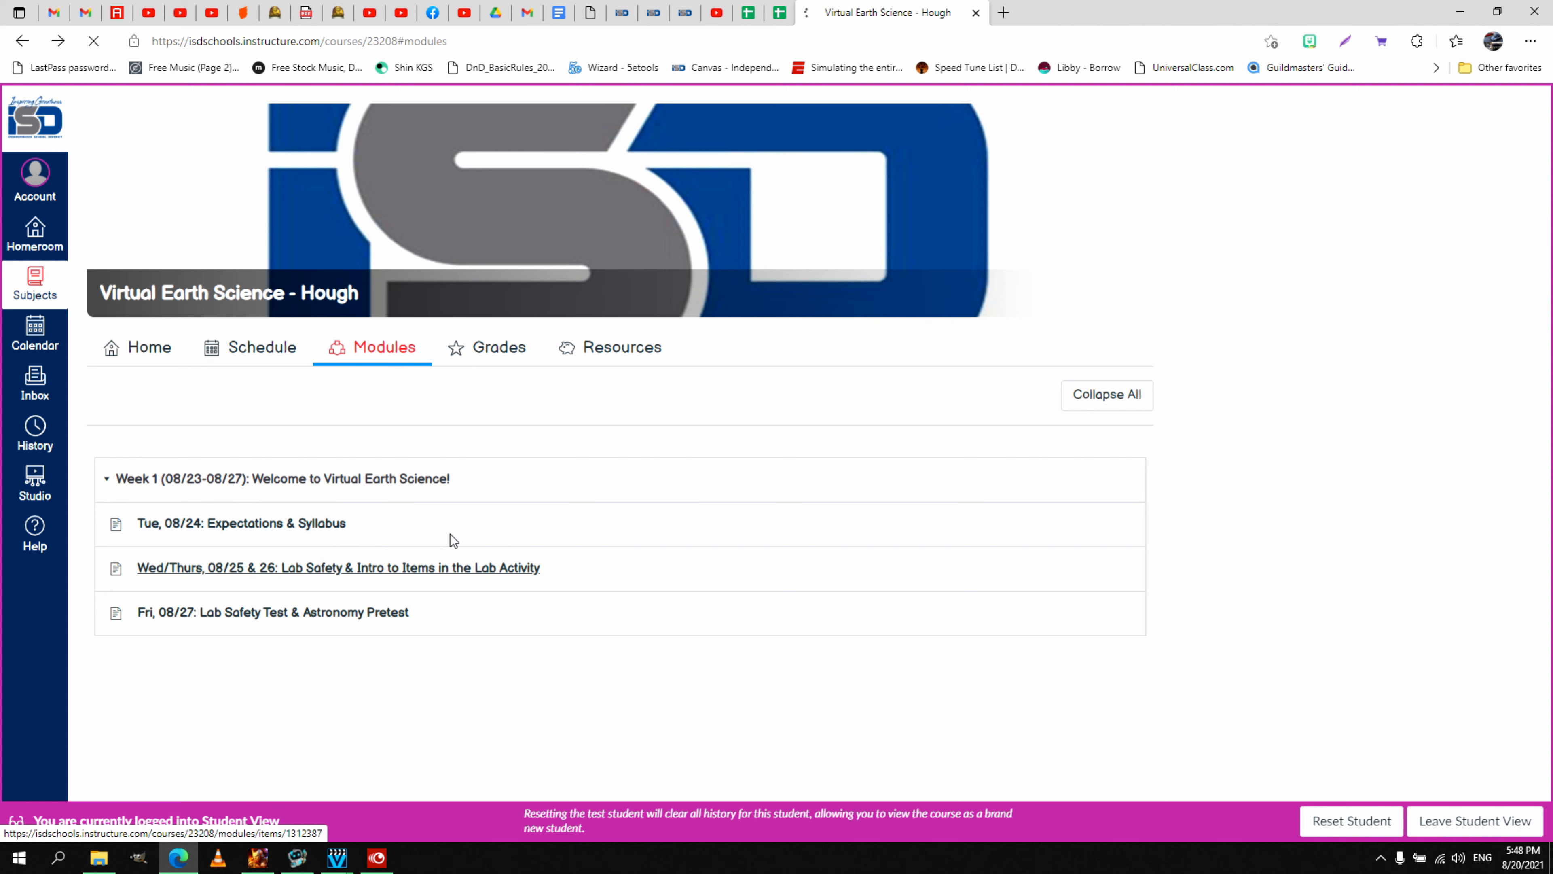
left_click(339, 568)
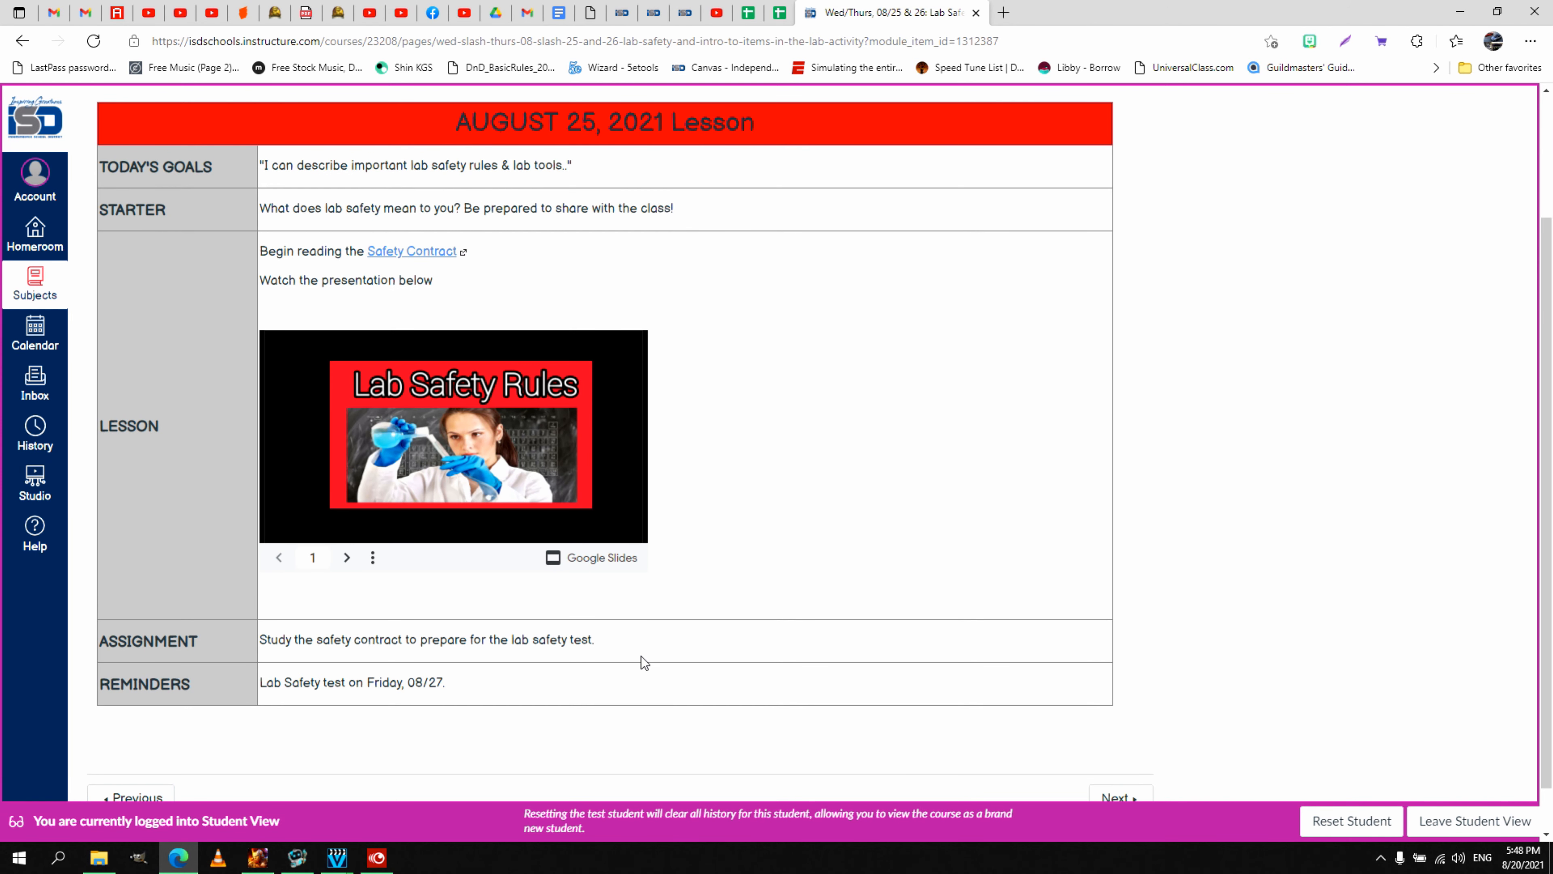
mouse_move(718, 676)
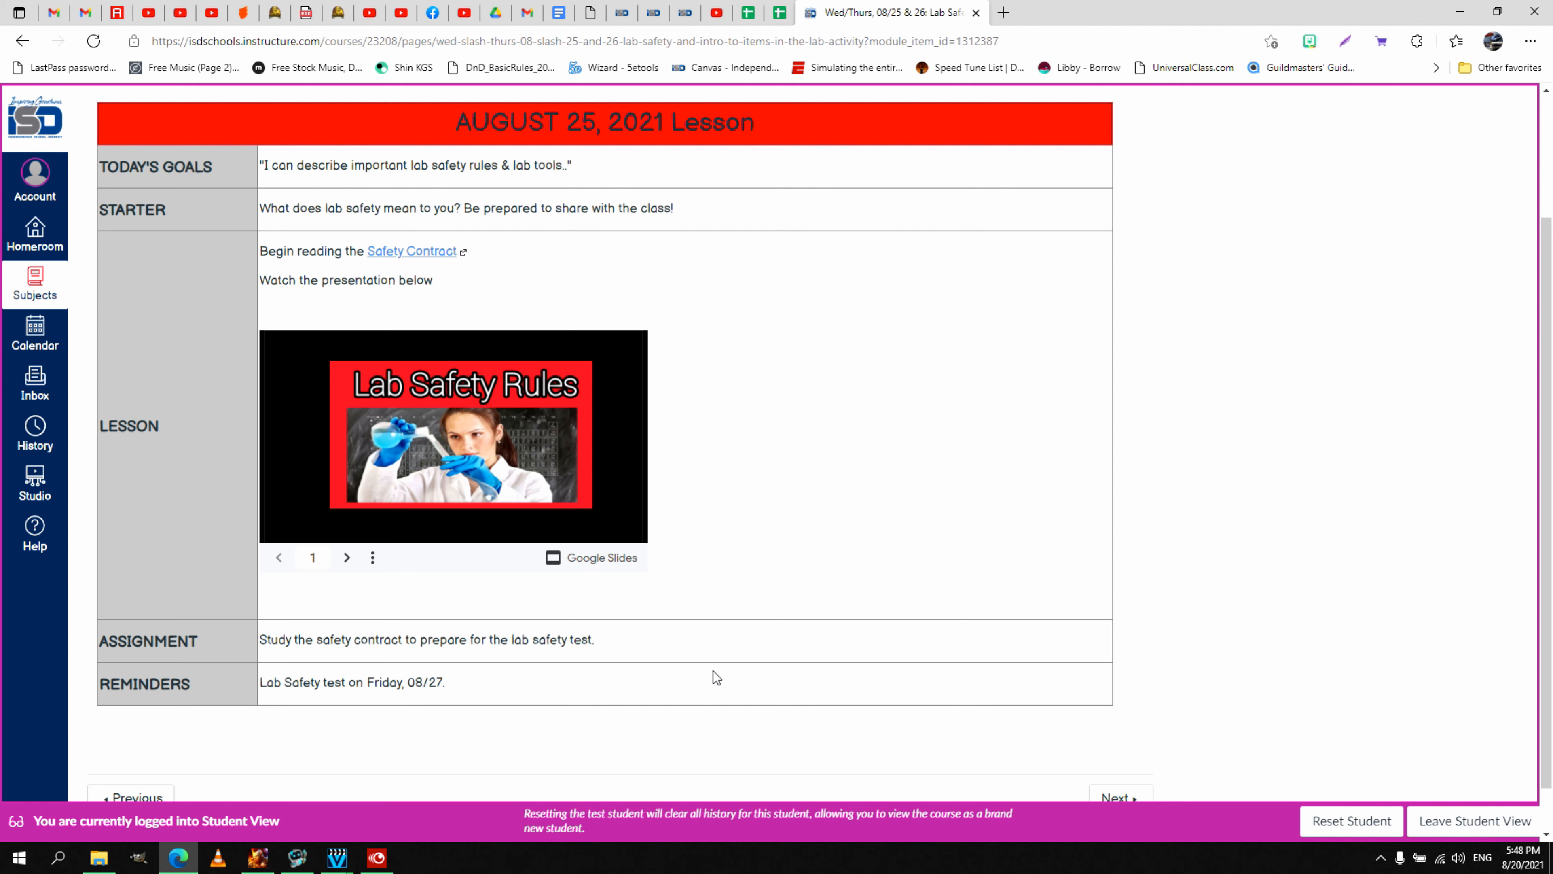
mouse_move(432, 614)
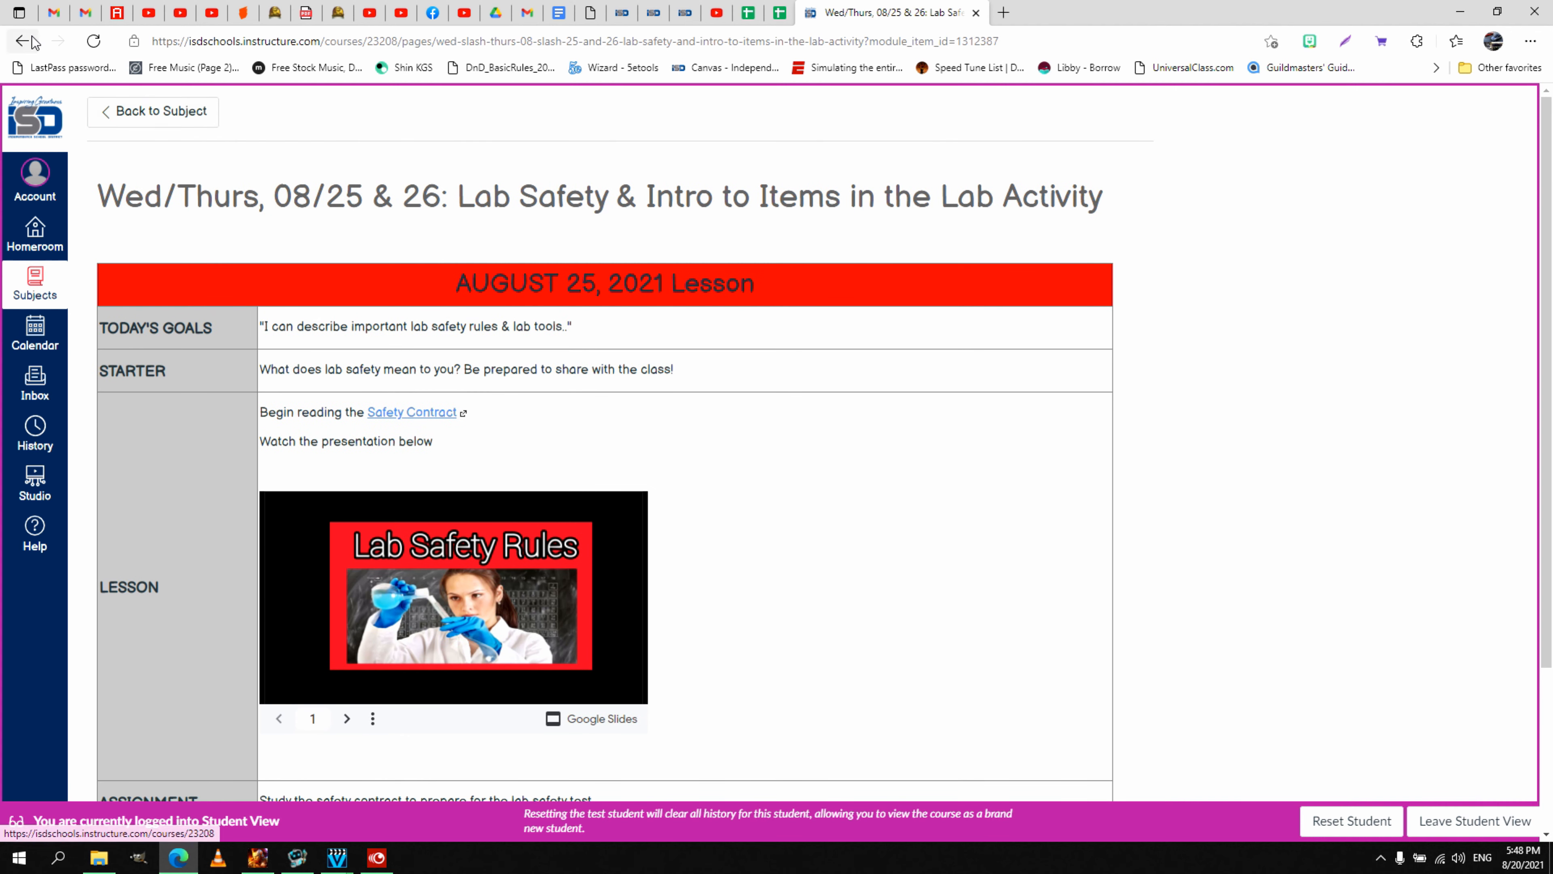
left_click(23, 40)
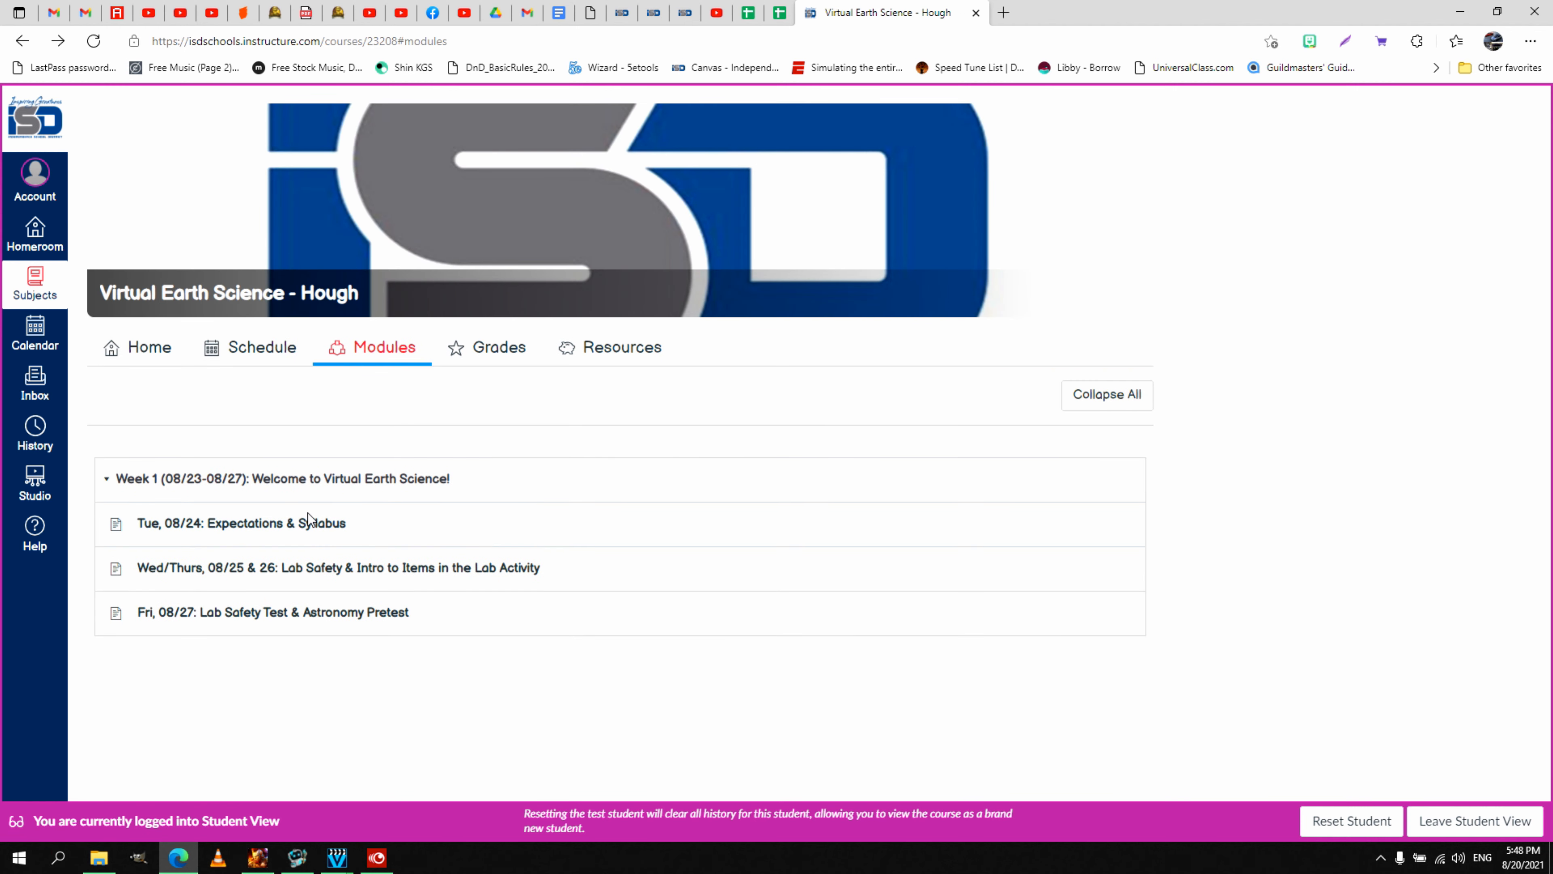
Reopen the Tue, 08/24 lesson from Modules and scroll through its goals, starter, lesson and assignments
left_click(241, 523)
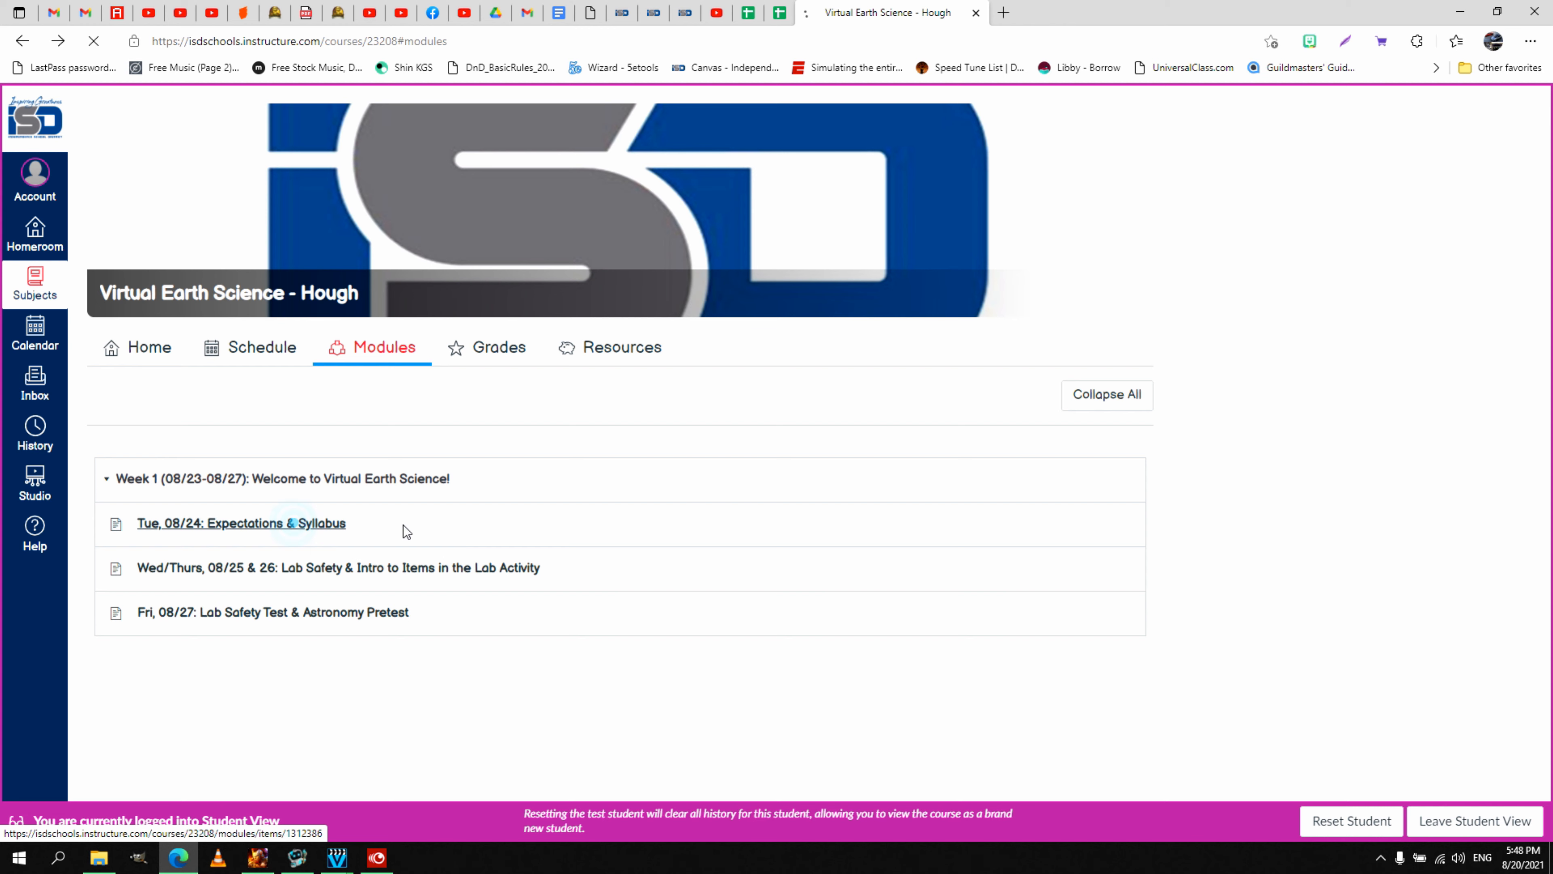
left_click(241, 523)
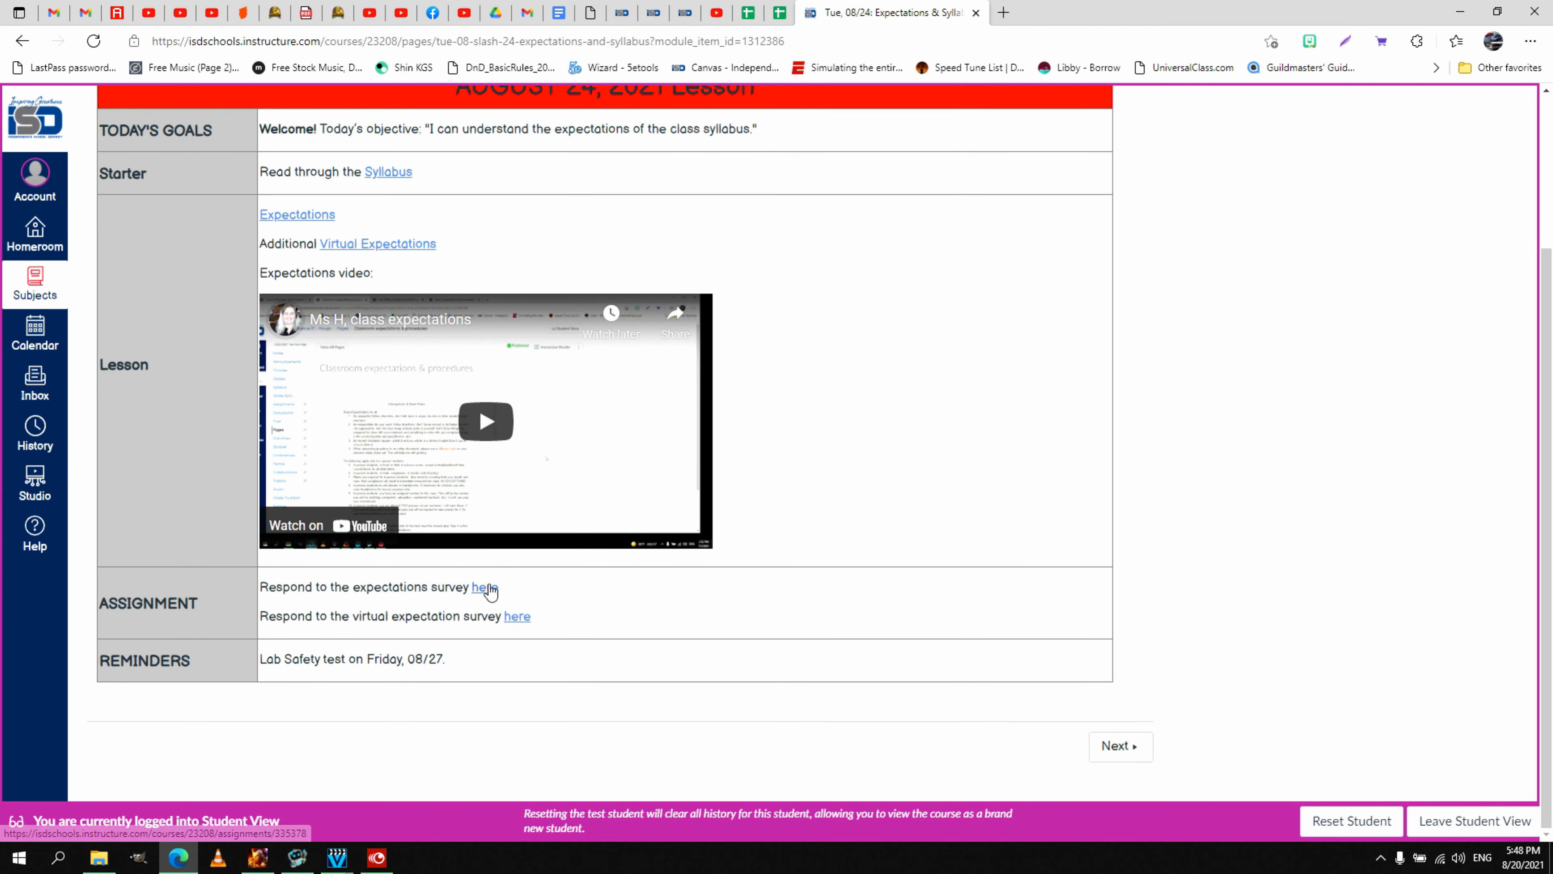
mouse_move(486, 586)
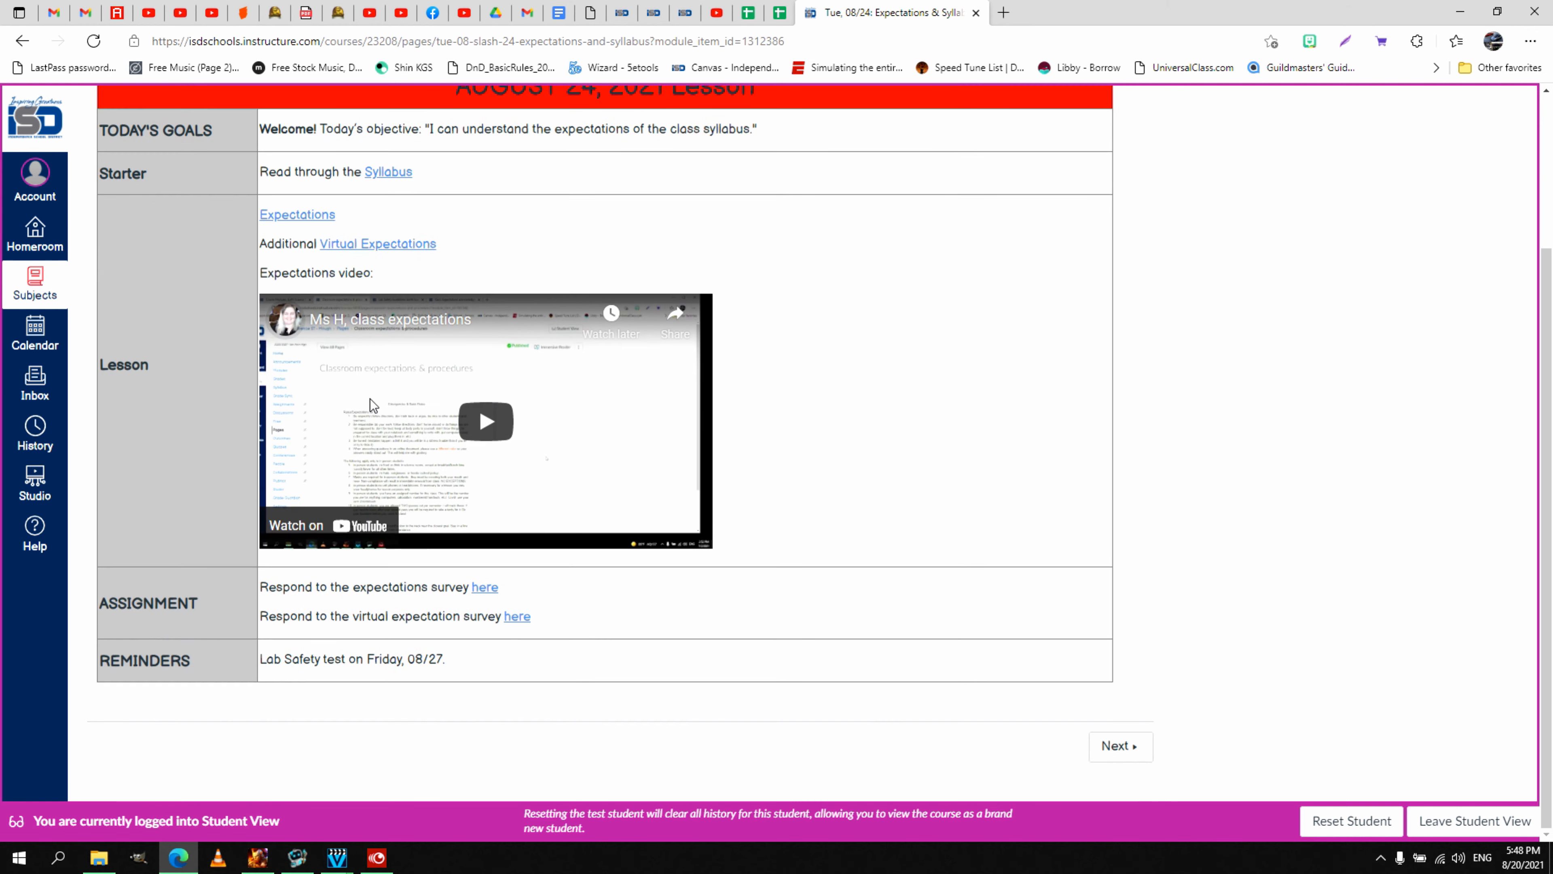
scroll("up", 3)
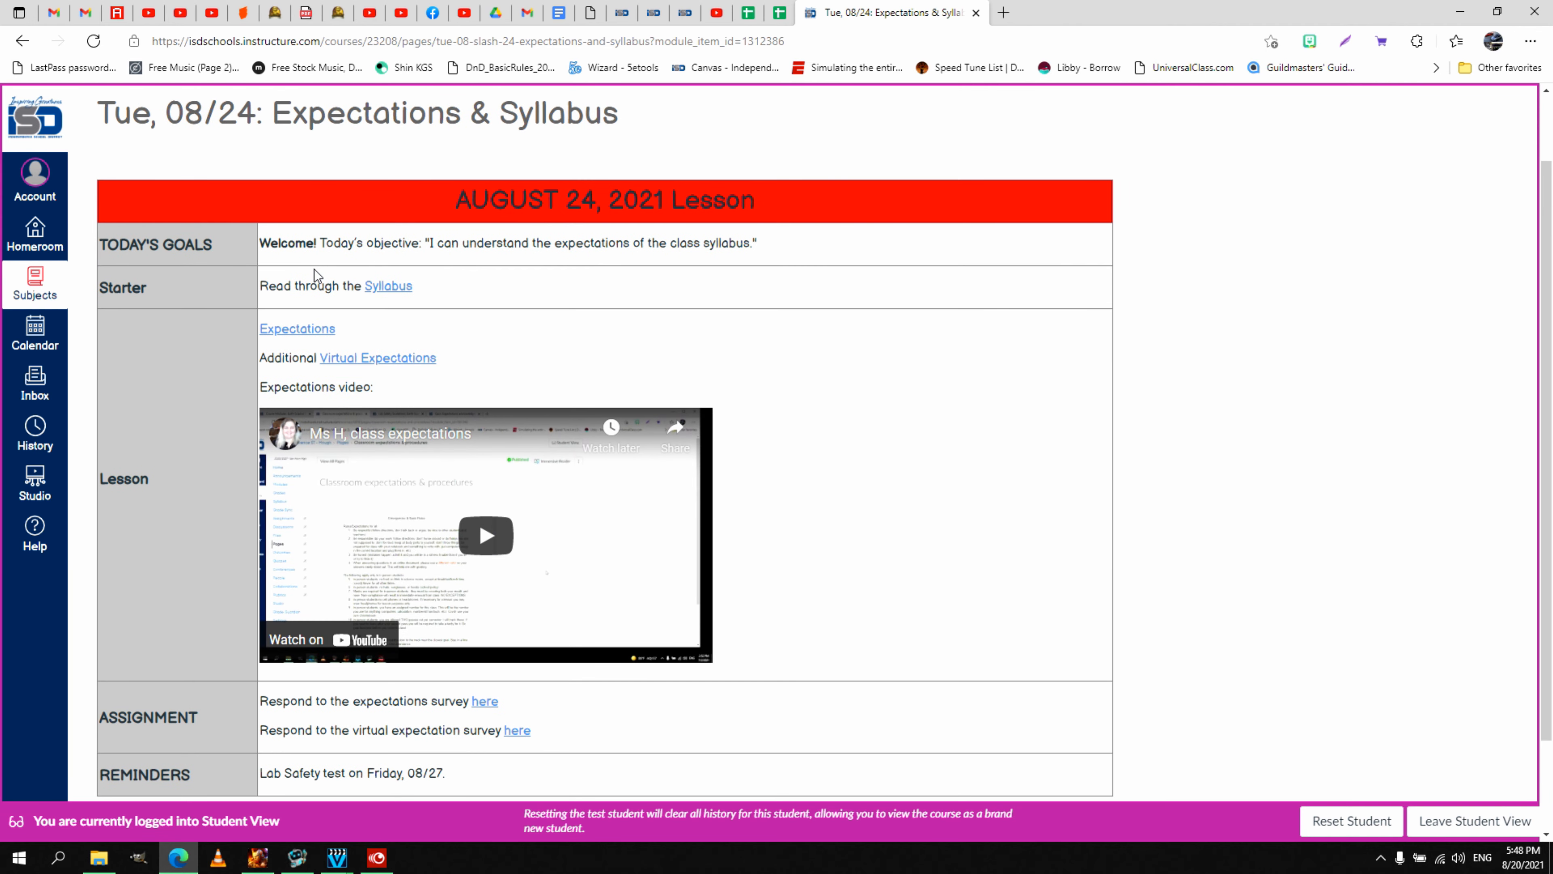
mouse_move(373, 285)
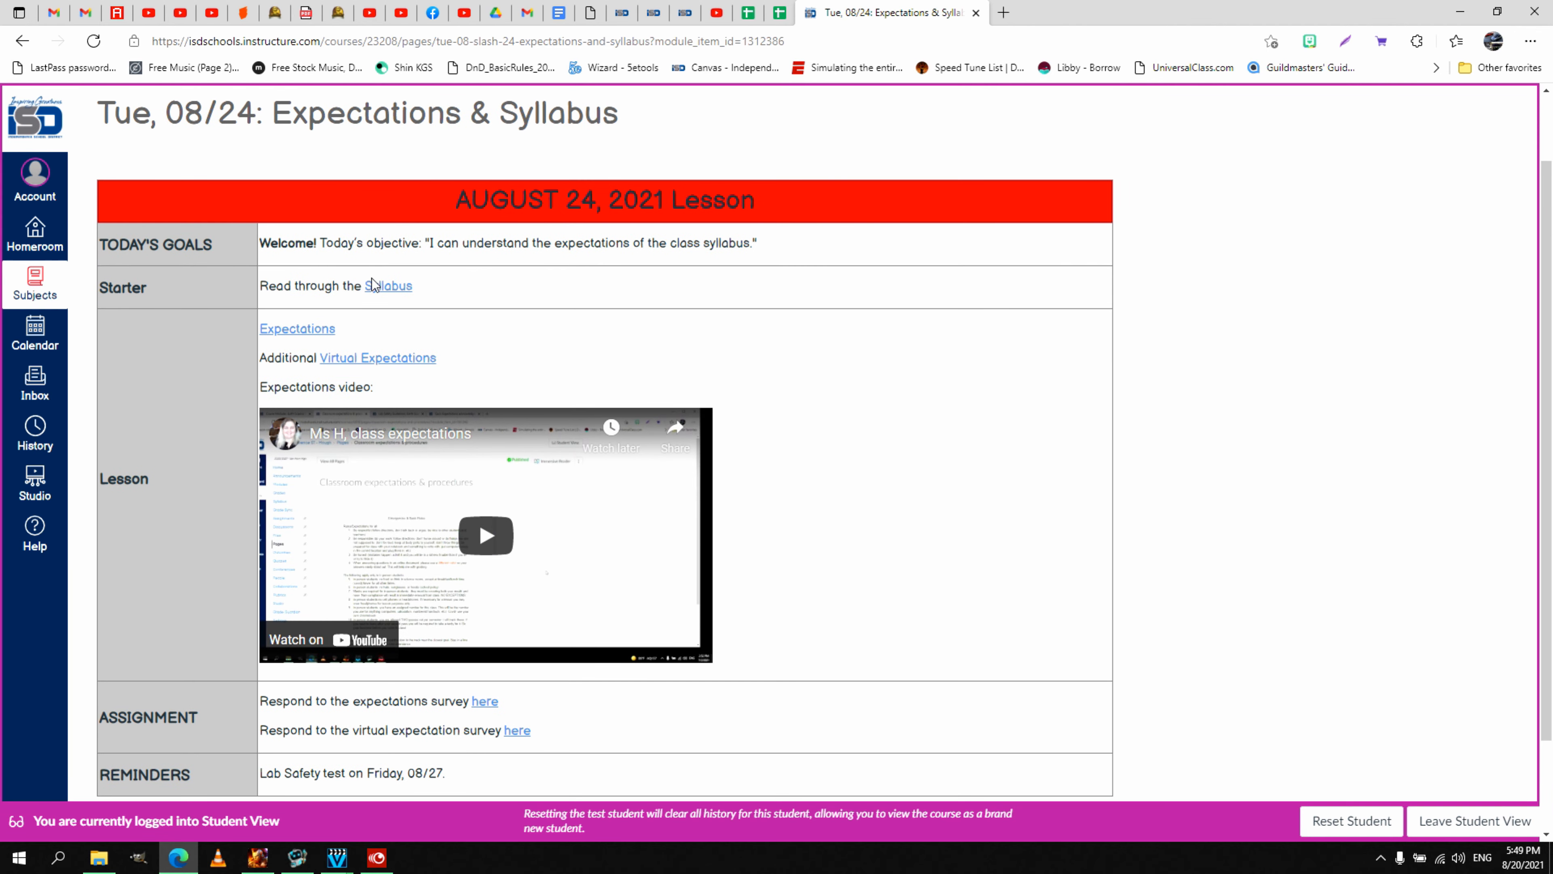
scroll("down", 3)
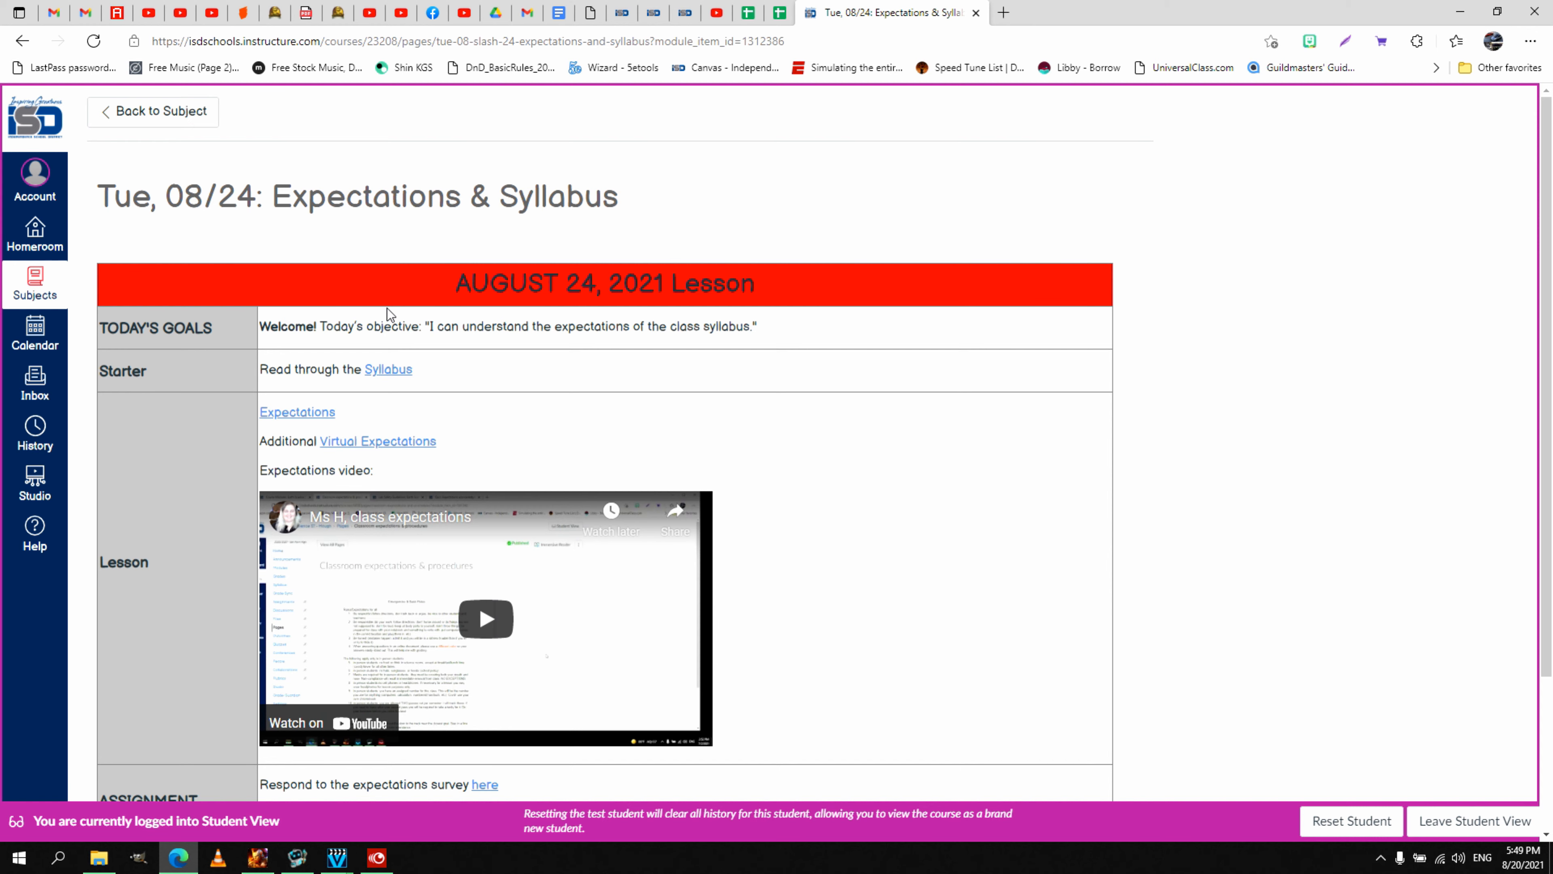
scroll("down", 3)
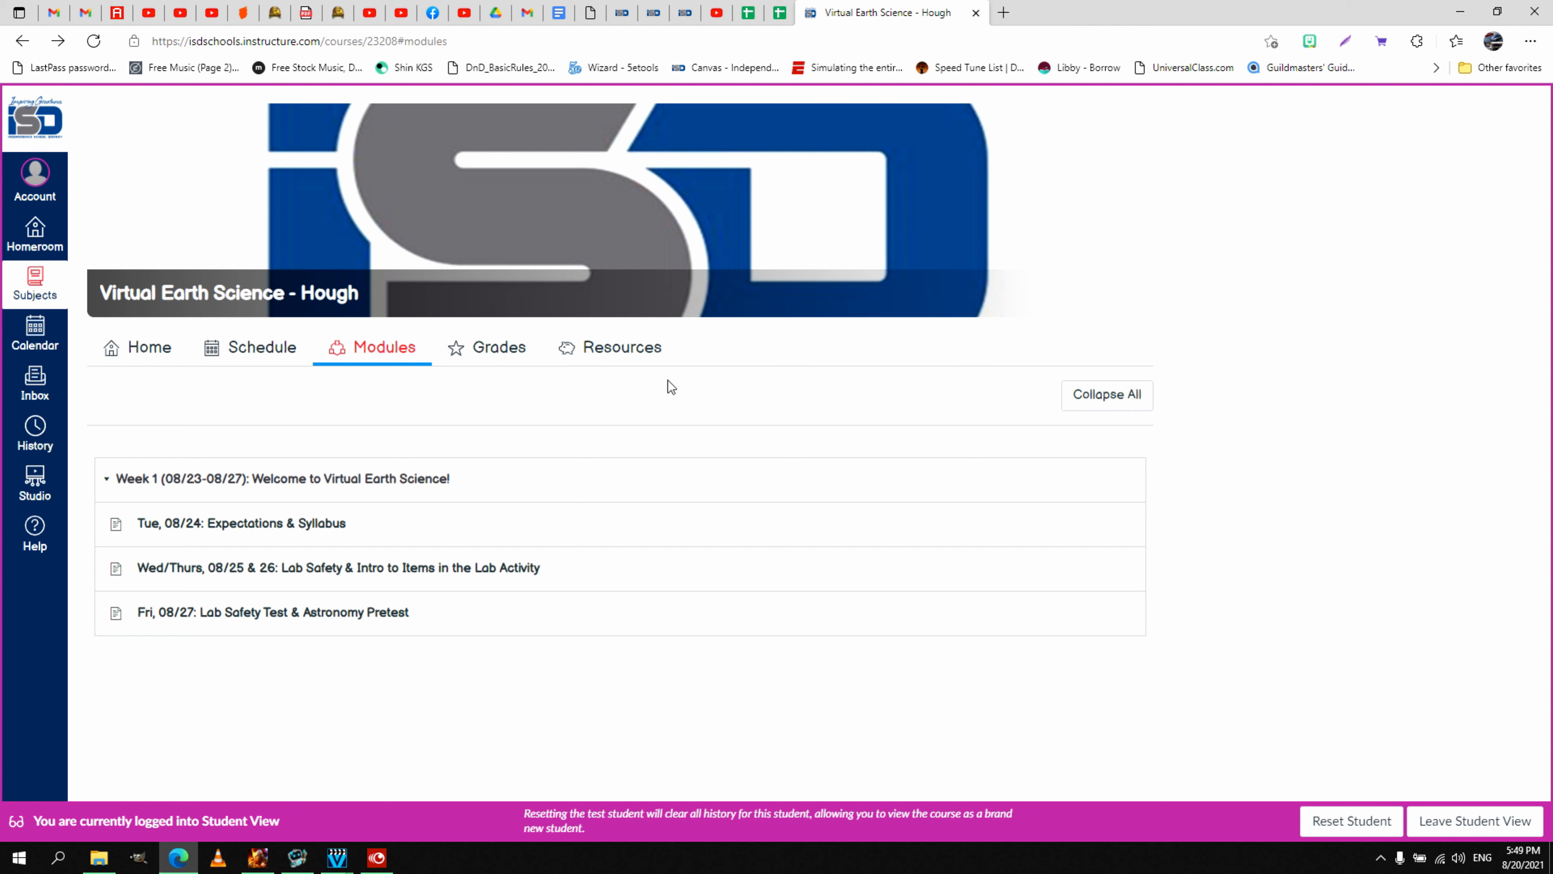
mouse_move(656, 383)
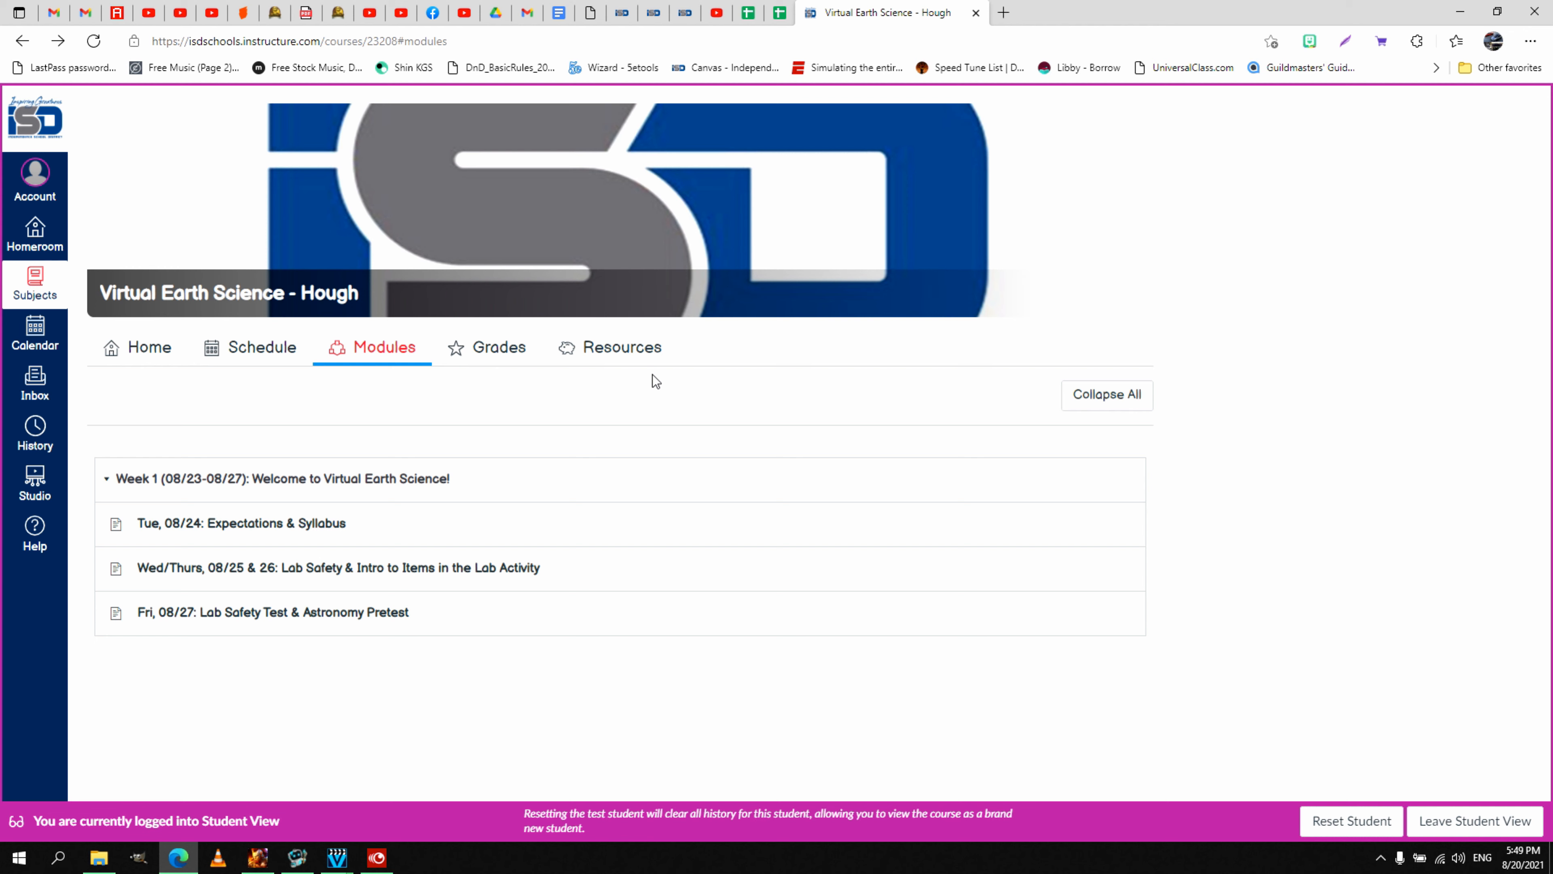
mouse_move(390, 550)
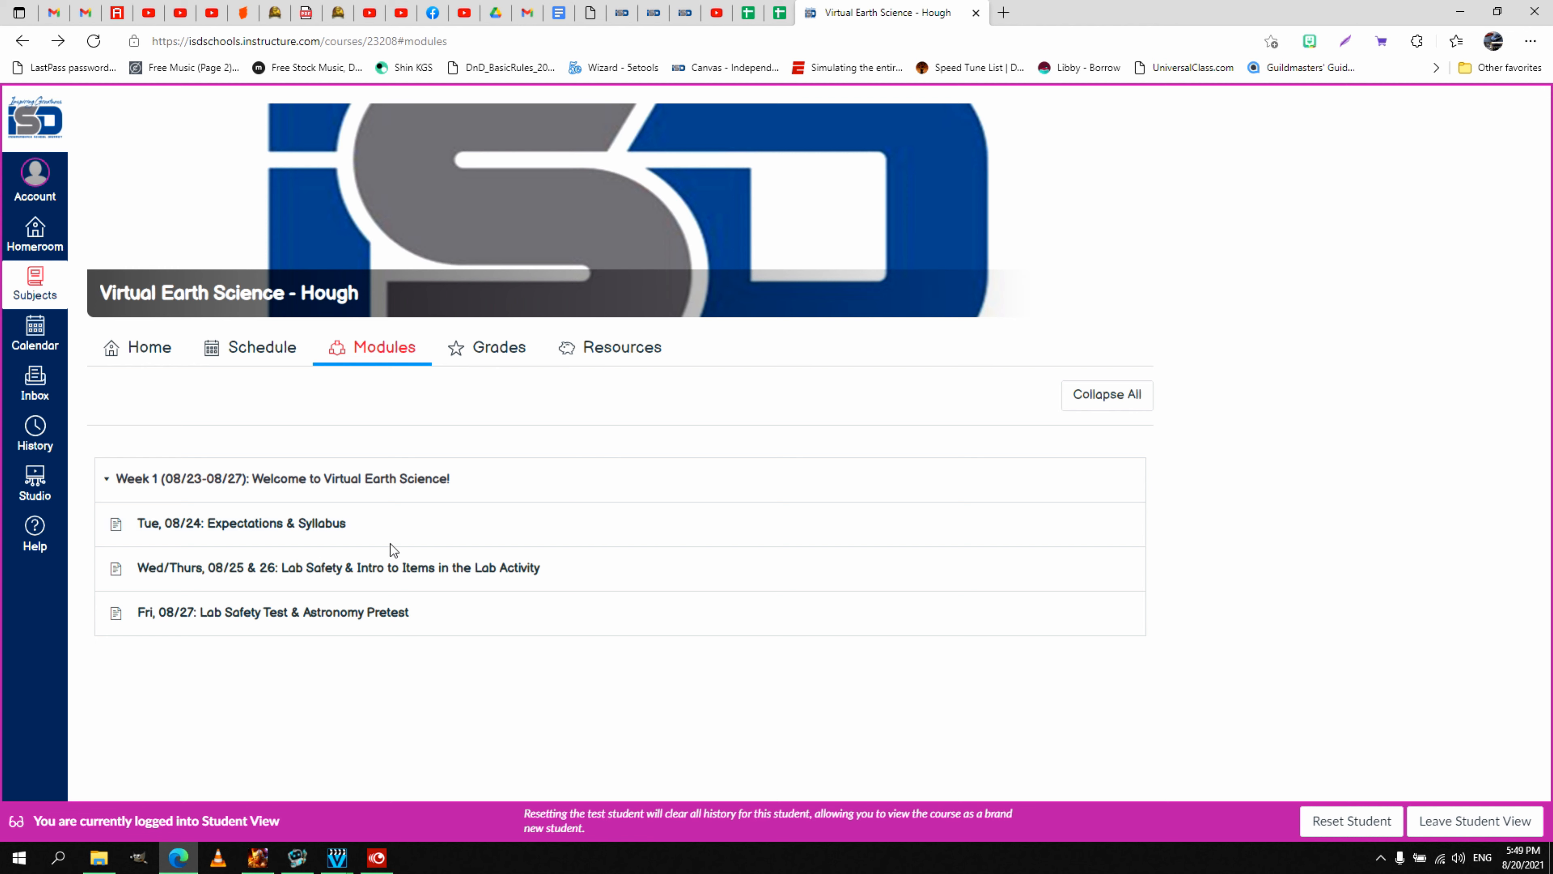
mouse_move(539, 727)
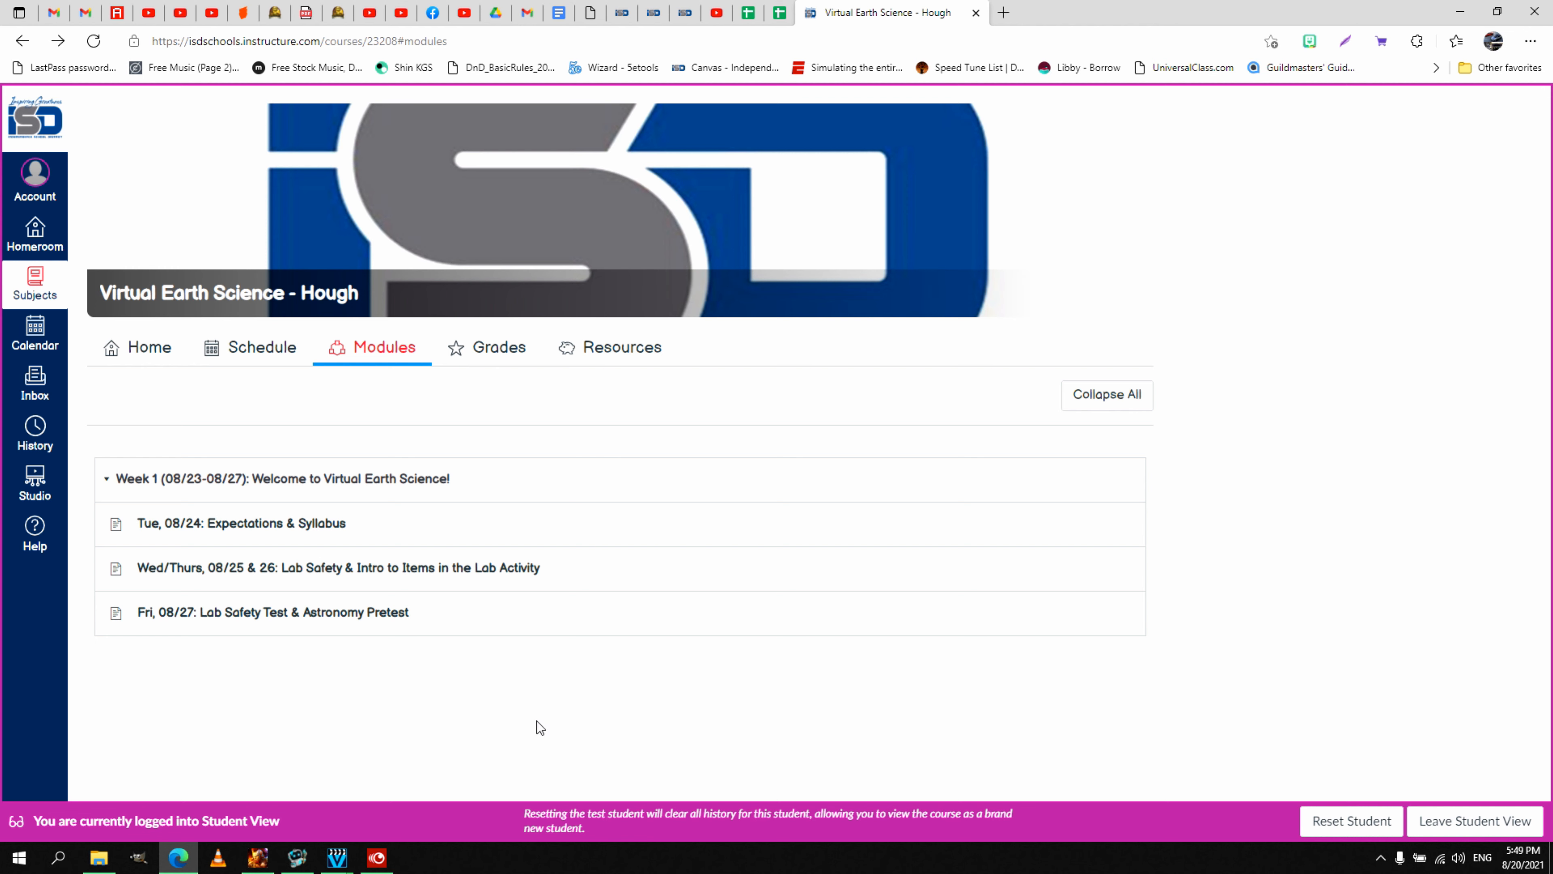
mouse_move(574, 692)
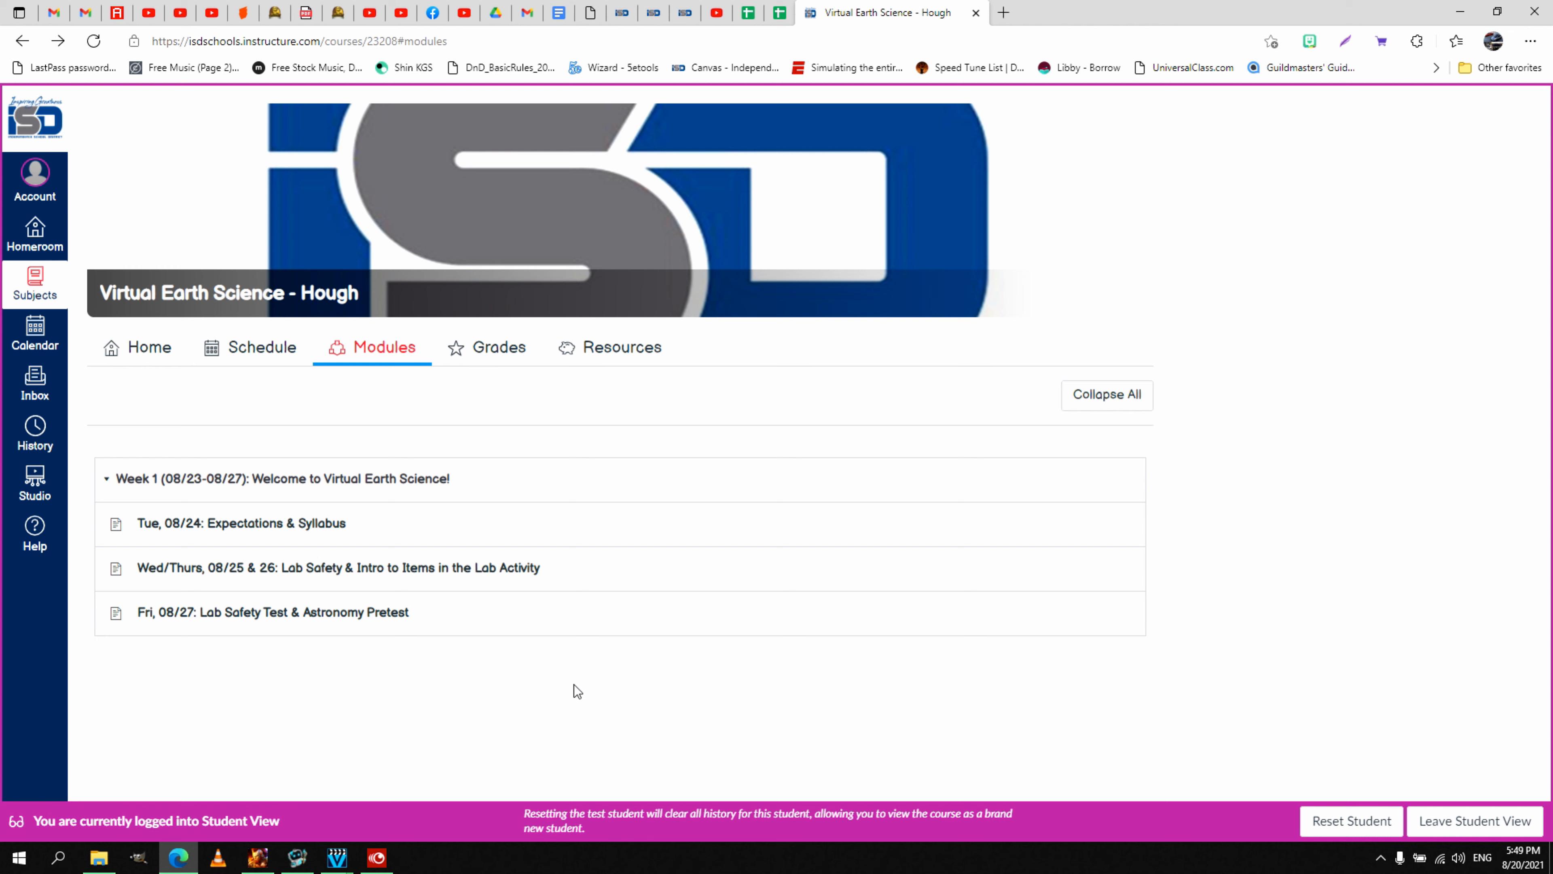
mouse_move(639, 615)
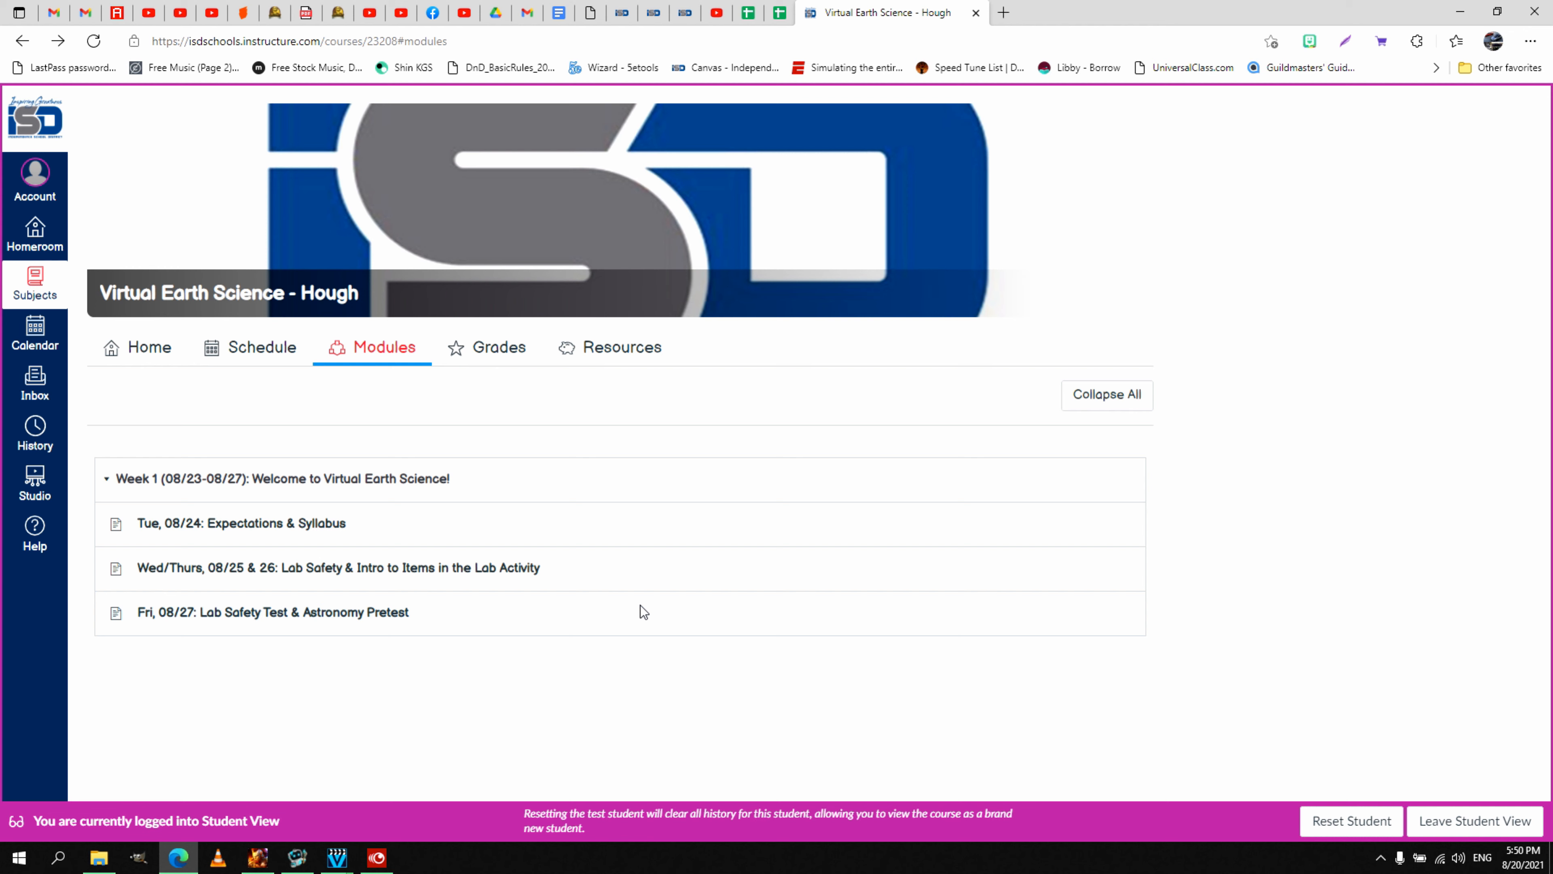
mouse_move(450, 683)
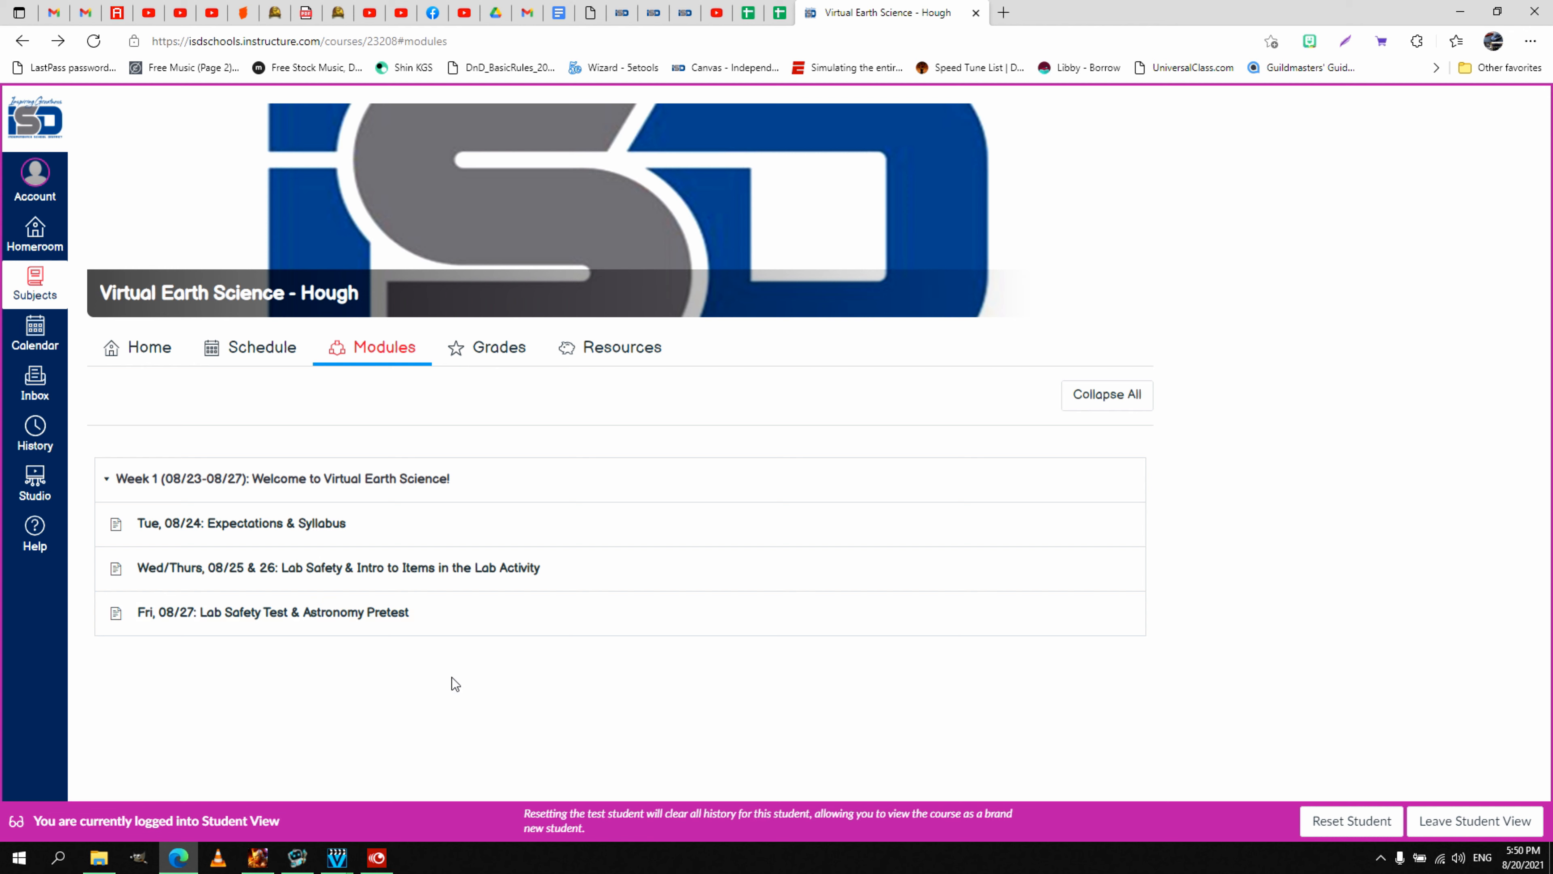
mouse_move(663, 447)
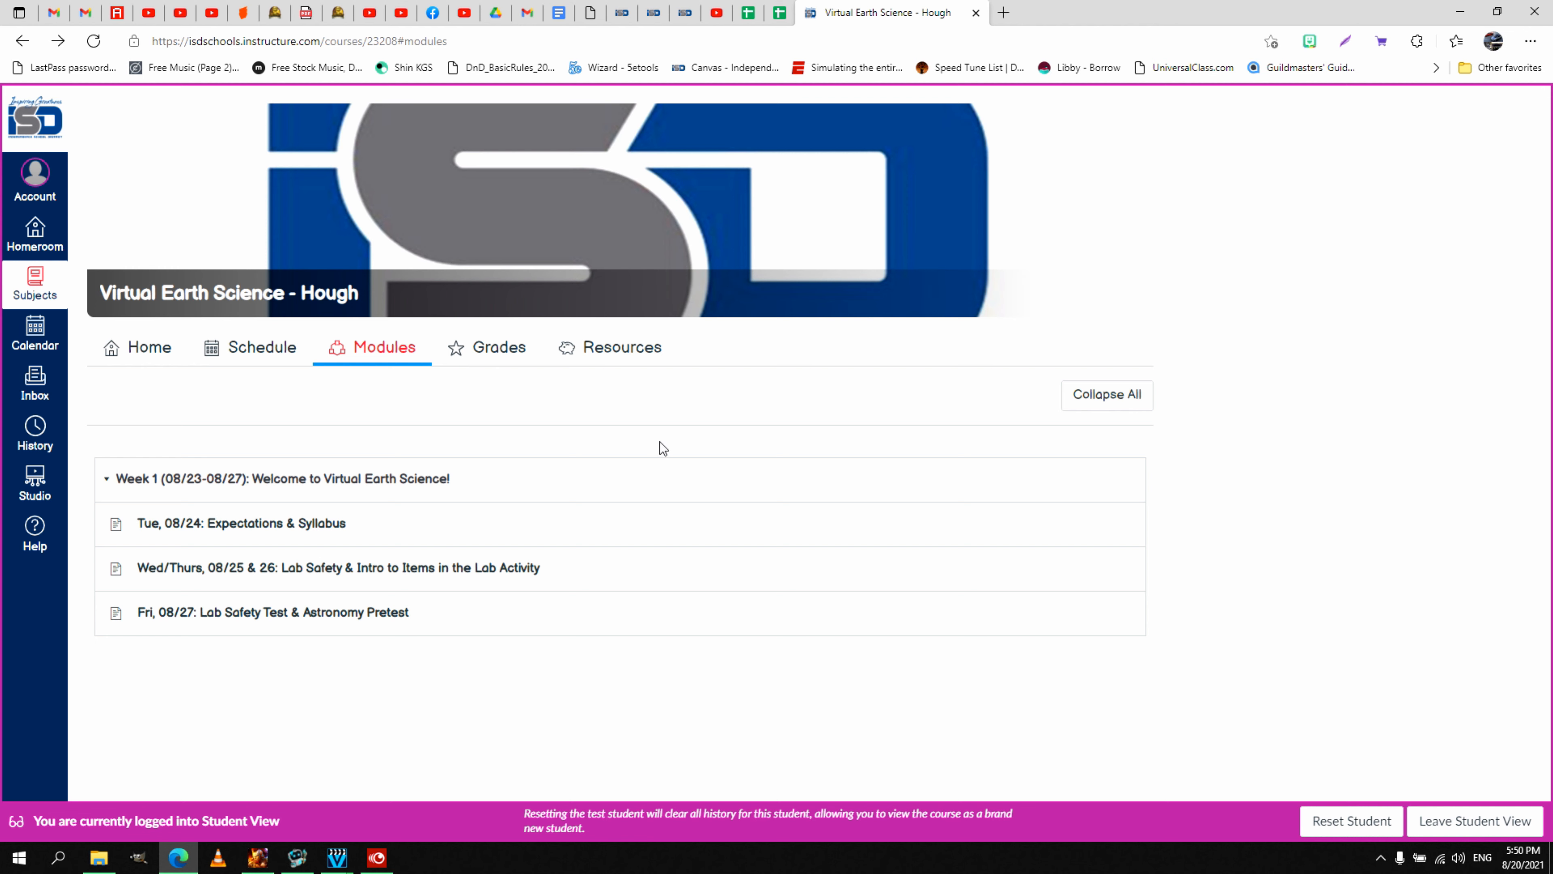
mouse_move(673, 438)
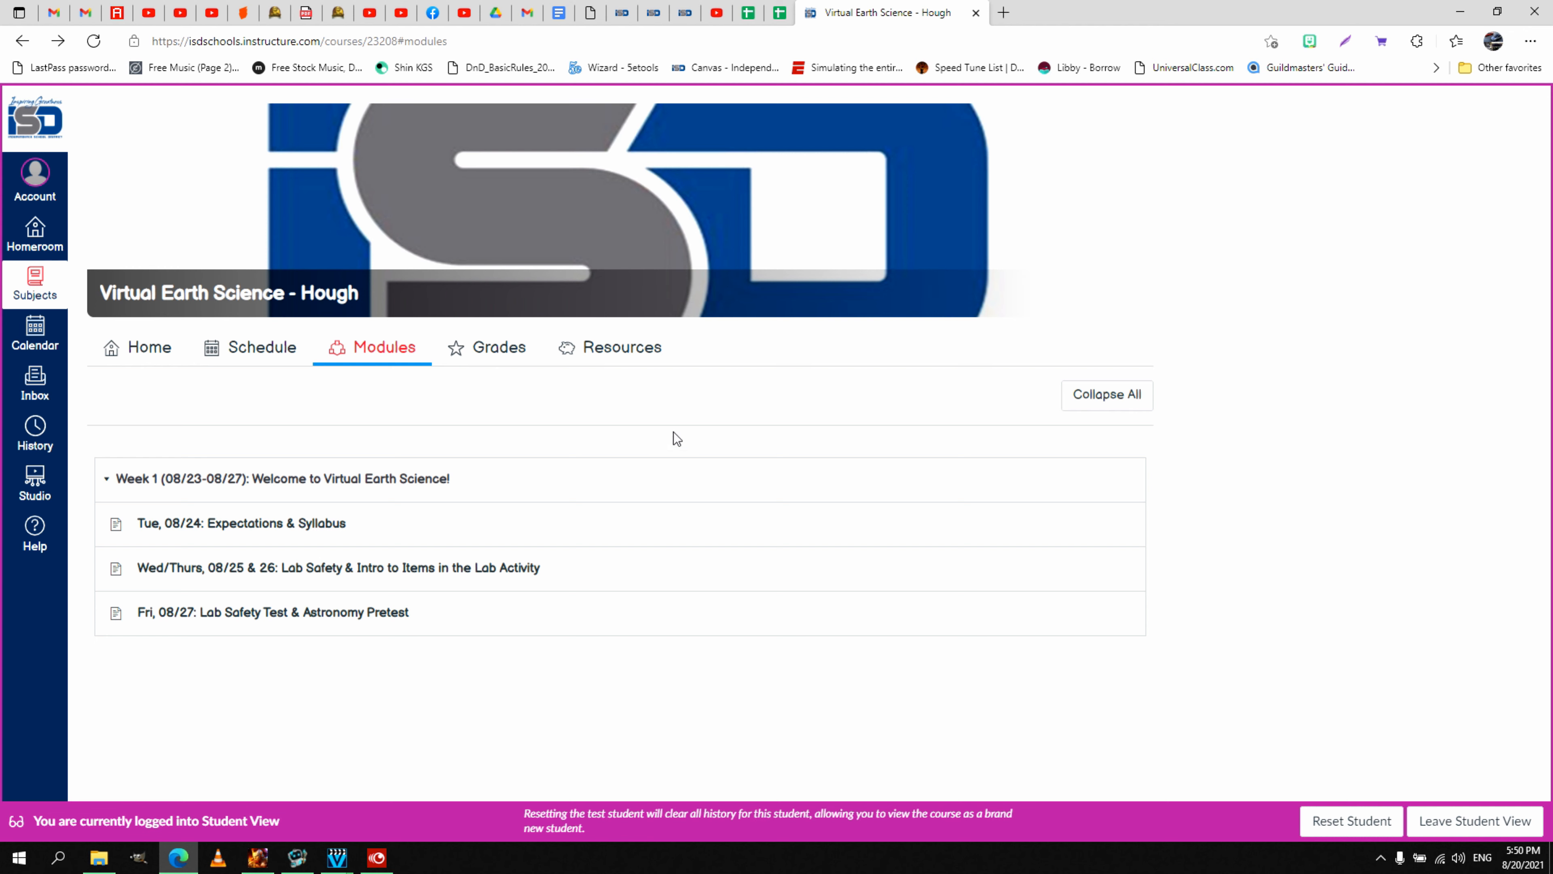